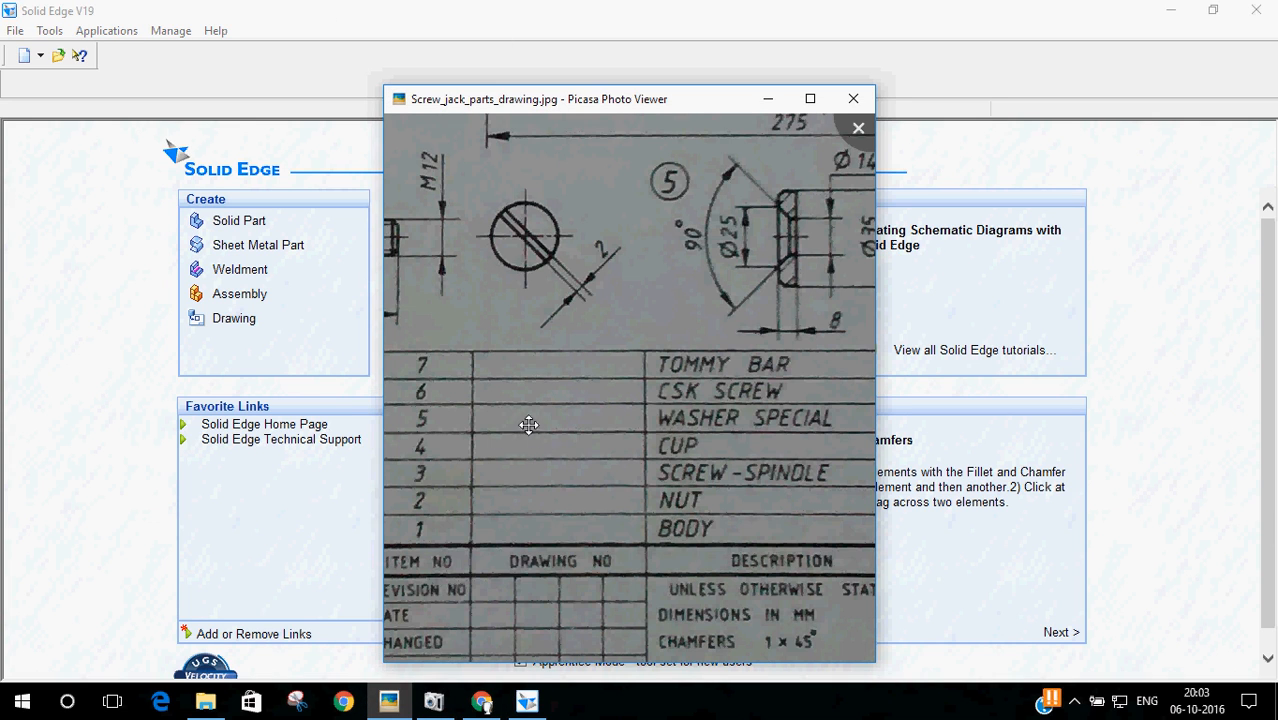
# Step: Zoom through the Tommy Bar details on the Picasa parts drawing, then close the viewer
pyautogui.scroll(-3)
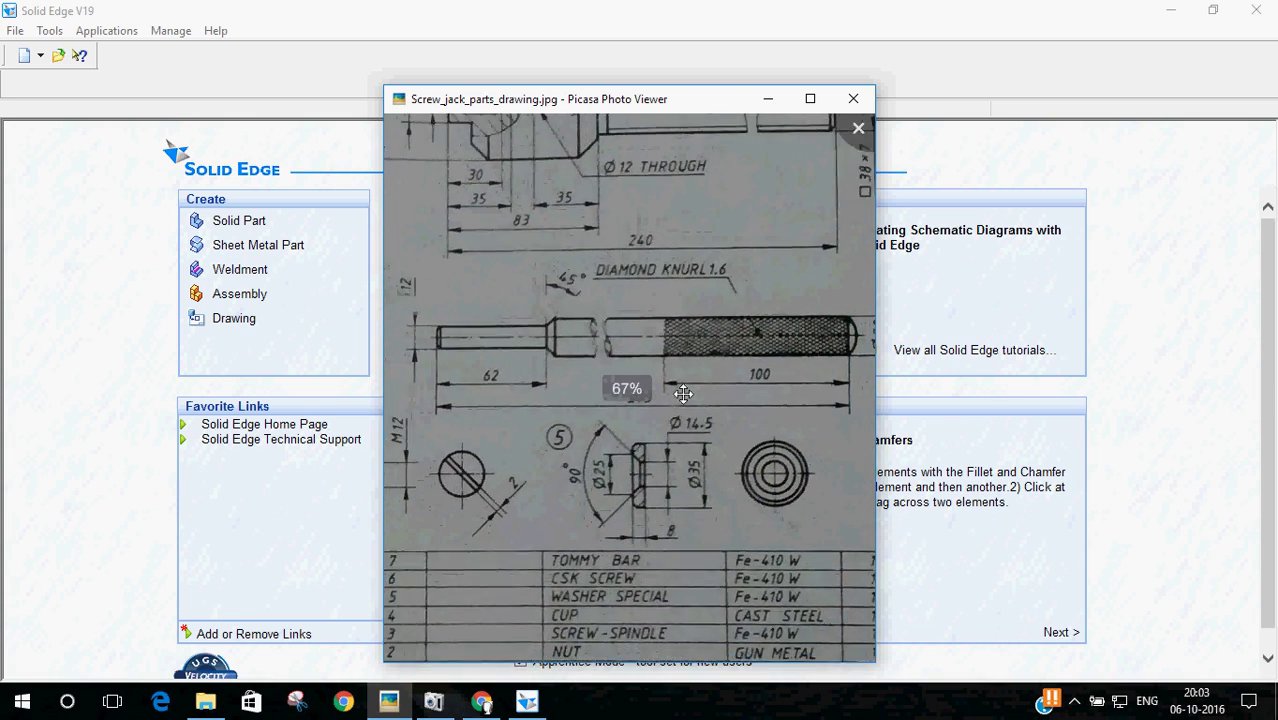
pyautogui.scroll(-3)
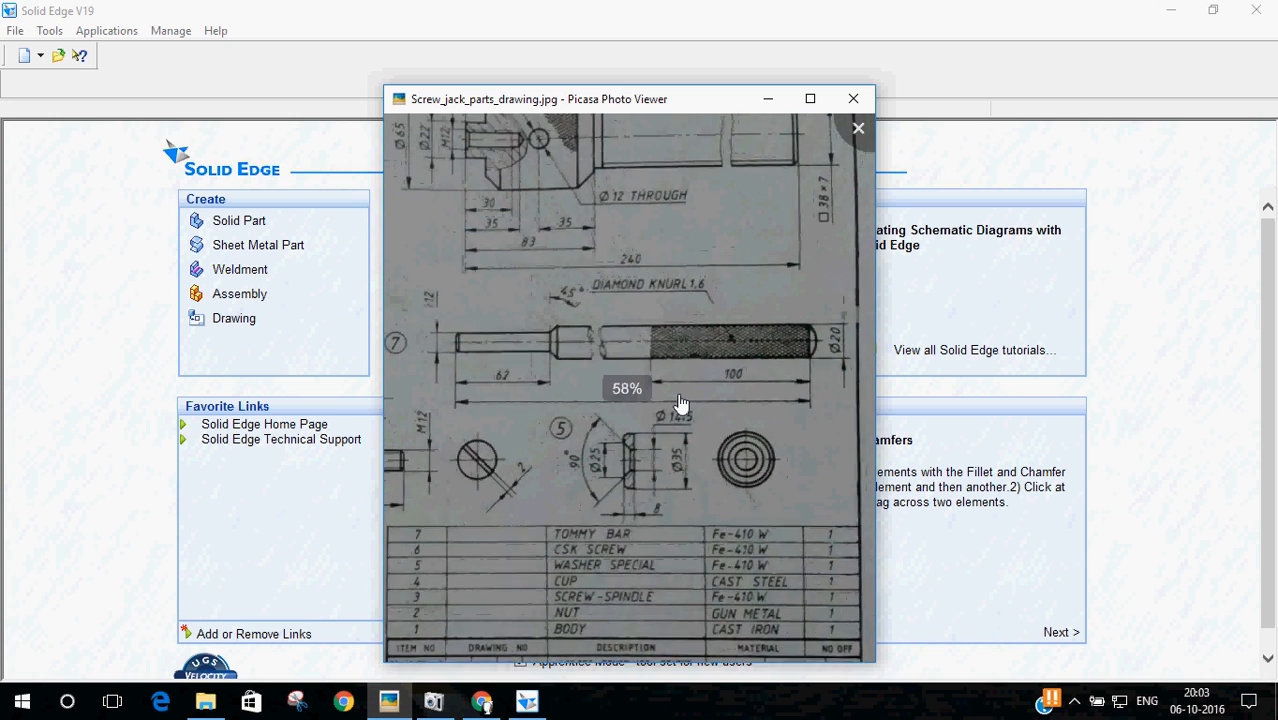
pyautogui.scroll(3)
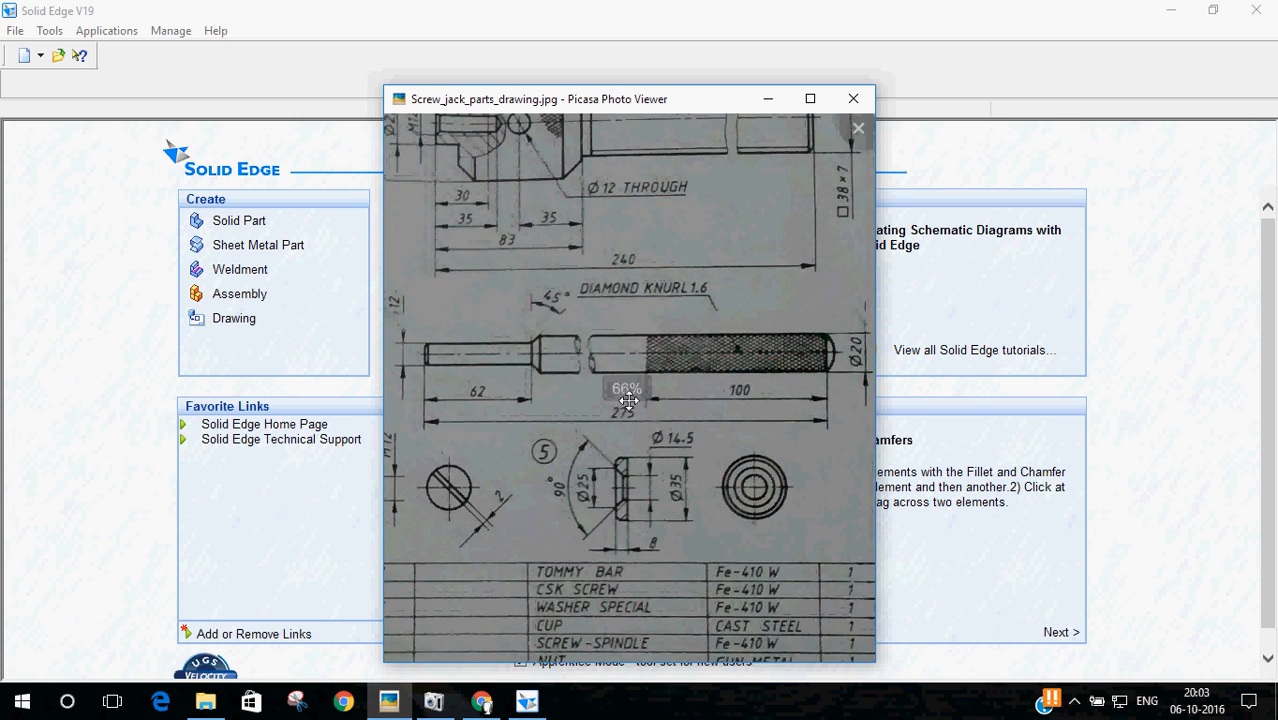
pyautogui.click(853, 98)
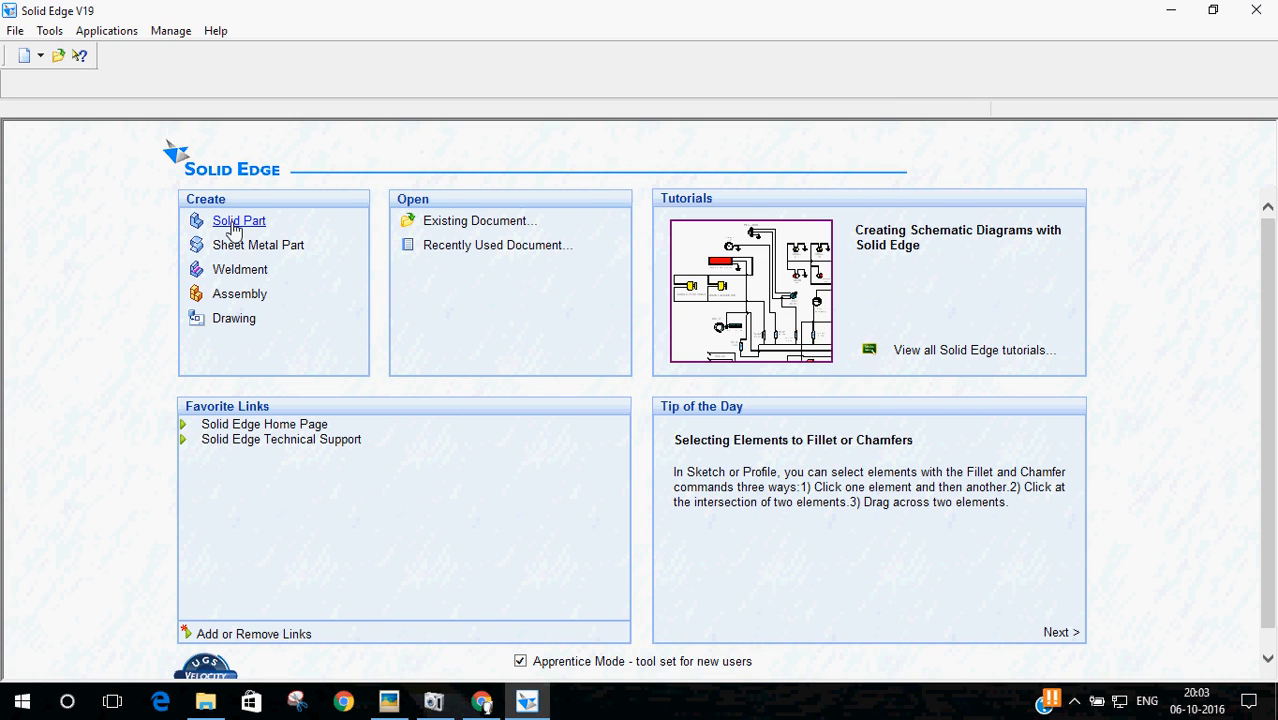
# Step: Create a new solid part sketched on the Front (xz) plane, rechecking the drawing
pyautogui.click(238, 220)
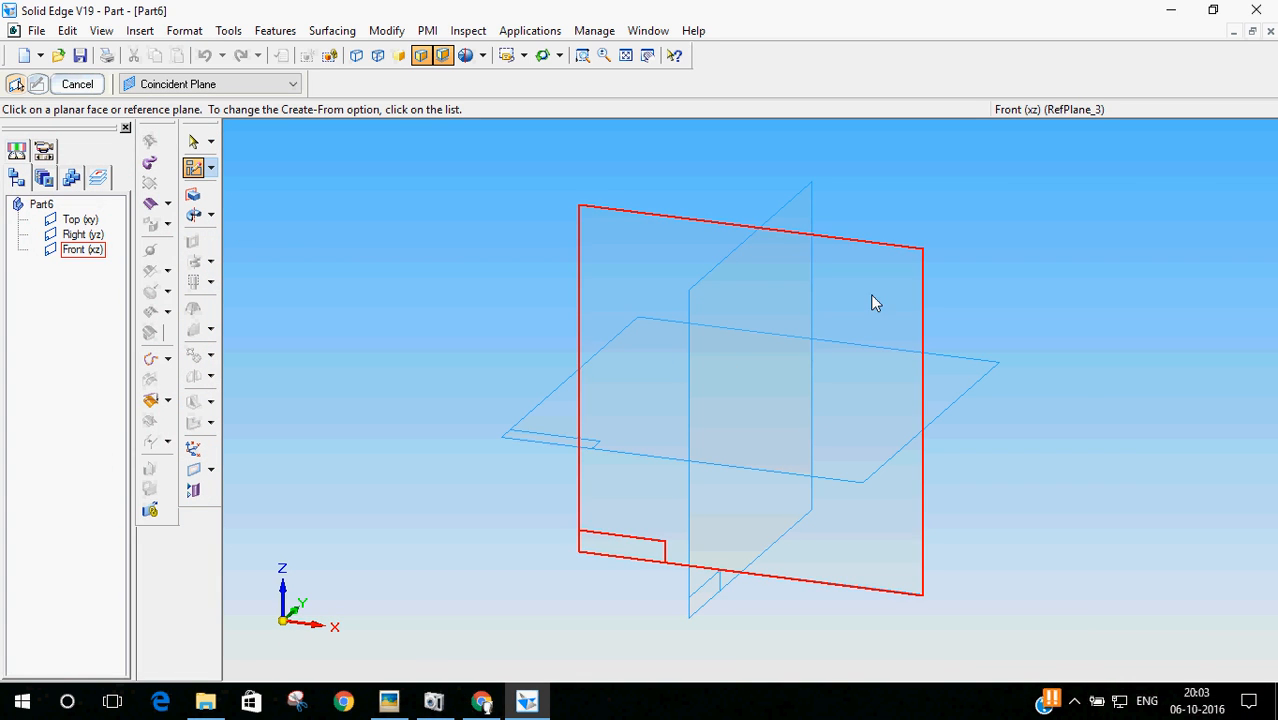
pyautogui.click(750, 400)
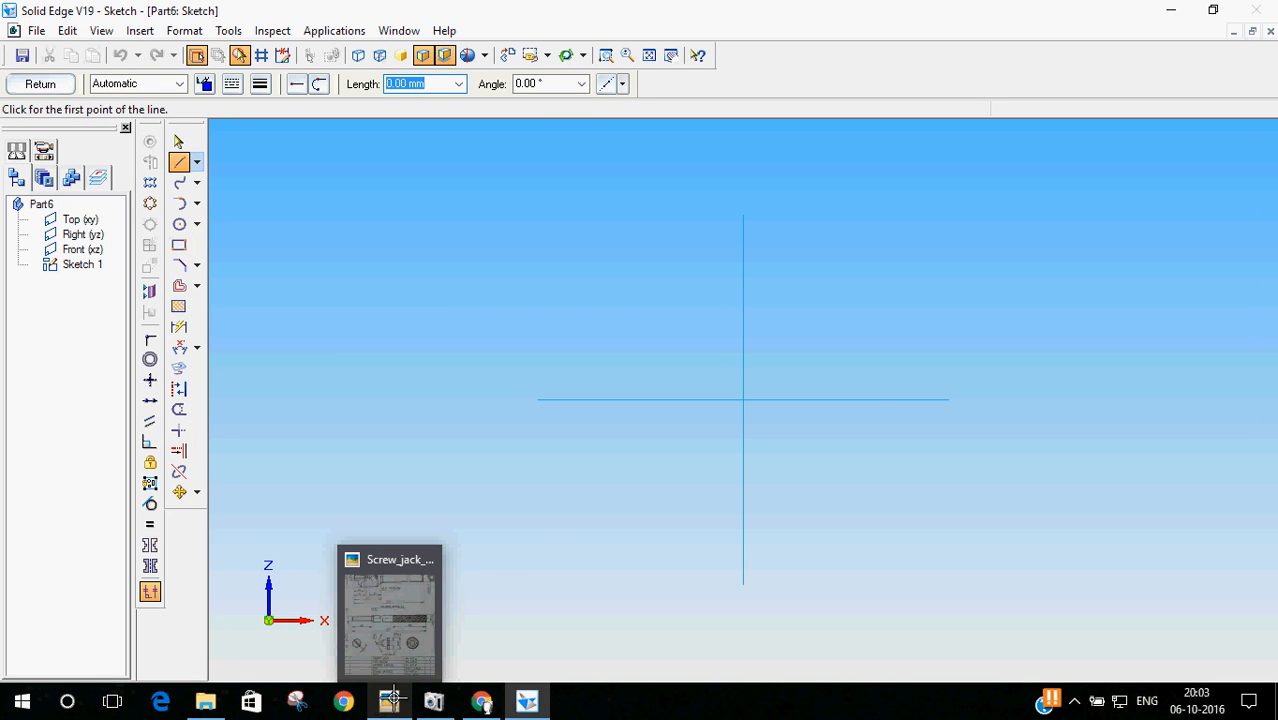
pyautogui.click(389, 610)
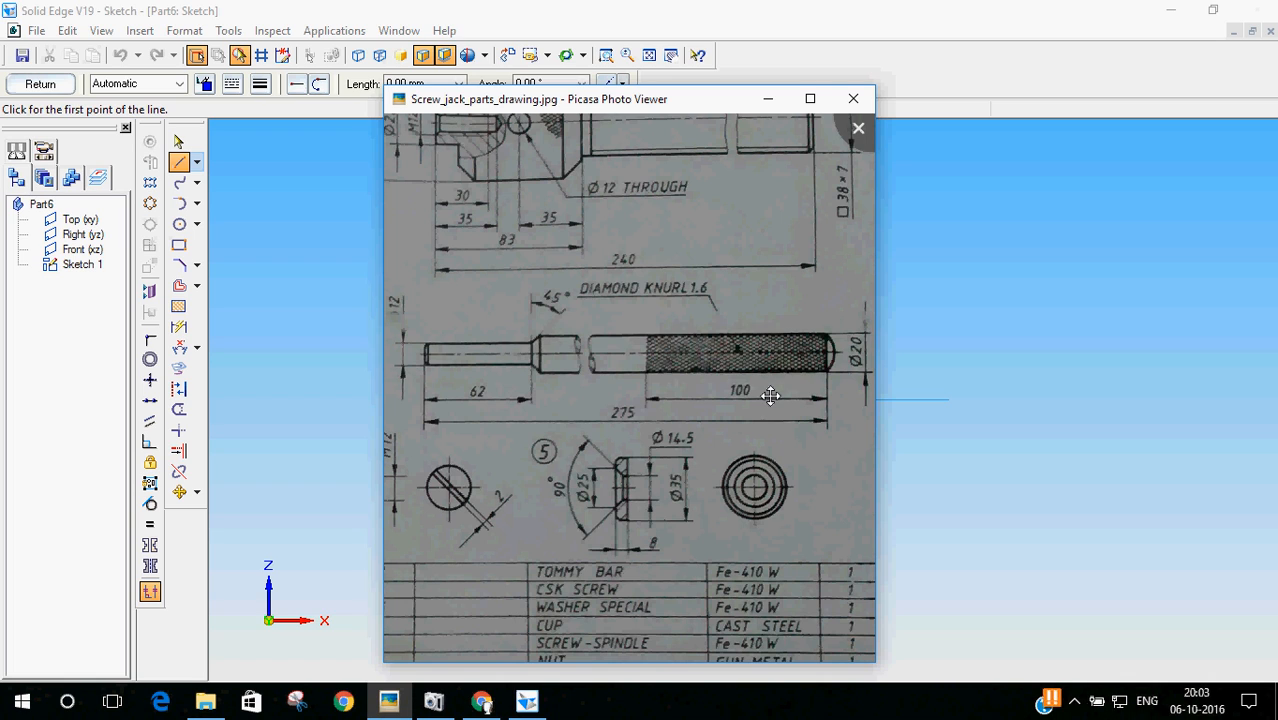
pyautogui.moveTo(428, 333)
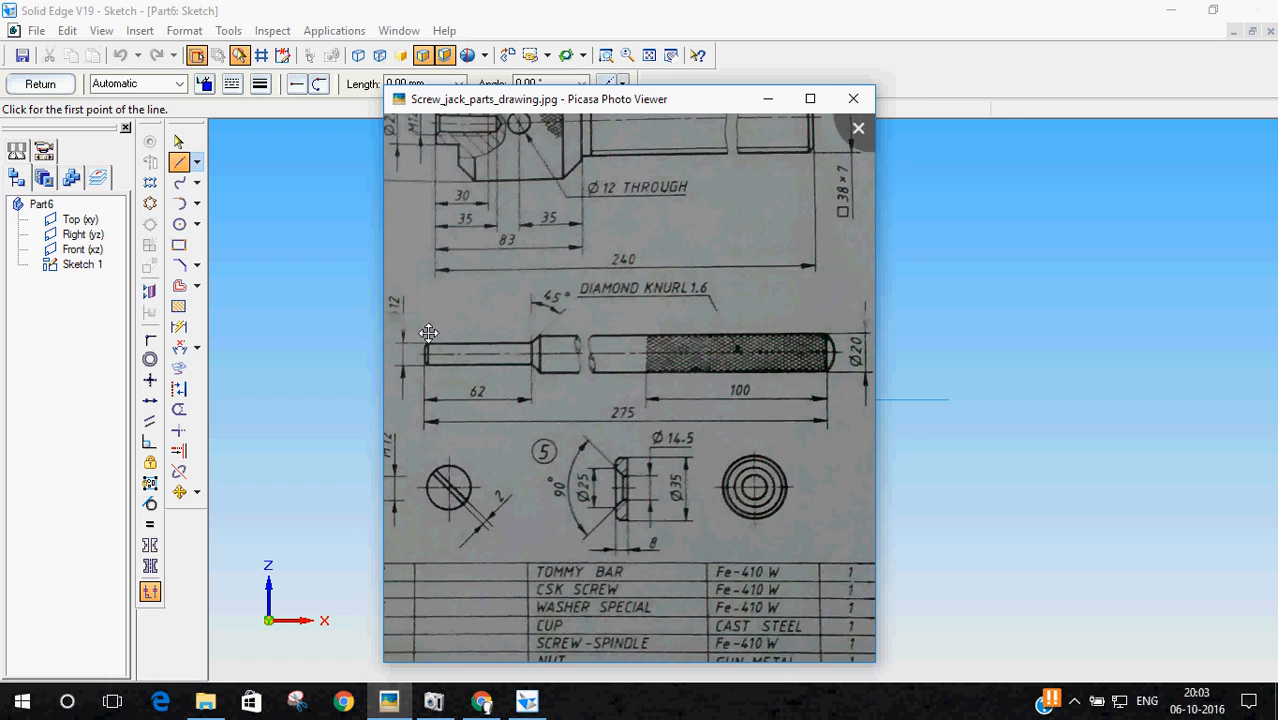
pyautogui.moveTo(809, 325)
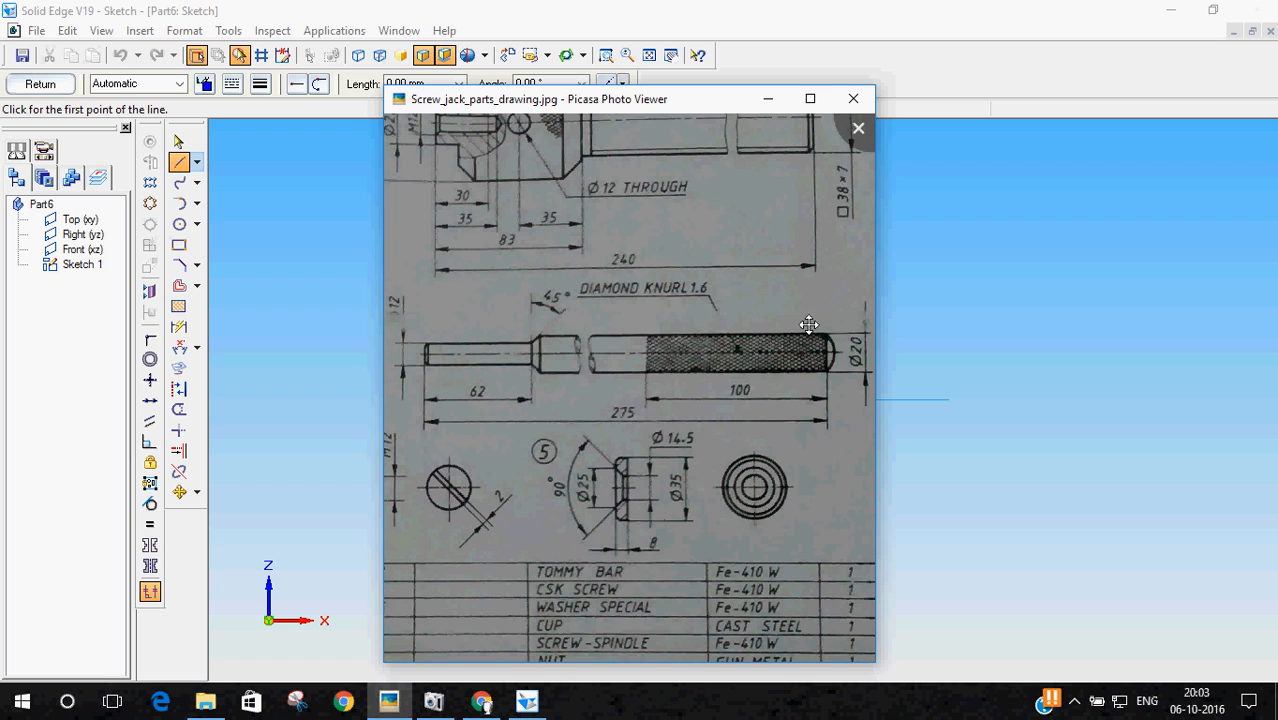
pyautogui.click(853, 98)
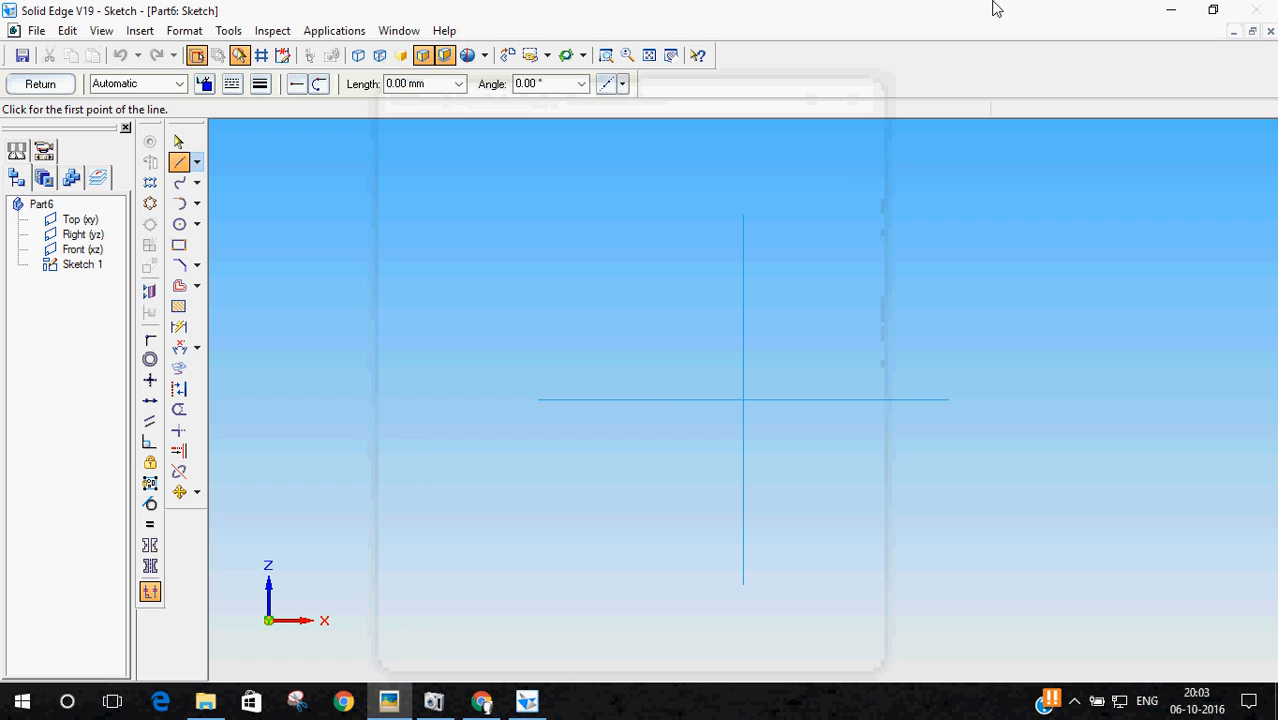
# Step: Start the stepped rod outline with the Line tool by placing its first corner
pyautogui.click(538, 400)
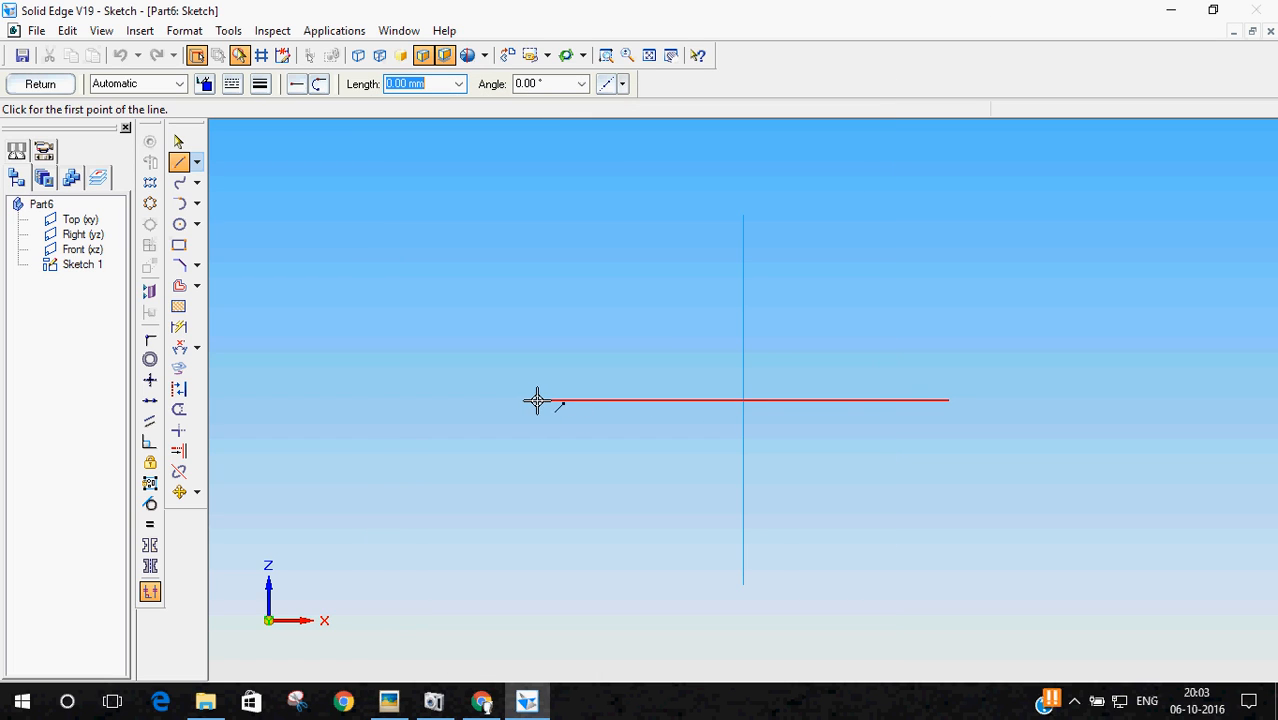
pyautogui.click(538, 401)
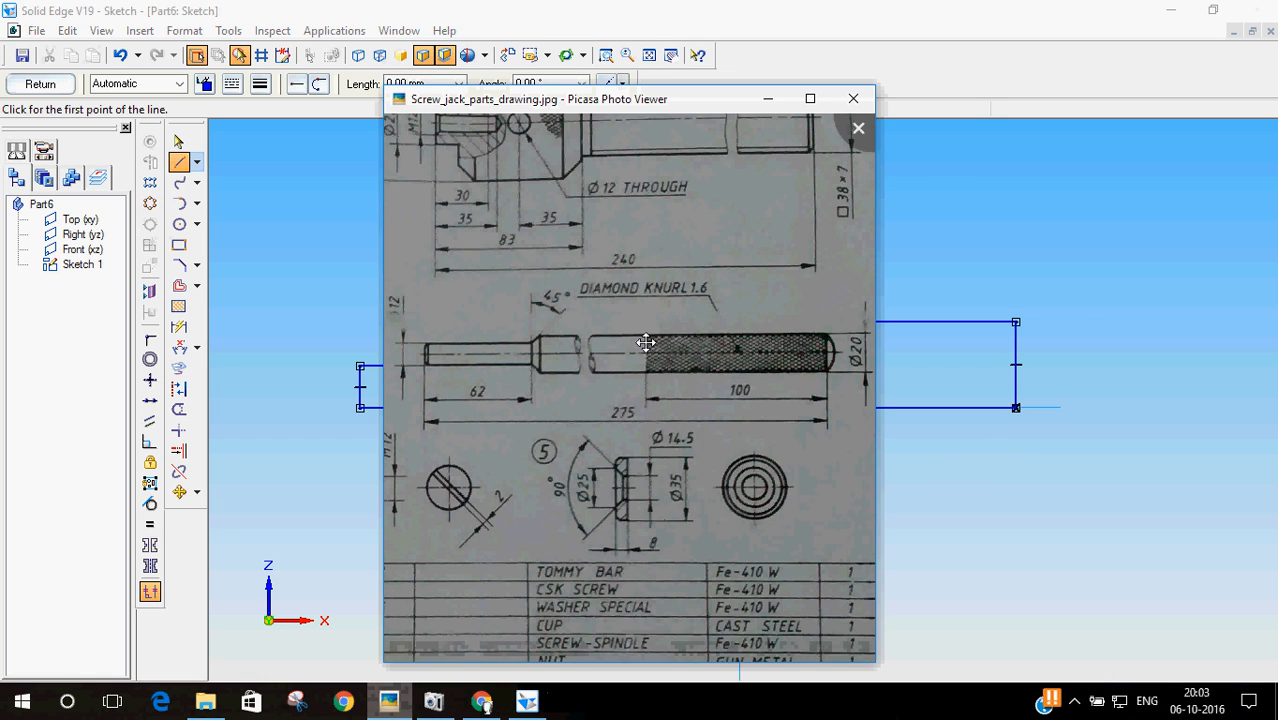
pyautogui.moveTo(843, 340)
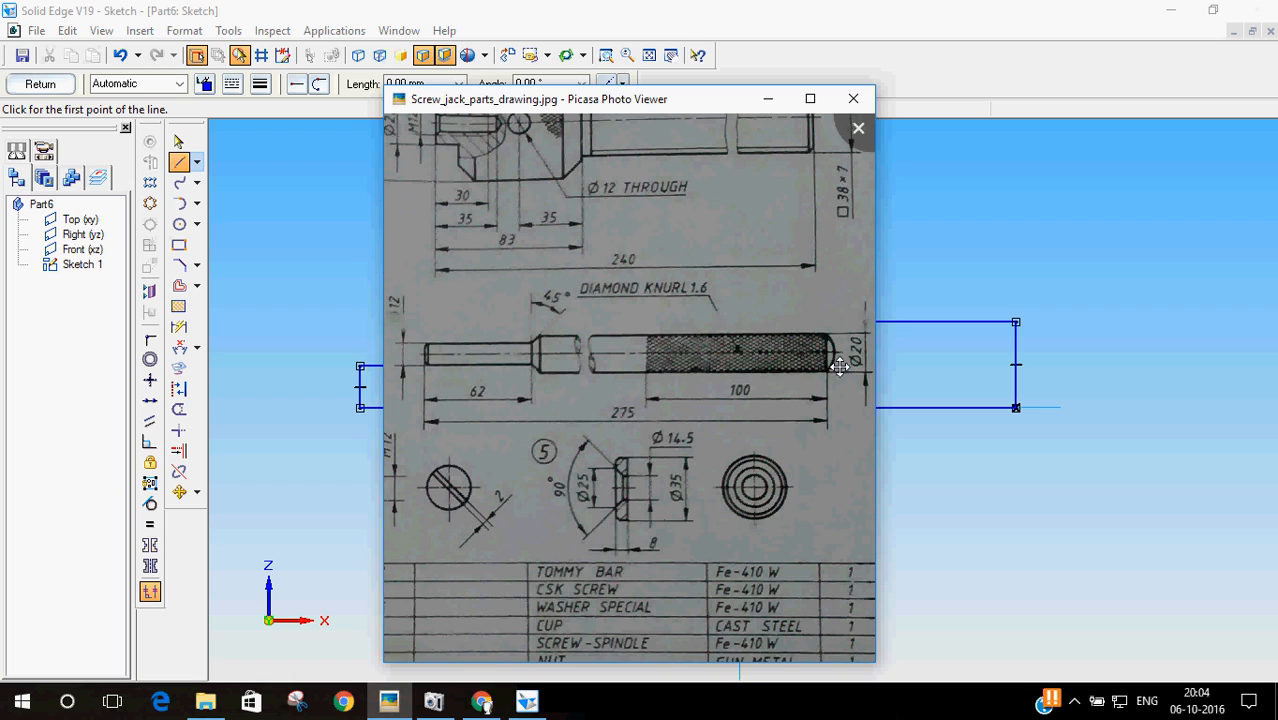
pyautogui.moveTo(461, 424)
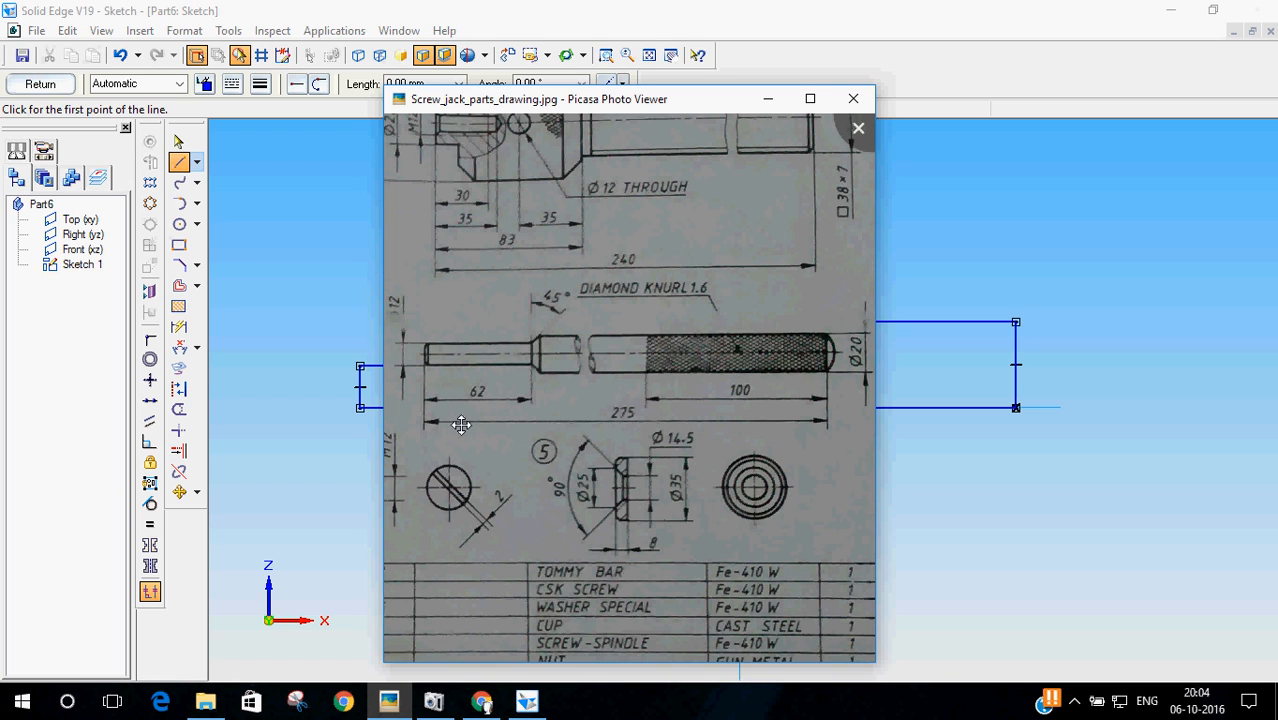
pyautogui.moveTo(522, 428)
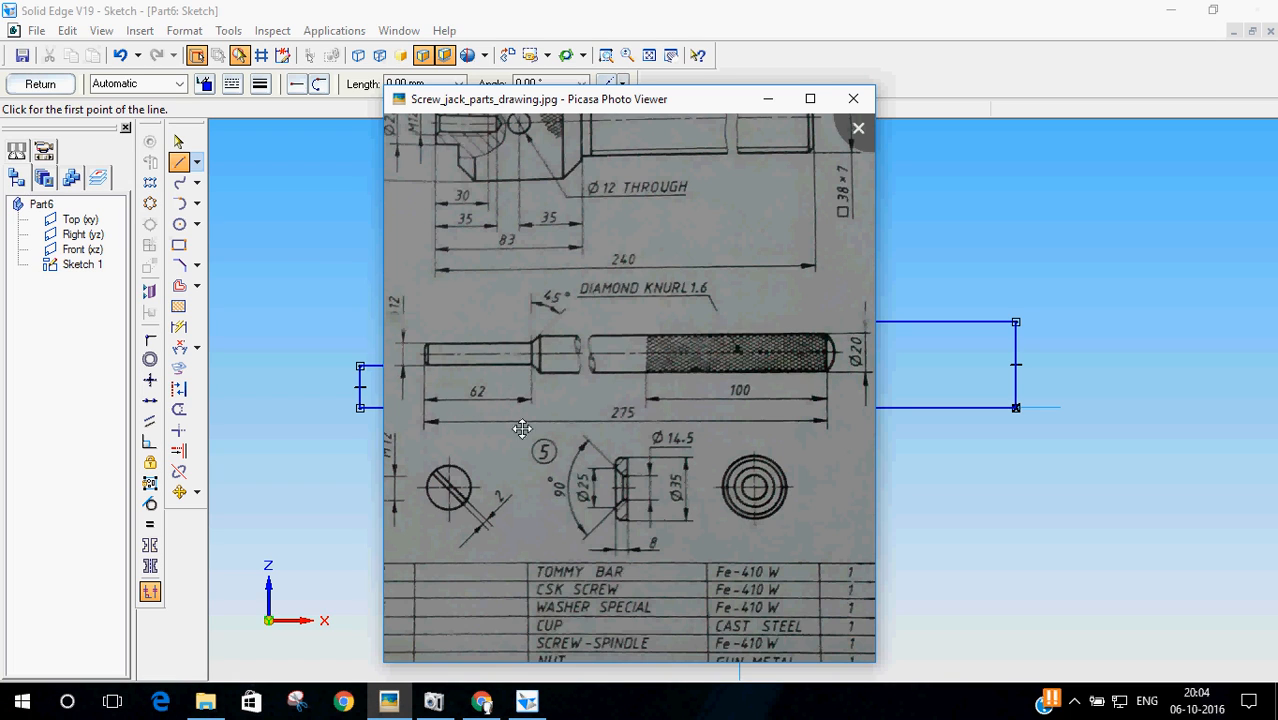
pyautogui.moveTo(663, 430)
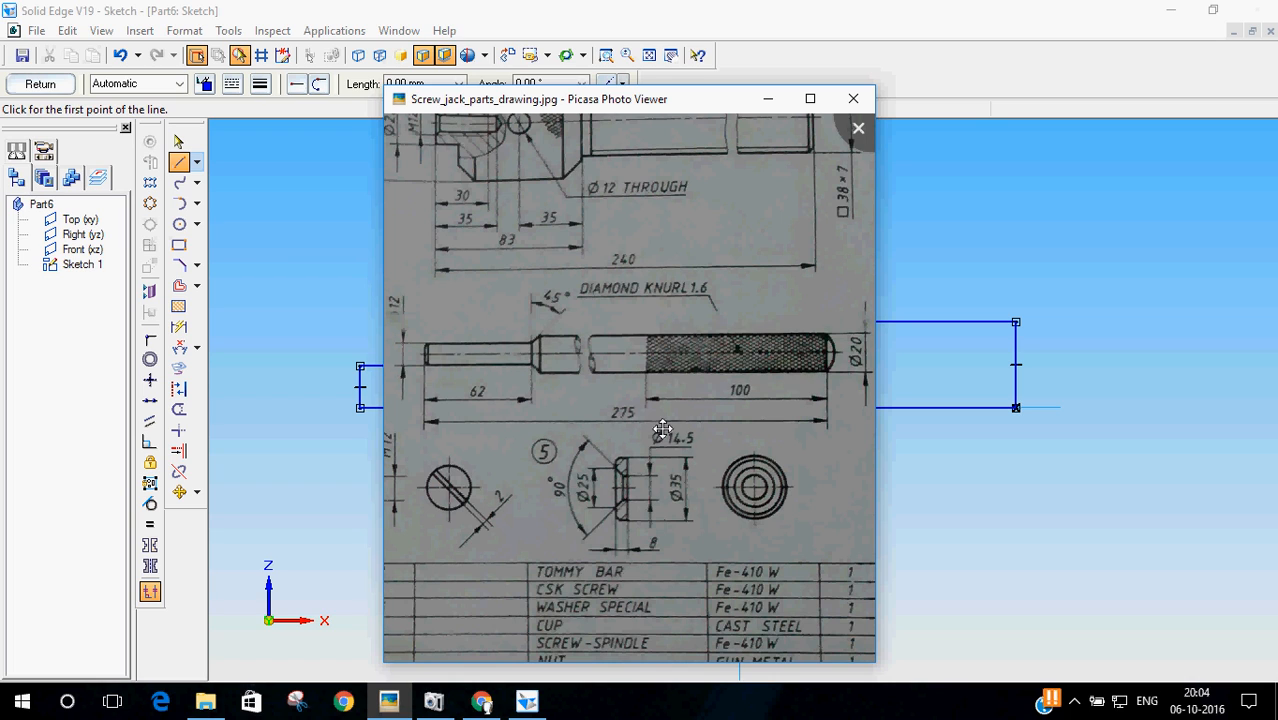
pyautogui.moveTo(658, 9)
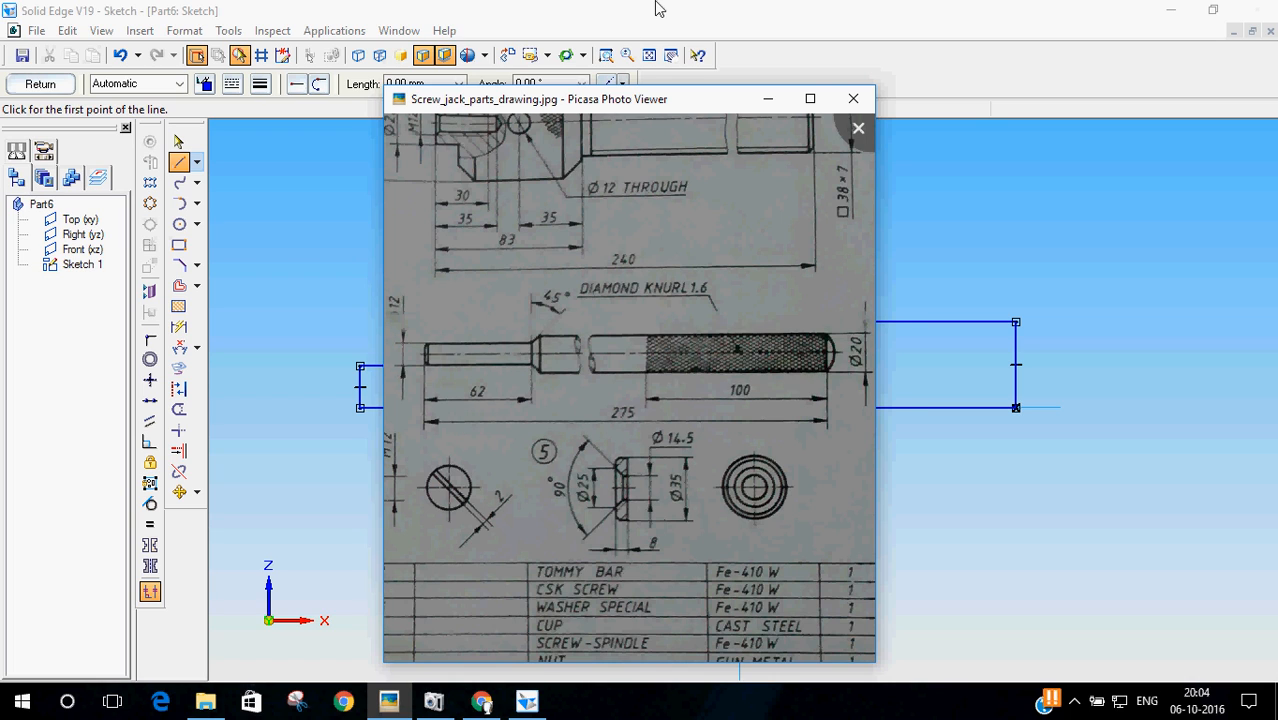
# Step: Add a 275 mm overall length and 137.5 mm axis-to-right-end dimension
pyautogui.click(853, 98)
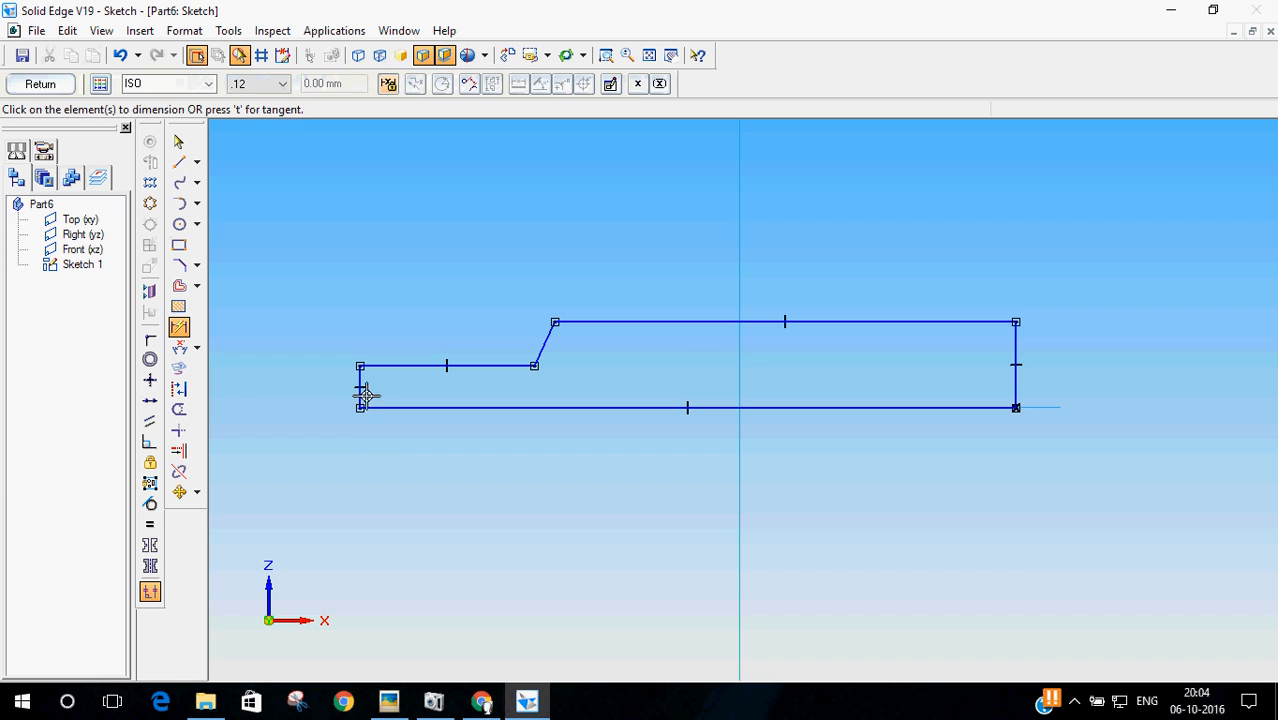
pyautogui.click(687, 407)
pyautogui.write('275')
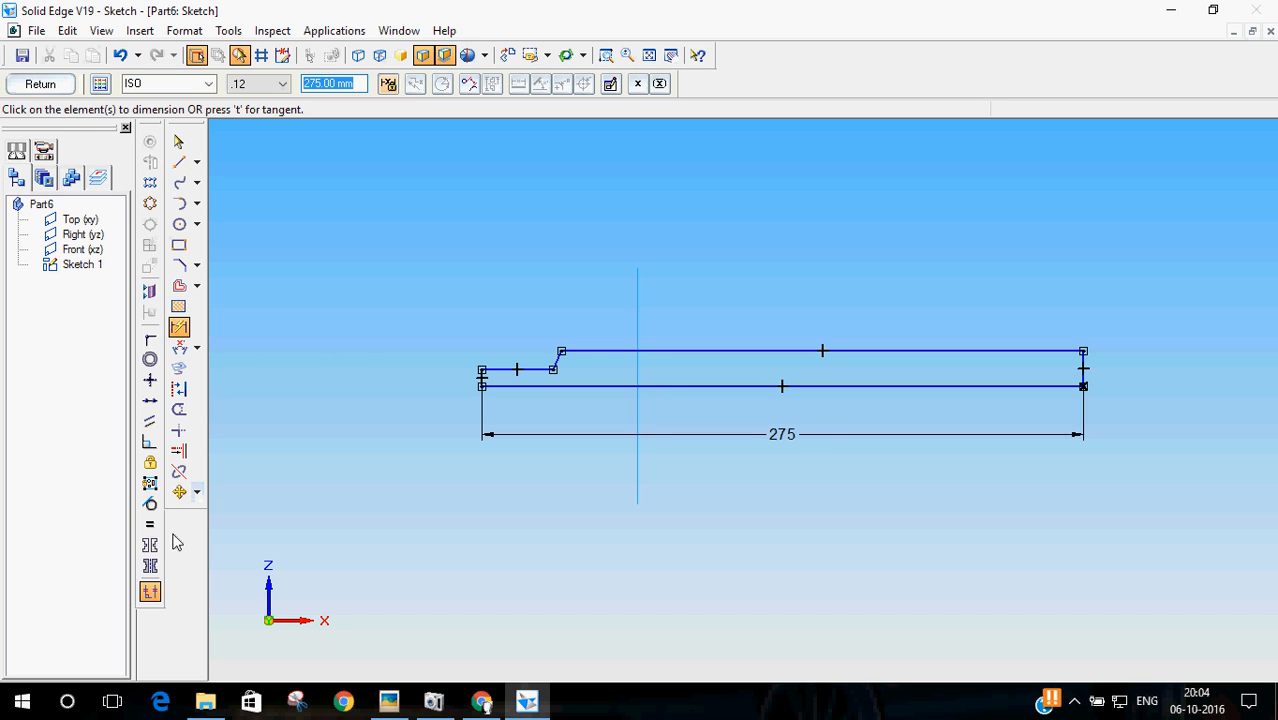
pyautogui.moveTo(210, 240)
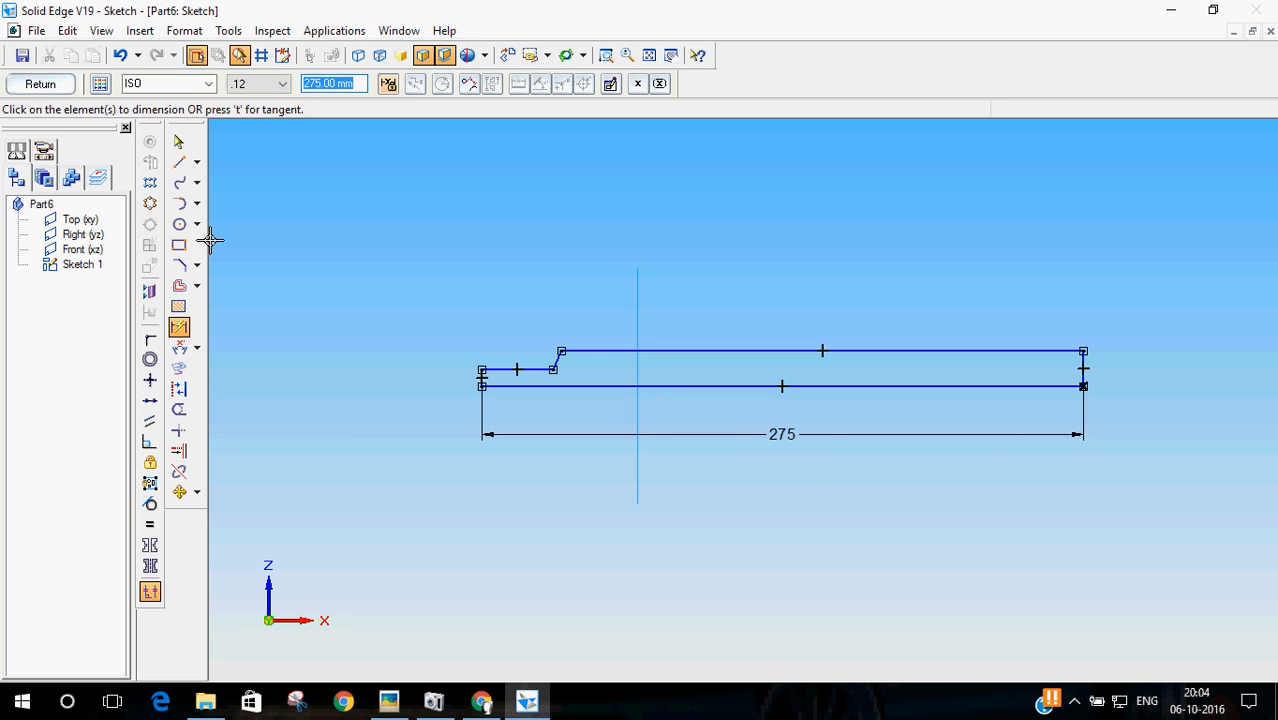
pyautogui.moveTo(149, 421)
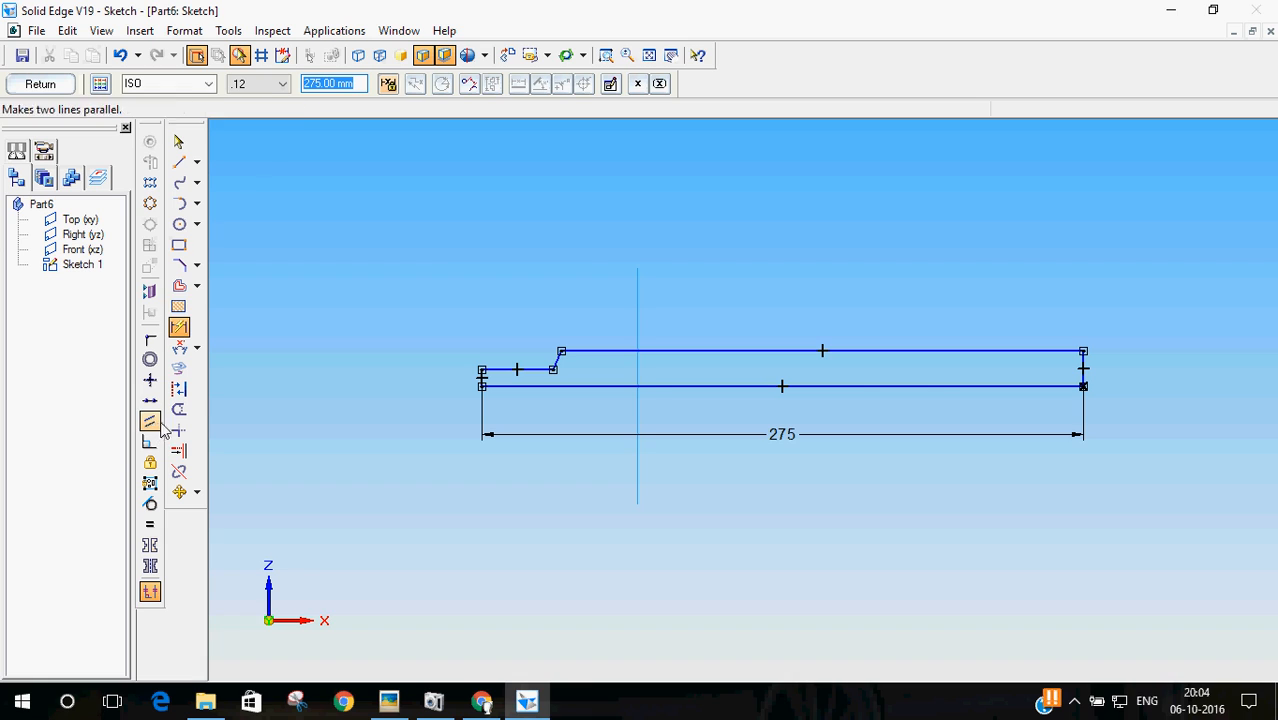
pyautogui.click(148, 421)
pyautogui.write('137.5')
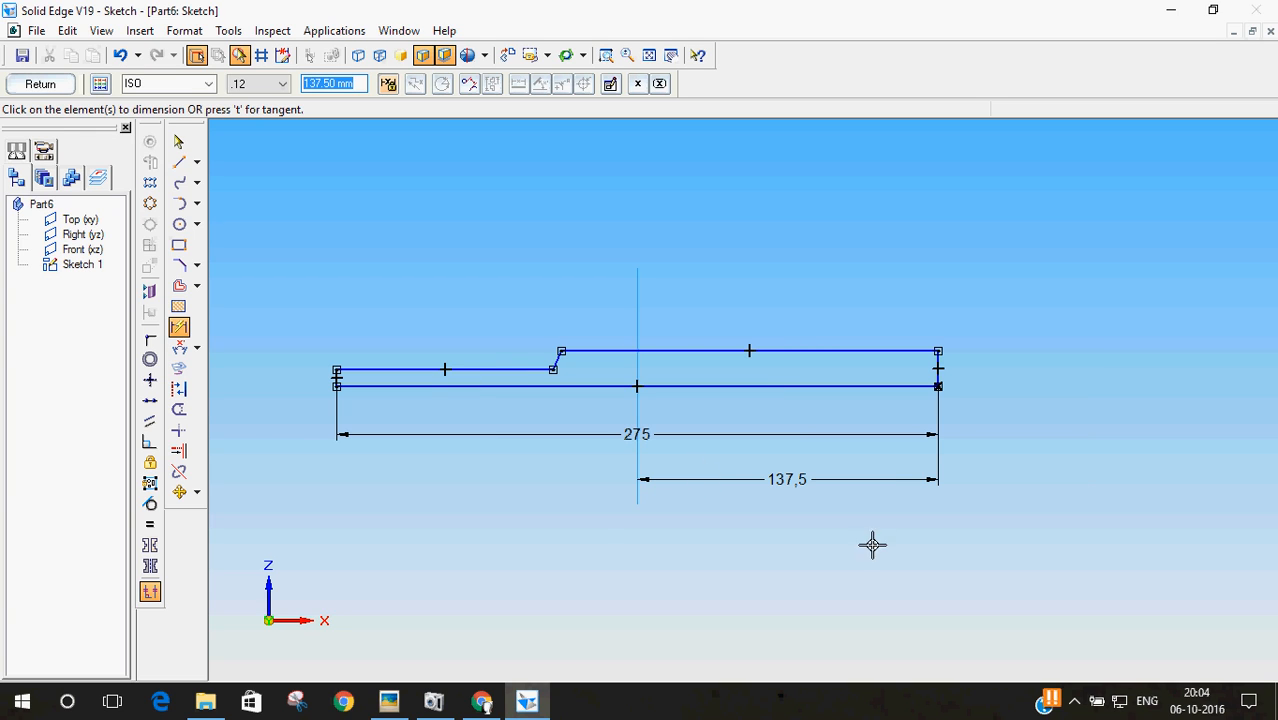
pyautogui.moveTo(428, 667)
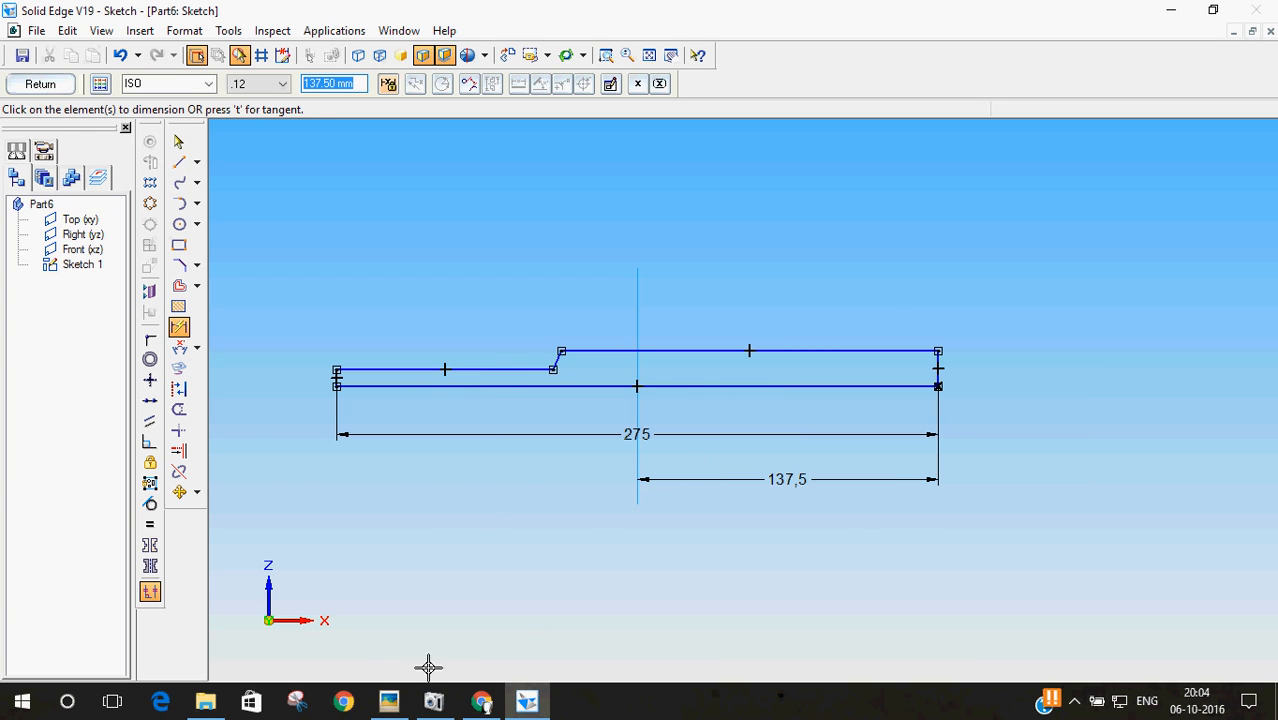
pyautogui.click(388, 700)
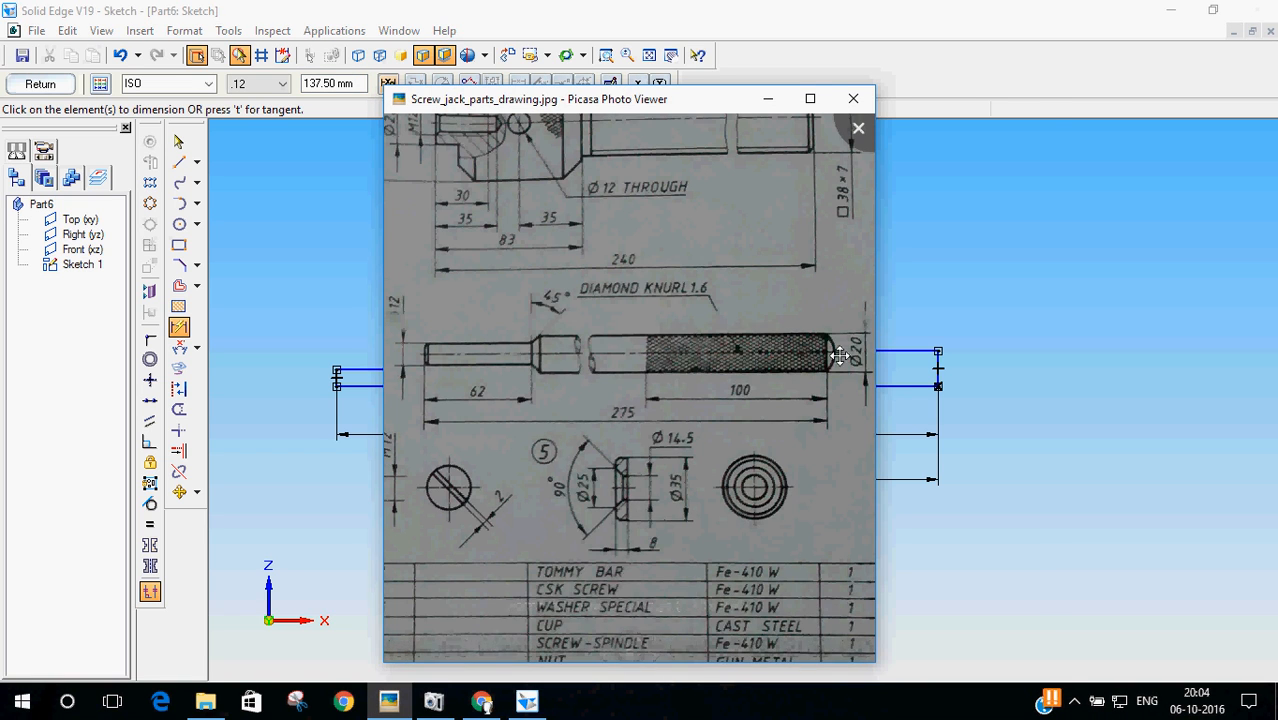
pyautogui.click(853, 98)
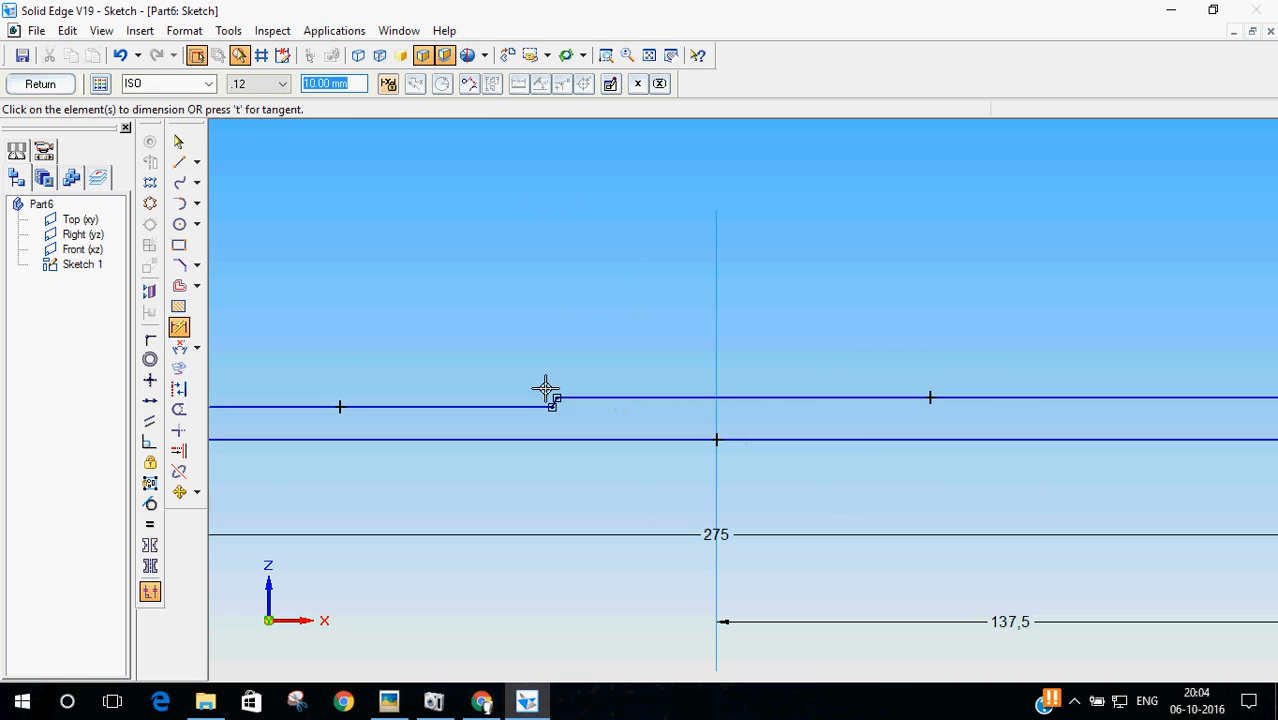
# Step: Pan to the rod's left end and dimension the thin step at 62 mm
pyautogui.click(670, 55)
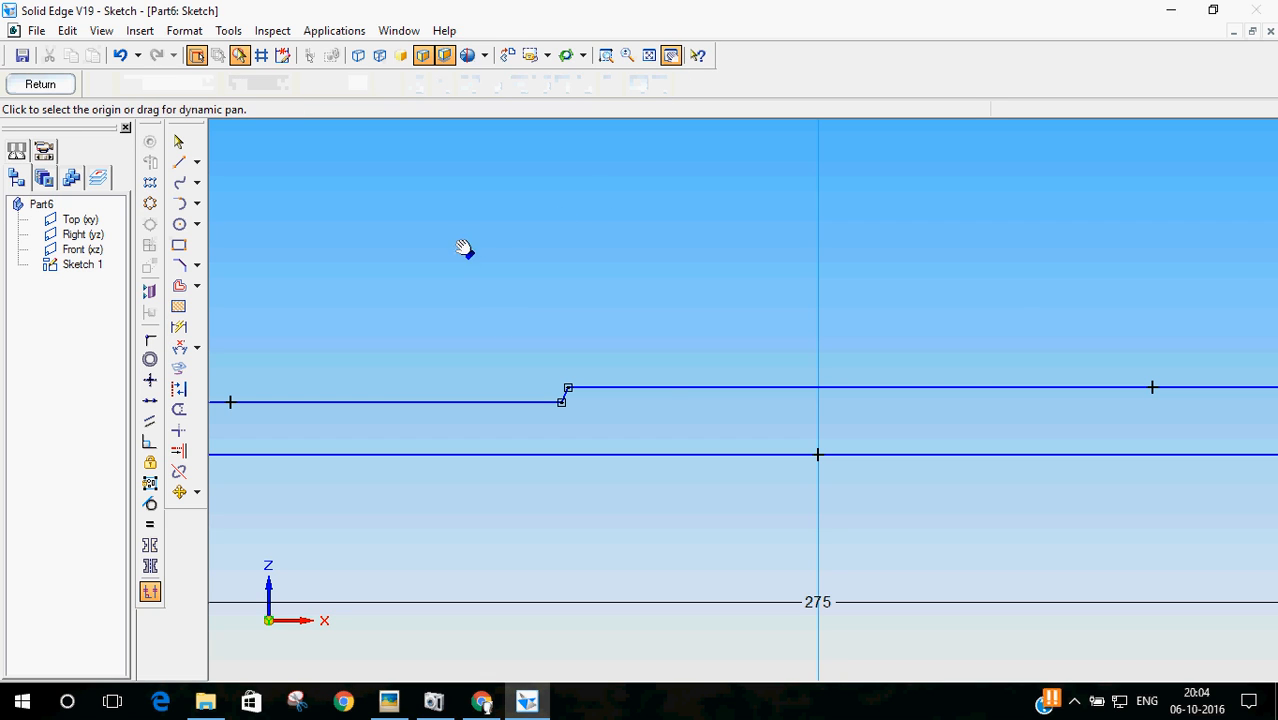
pyautogui.click(179, 327)
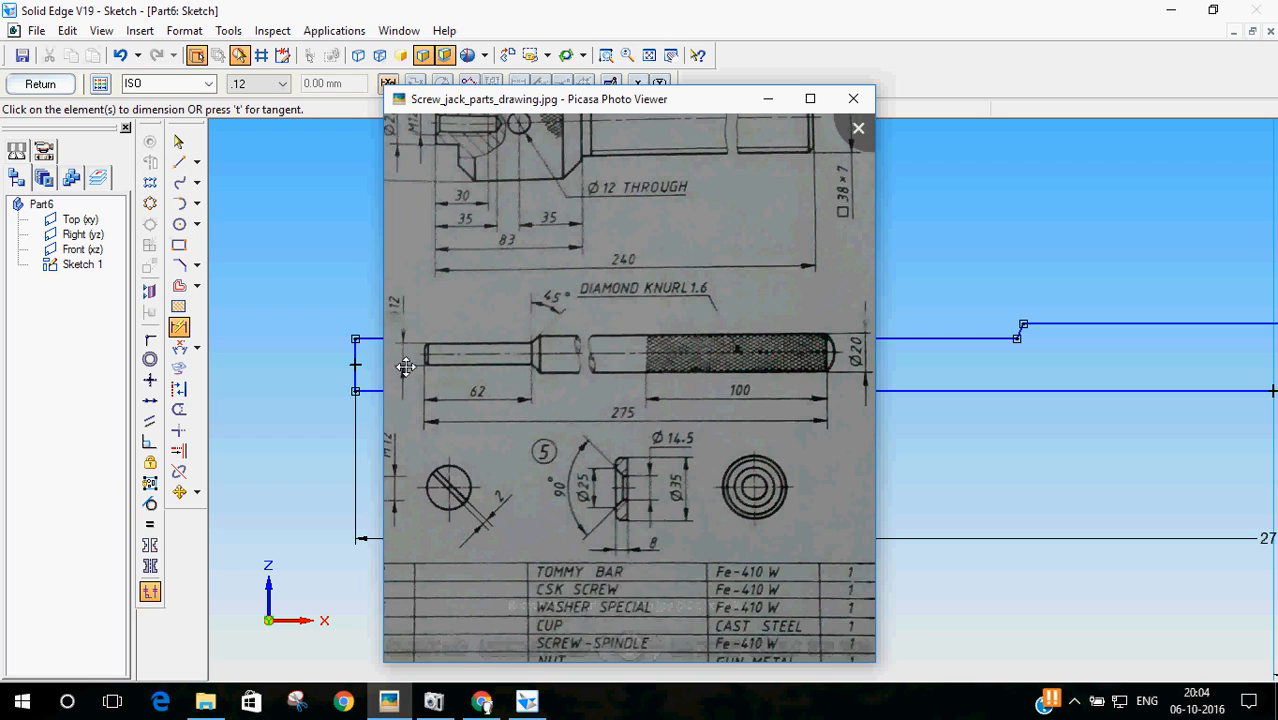
pyautogui.click(853, 98)
pyautogui.write('6')
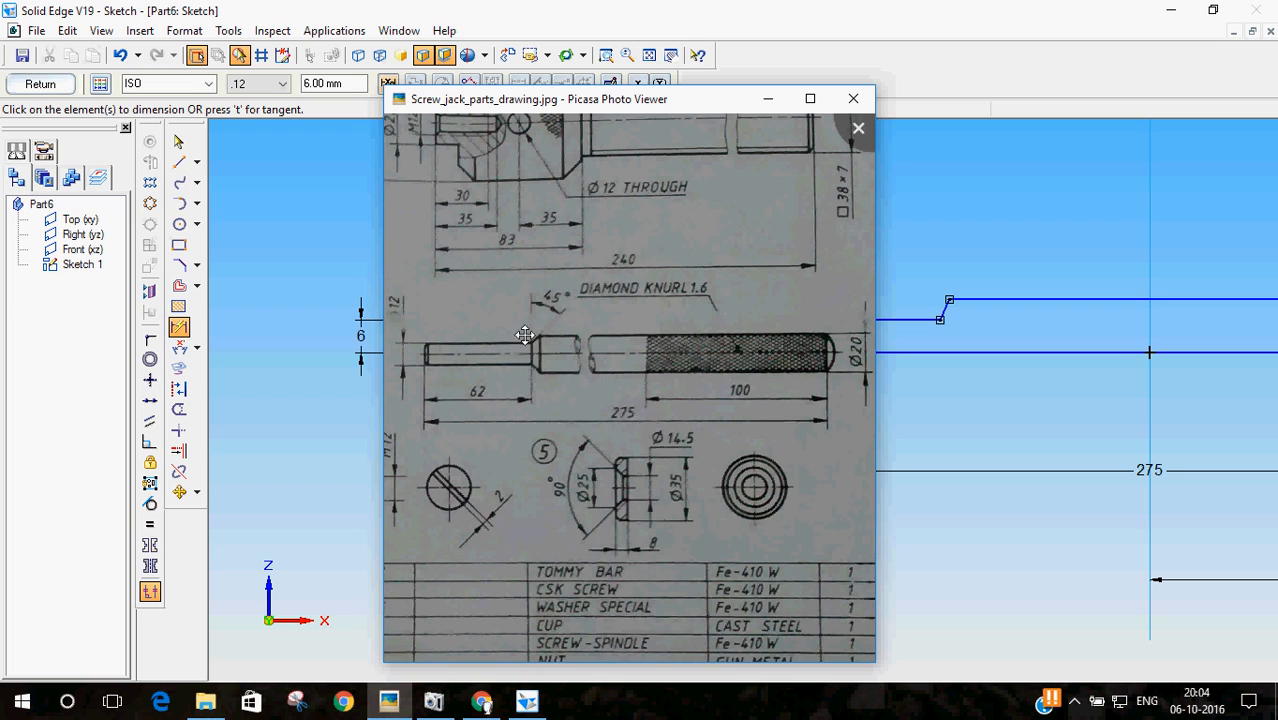
pyautogui.moveTo(471, 403)
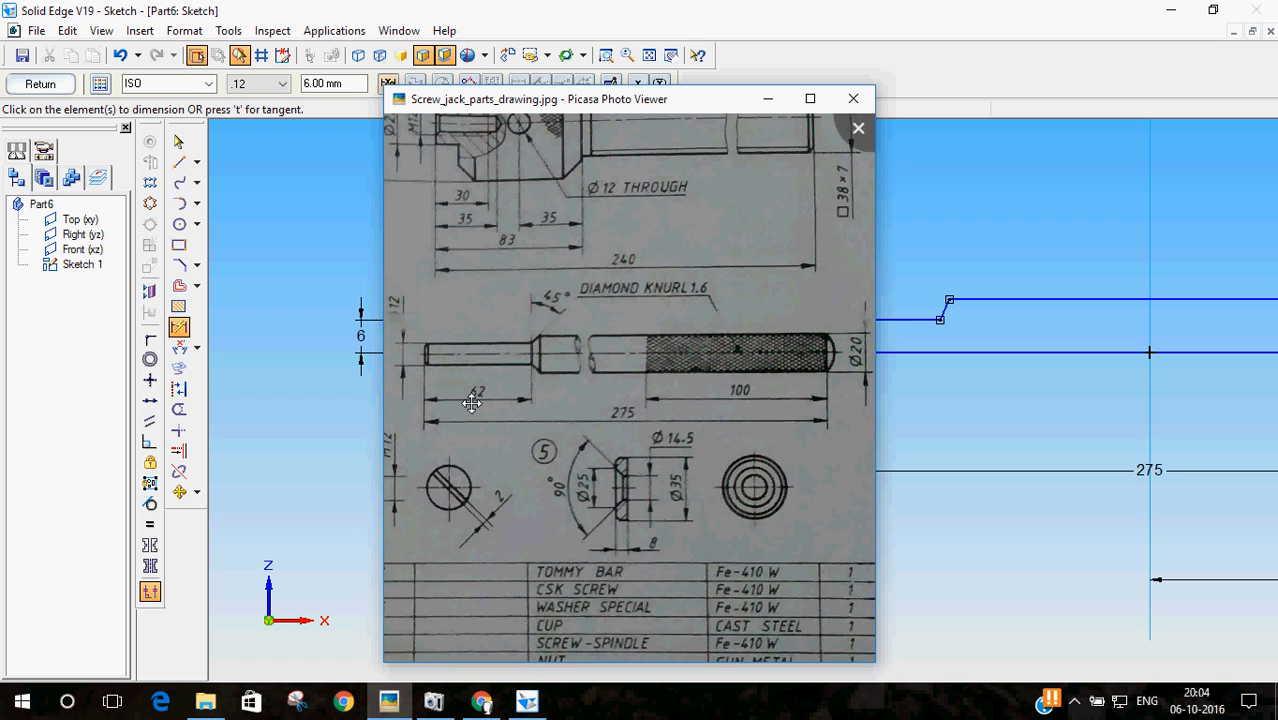
pyautogui.click(853, 98)
pyautogui.write('62')
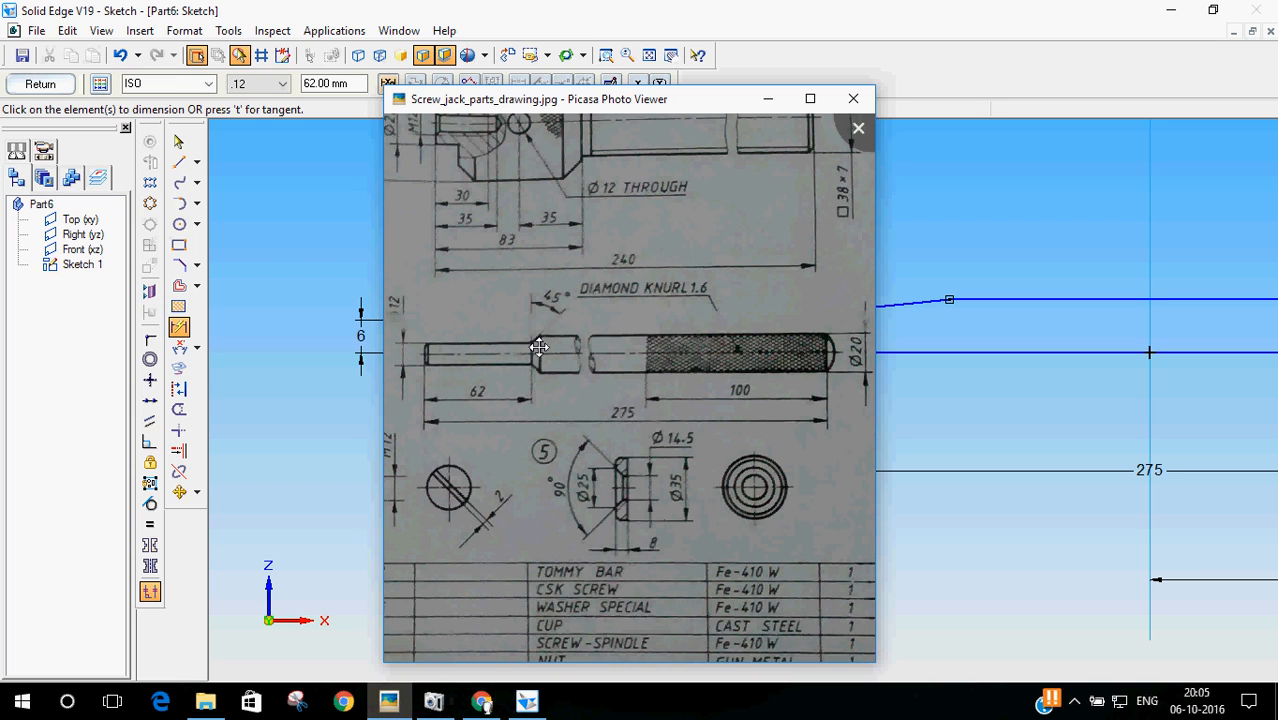
pyautogui.scroll(-3)
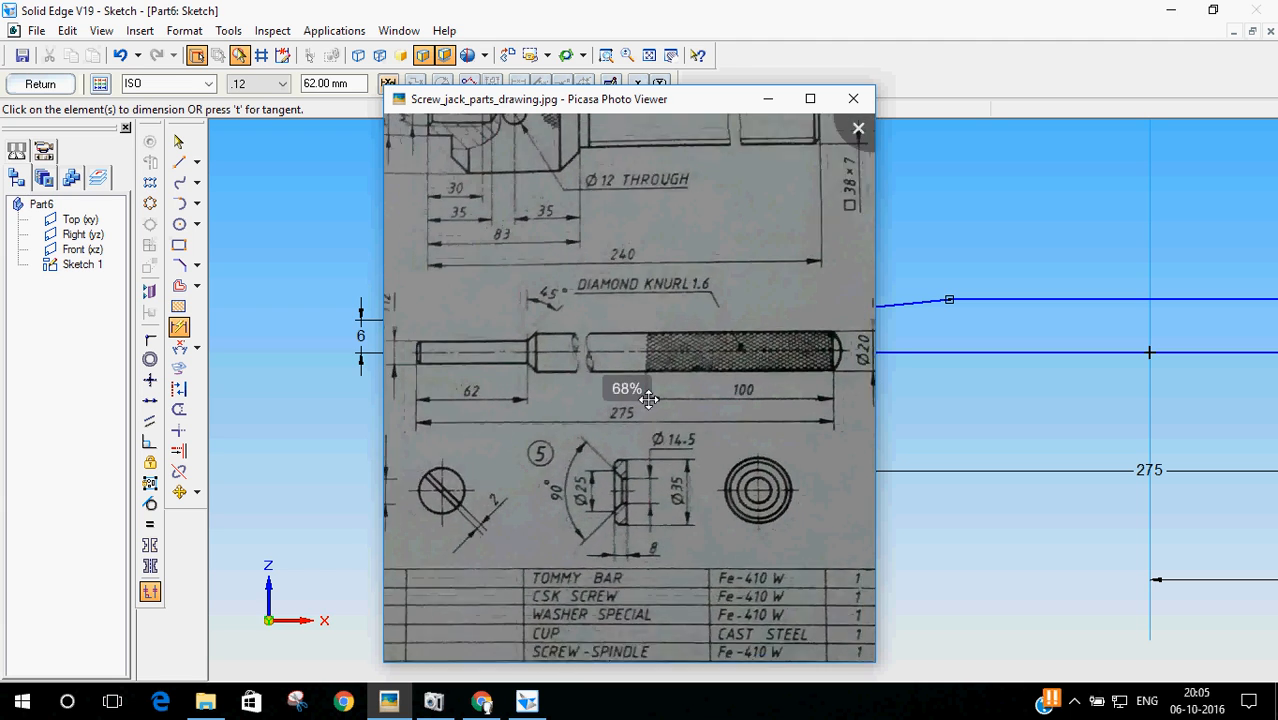
pyautogui.click(853, 98)
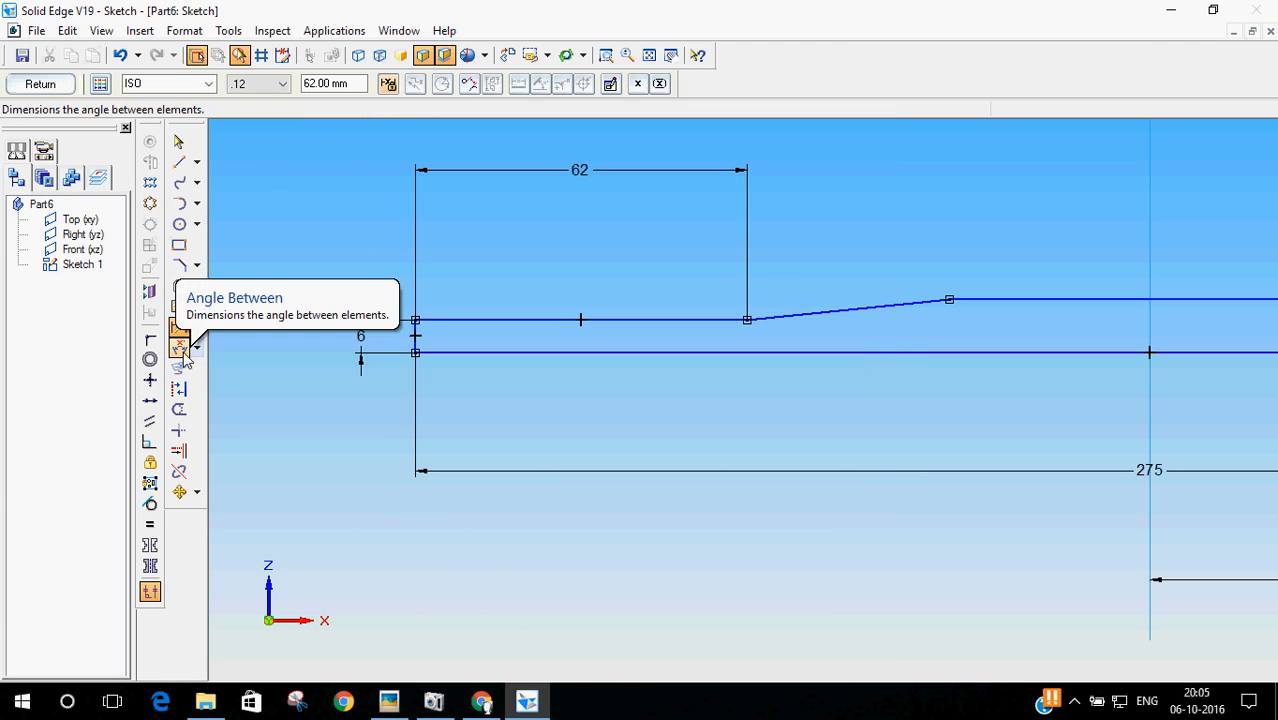
# Step: Dimension the taper at 135° from the thin segment, then reopen the drawing
pyautogui.click(179, 347)
pyautogui.write('135')
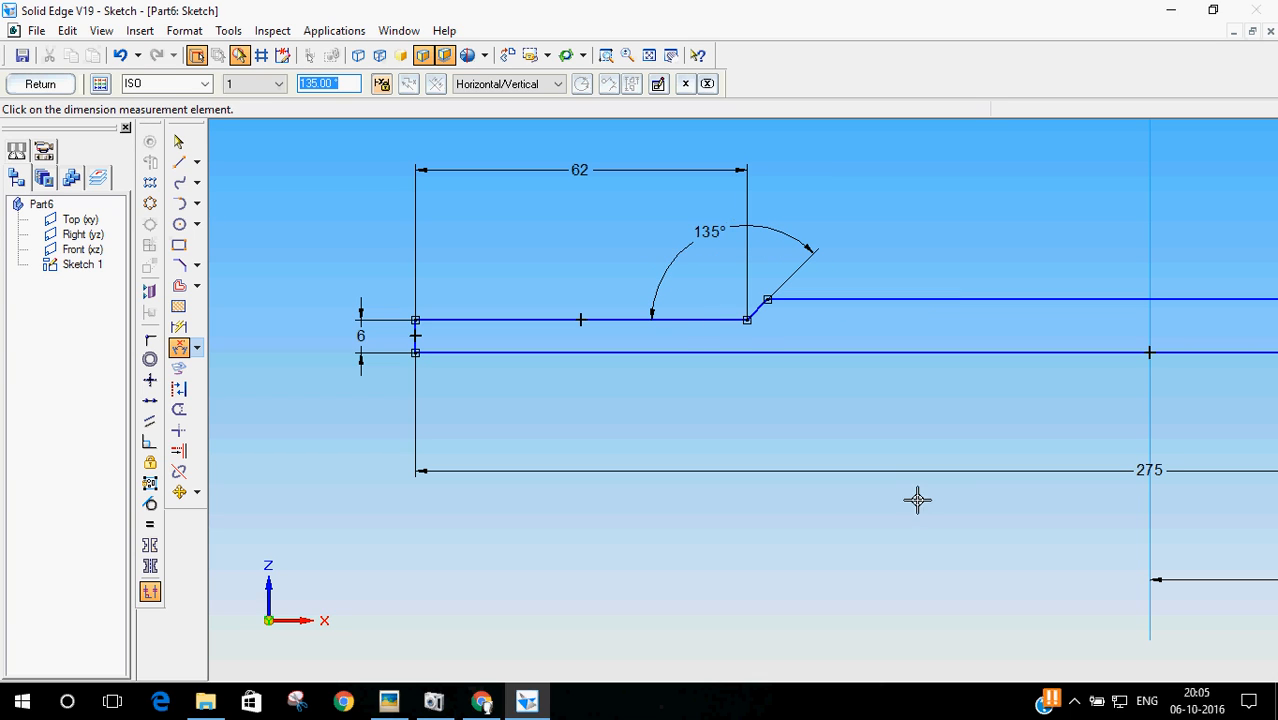
pyautogui.moveTo(760, 308)
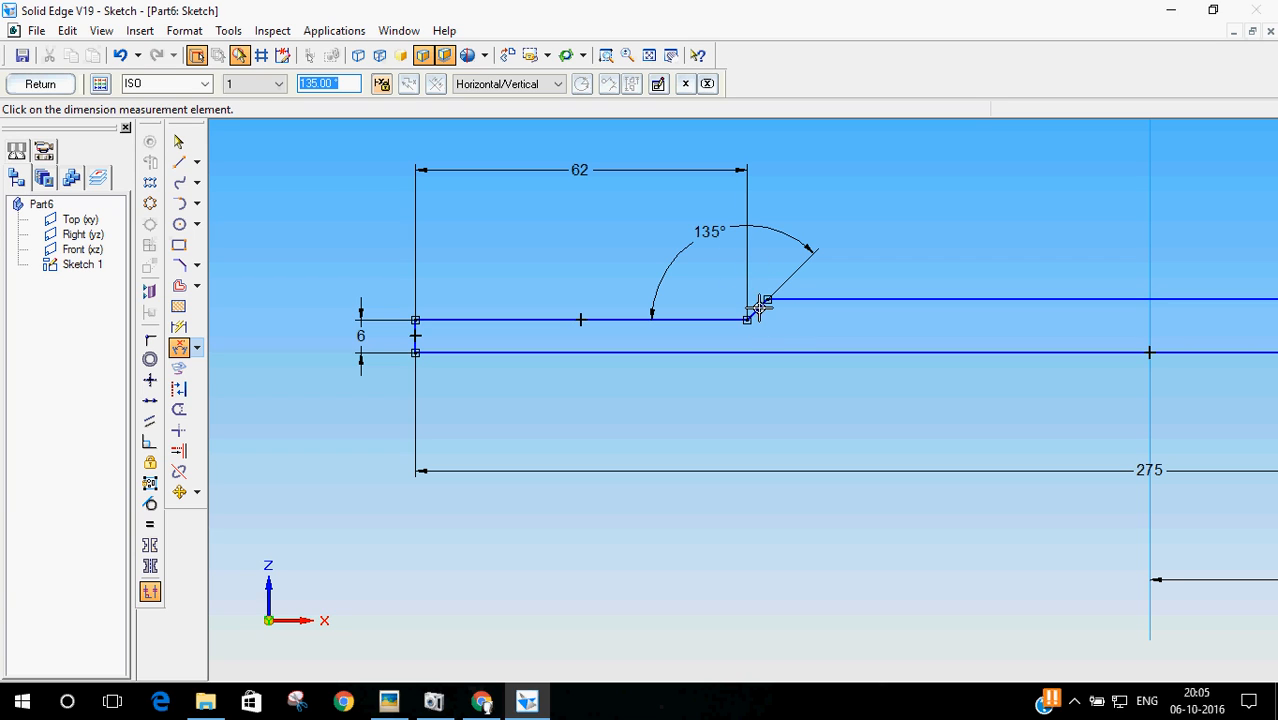
pyautogui.moveTo(888, 150)
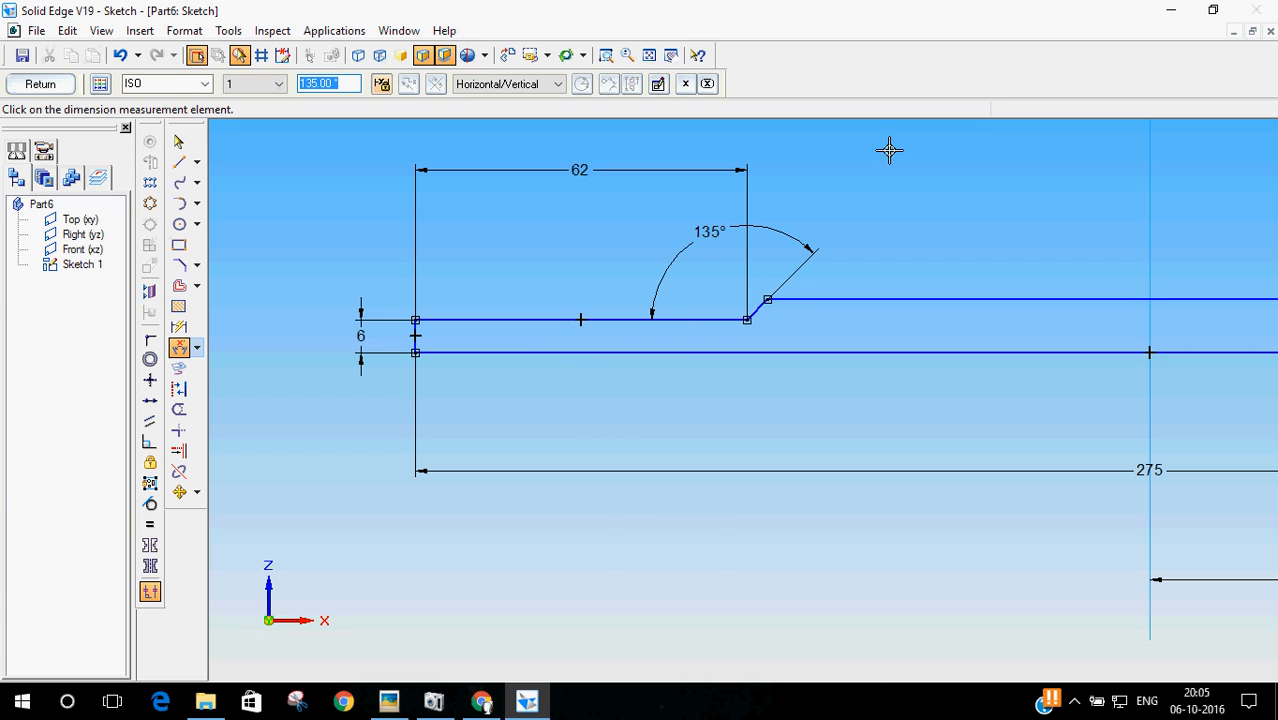
pyautogui.click(389, 700)
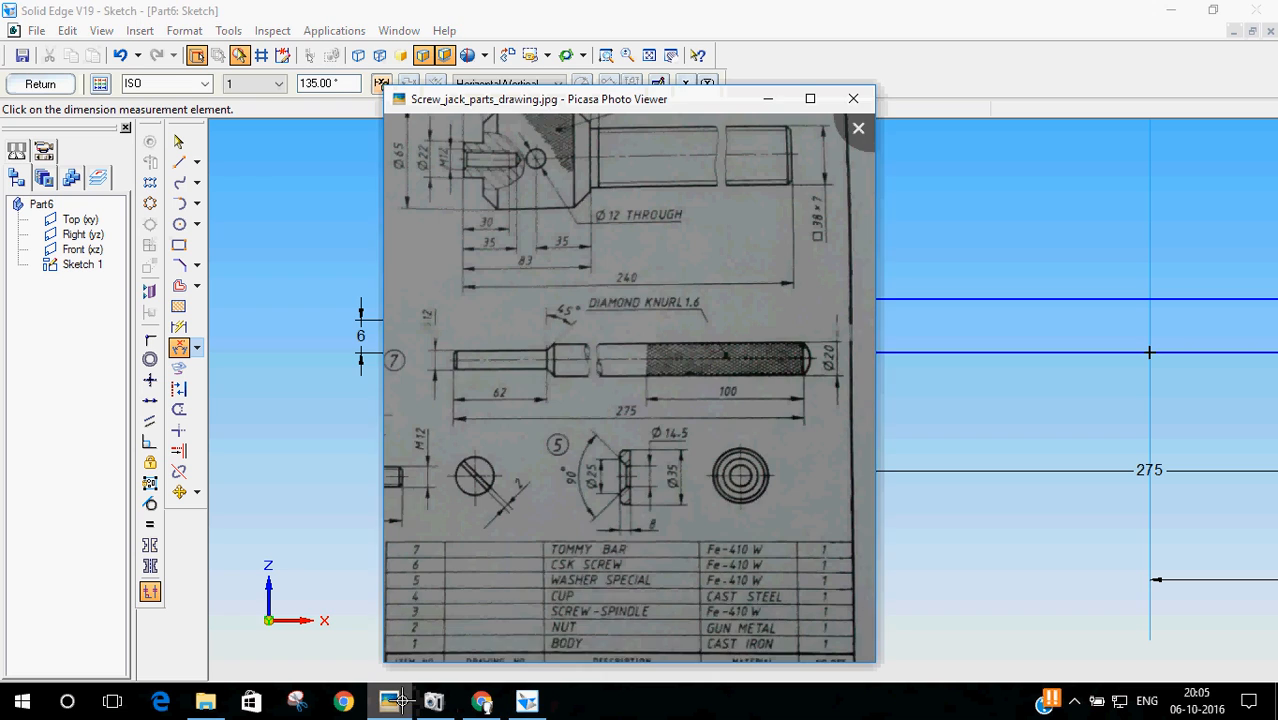
pyautogui.moveTo(472, 385)
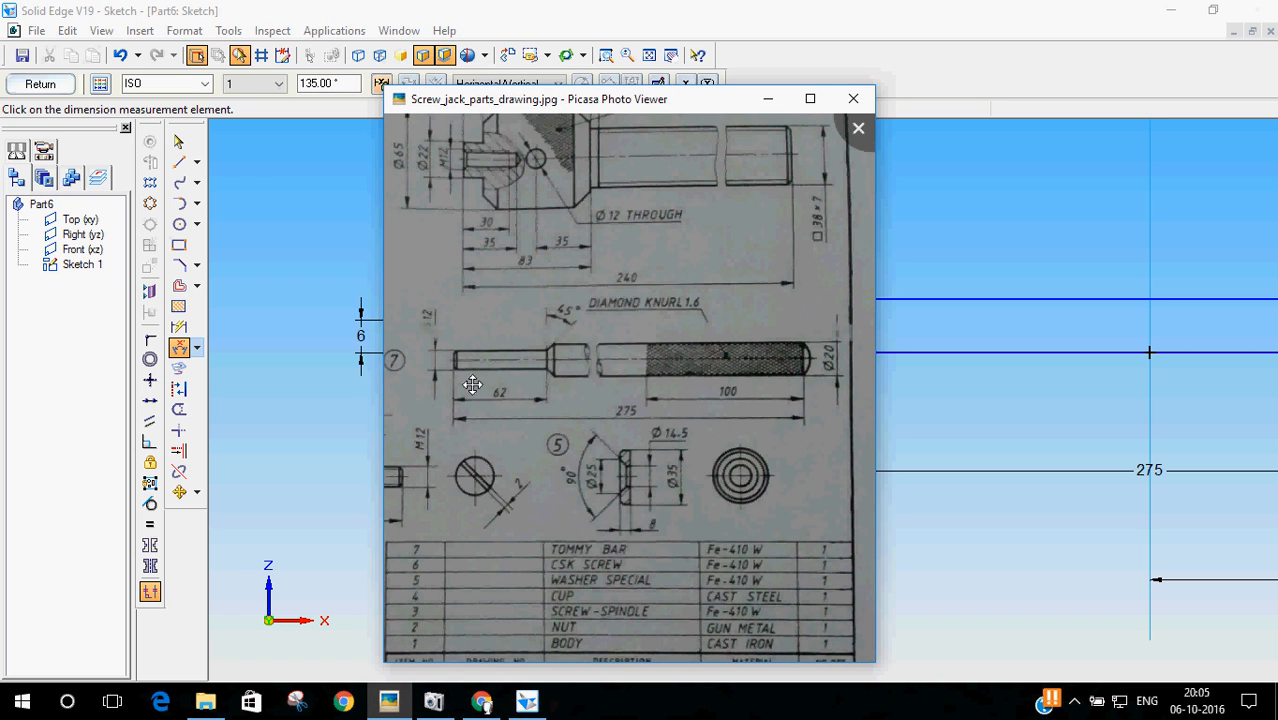
pyautogui.moveTo(688, 400)
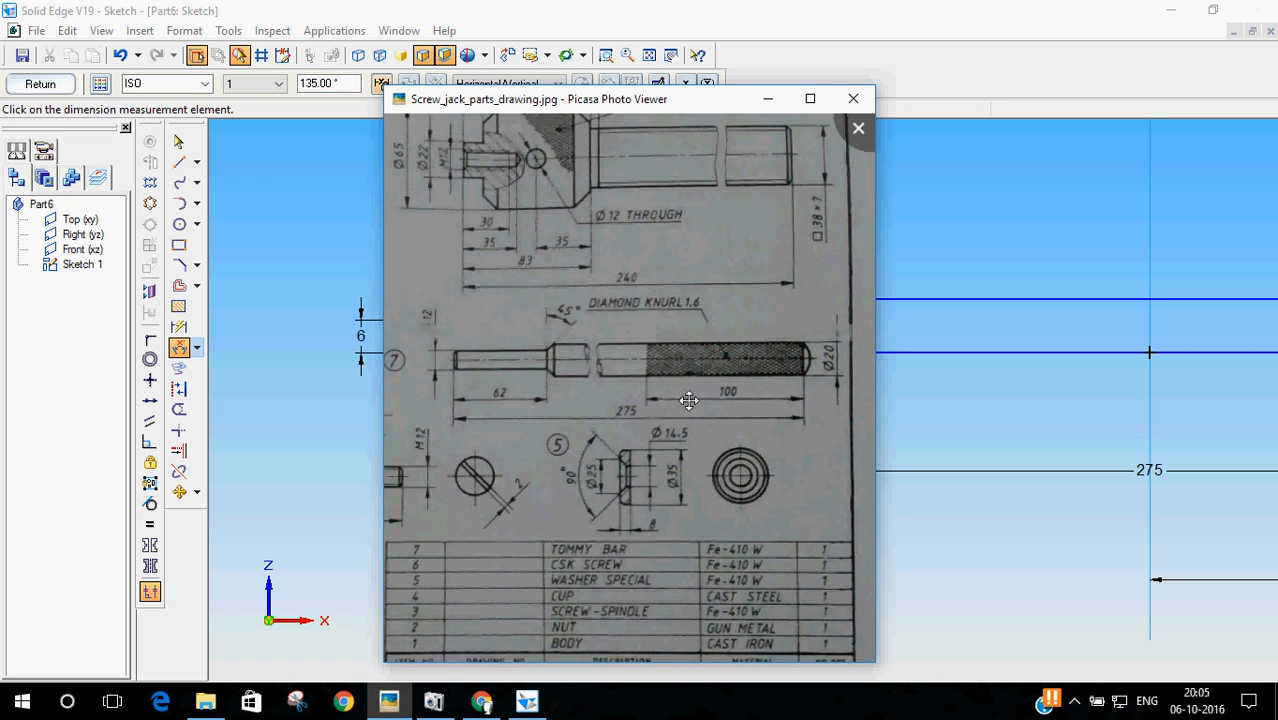
pyautogui.moveTo(705, 397)
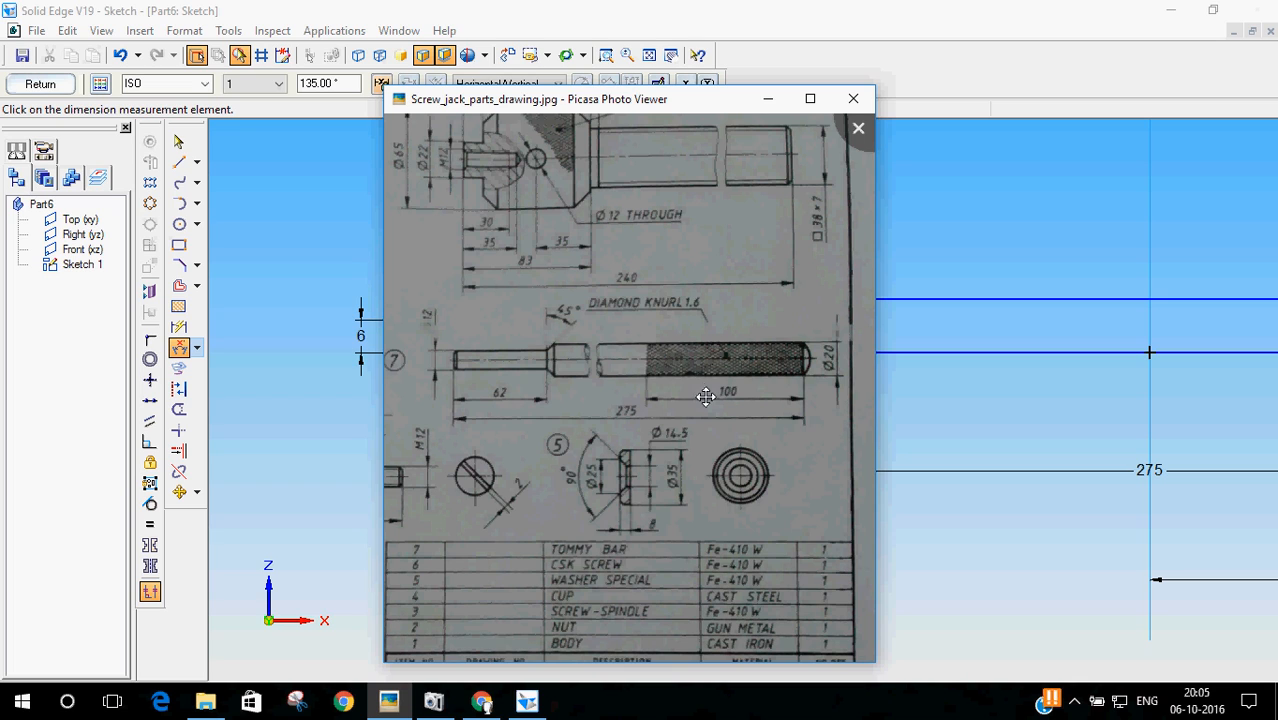
pyautogui.moveTo(710, 362)
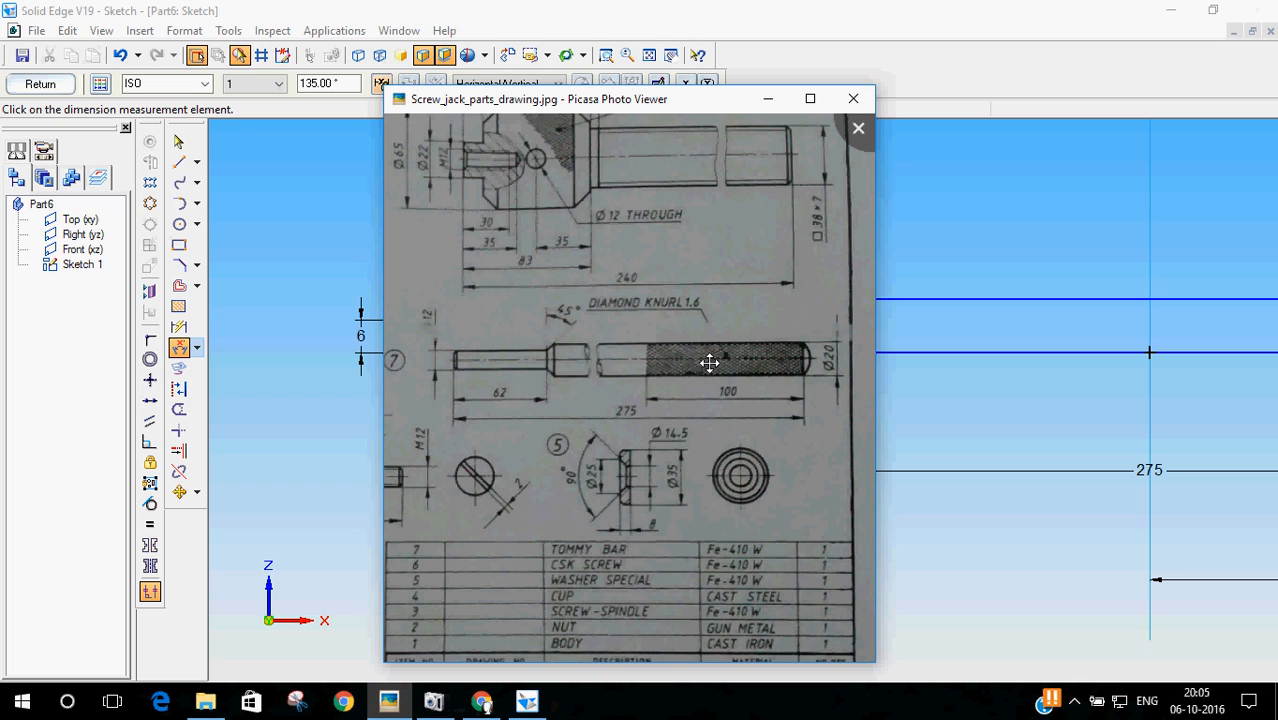
pyautogui.moveTo(707, 381)
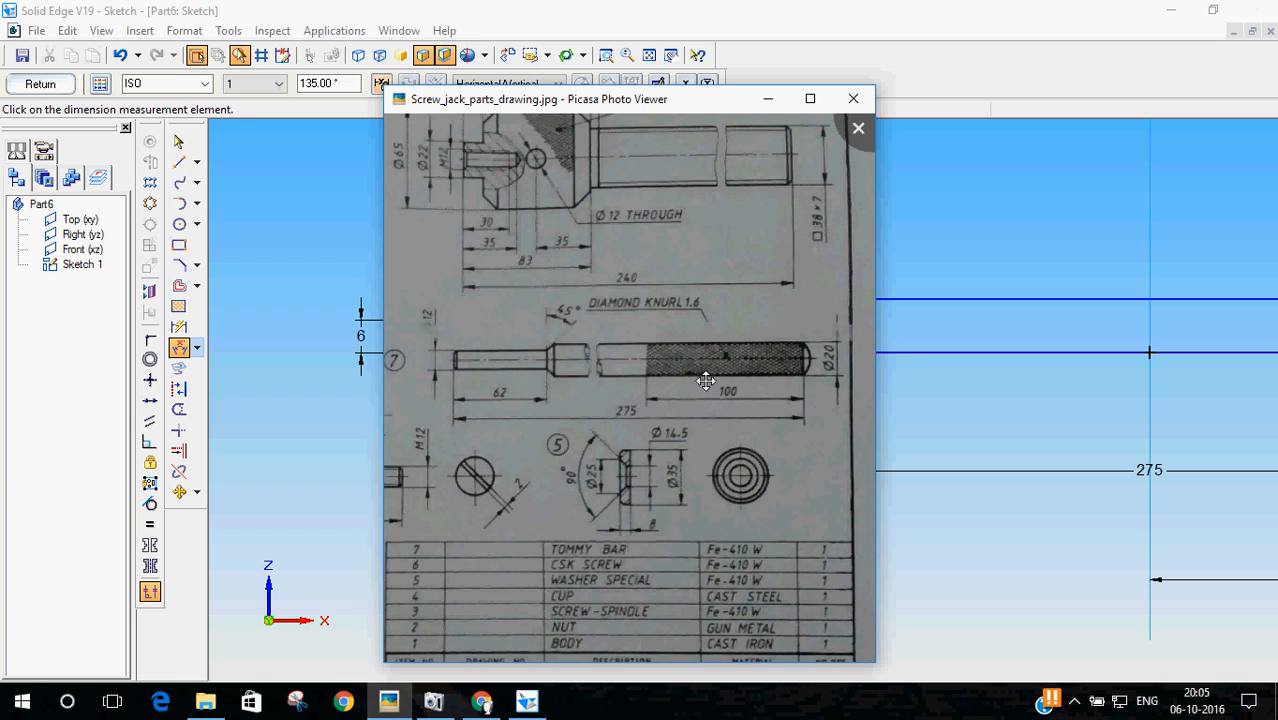
pyautogui.moveTo(680, 373)
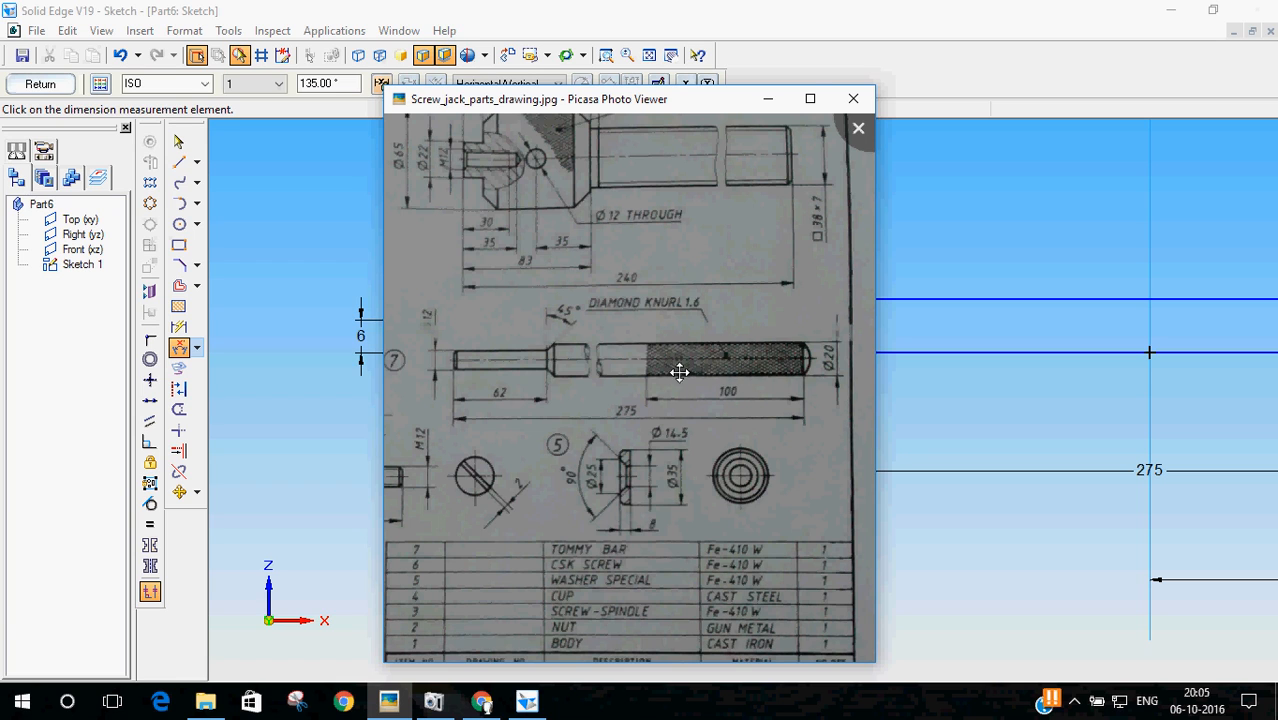
pyautogui.click(853, 98)
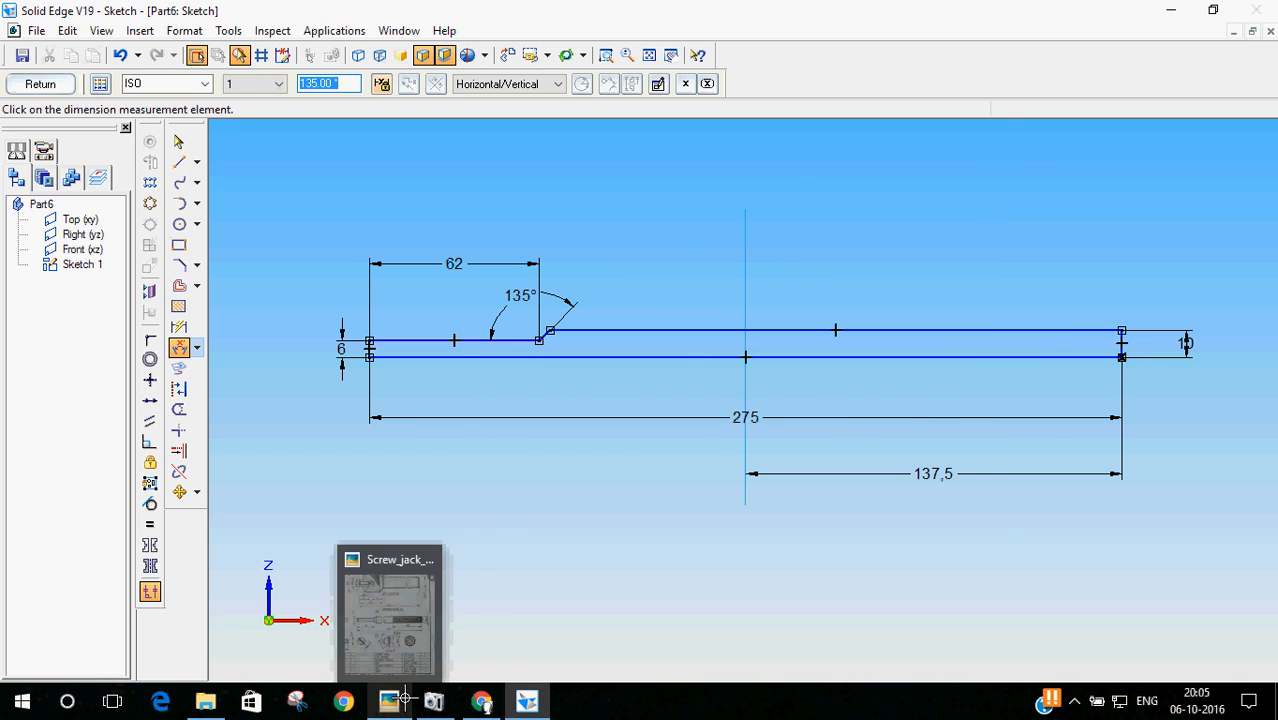
pyautogui.click(388, 610)
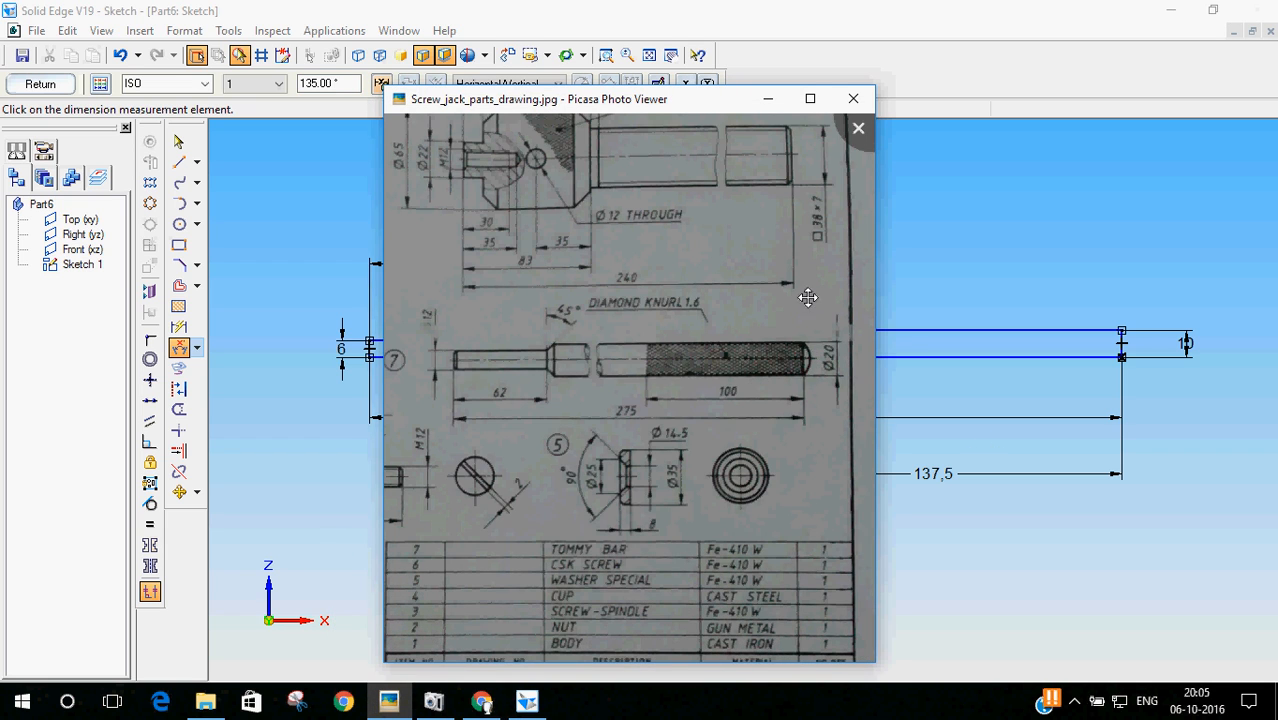
pyautogui.moveTo(958, 8)
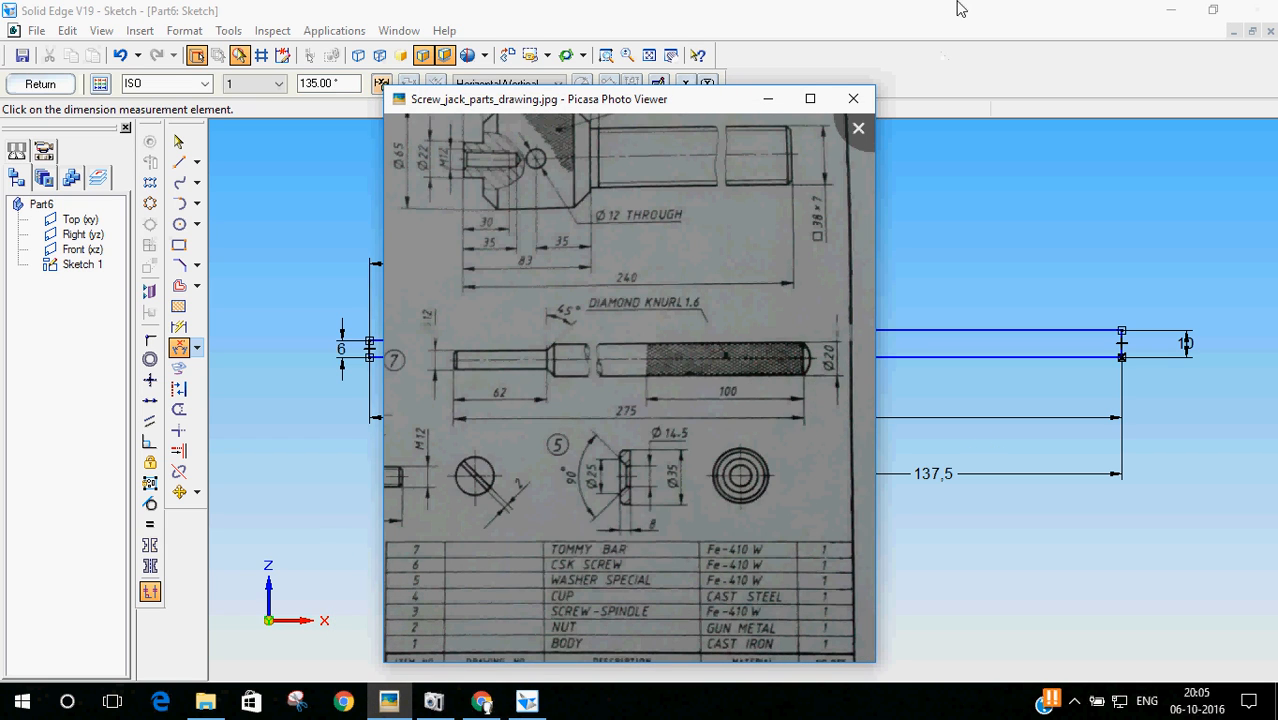
pyautogui.click(853, 98)
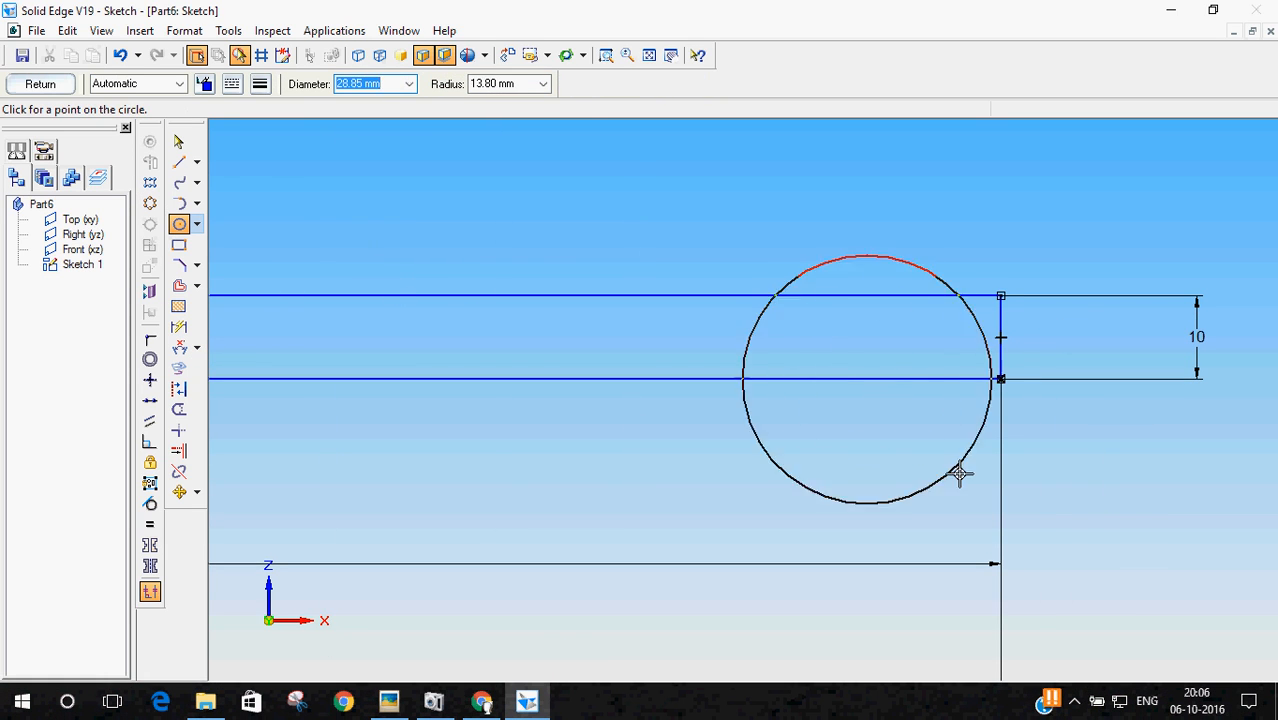
# Step: Draw the Ø40 circle centred on the rod axis, attached to the end corner
pyautogui.click(179, 204)
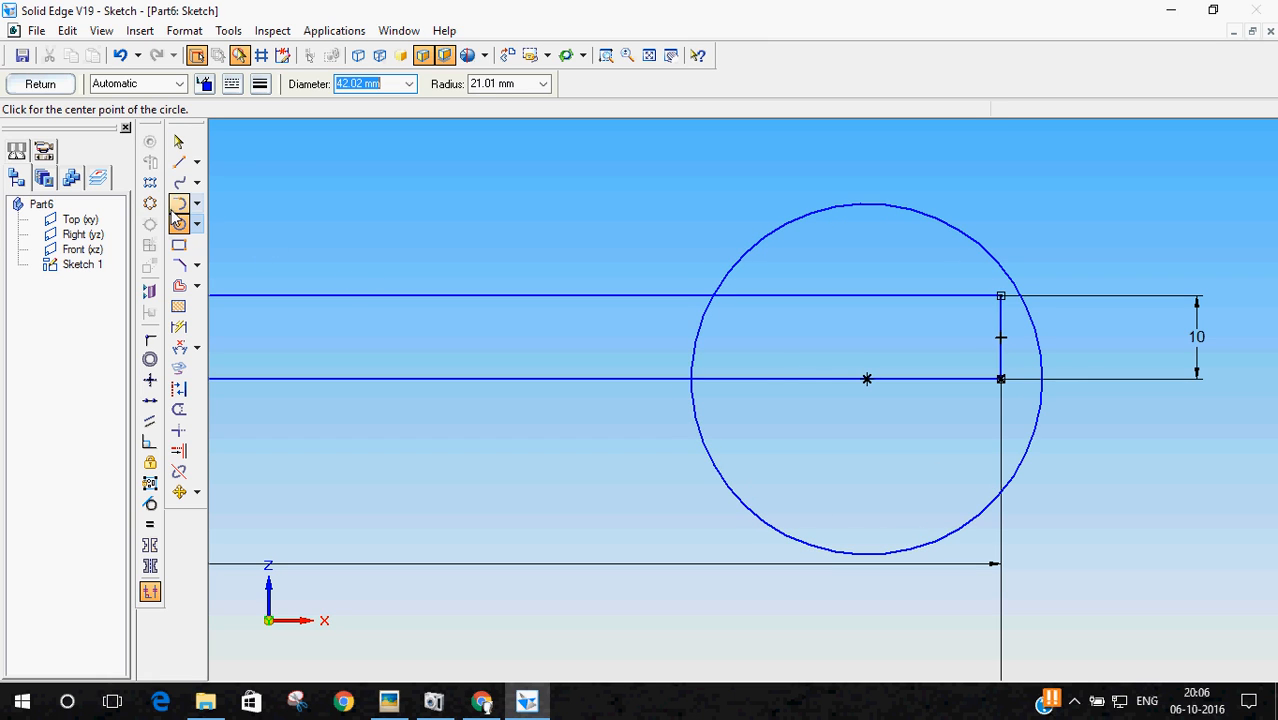
pyautogui.click(150, 338)
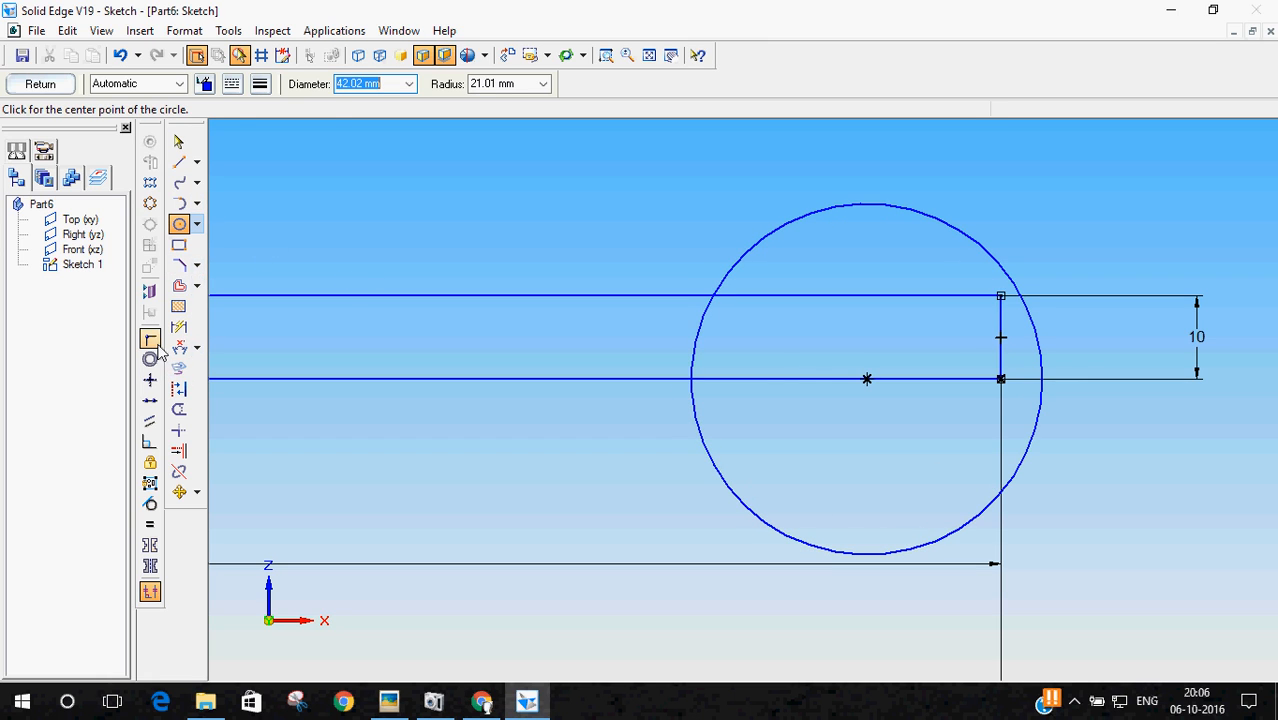
pyautogui.click(149, 339)
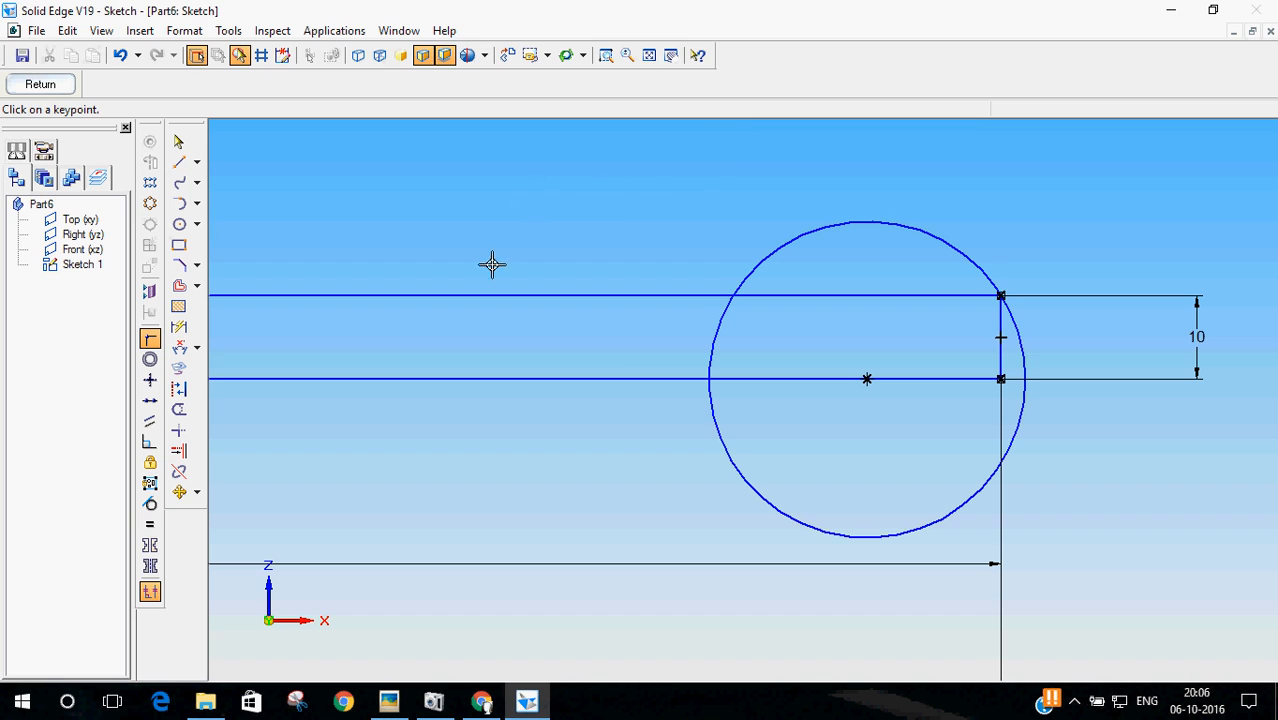
pyautogui.click(178, 141)
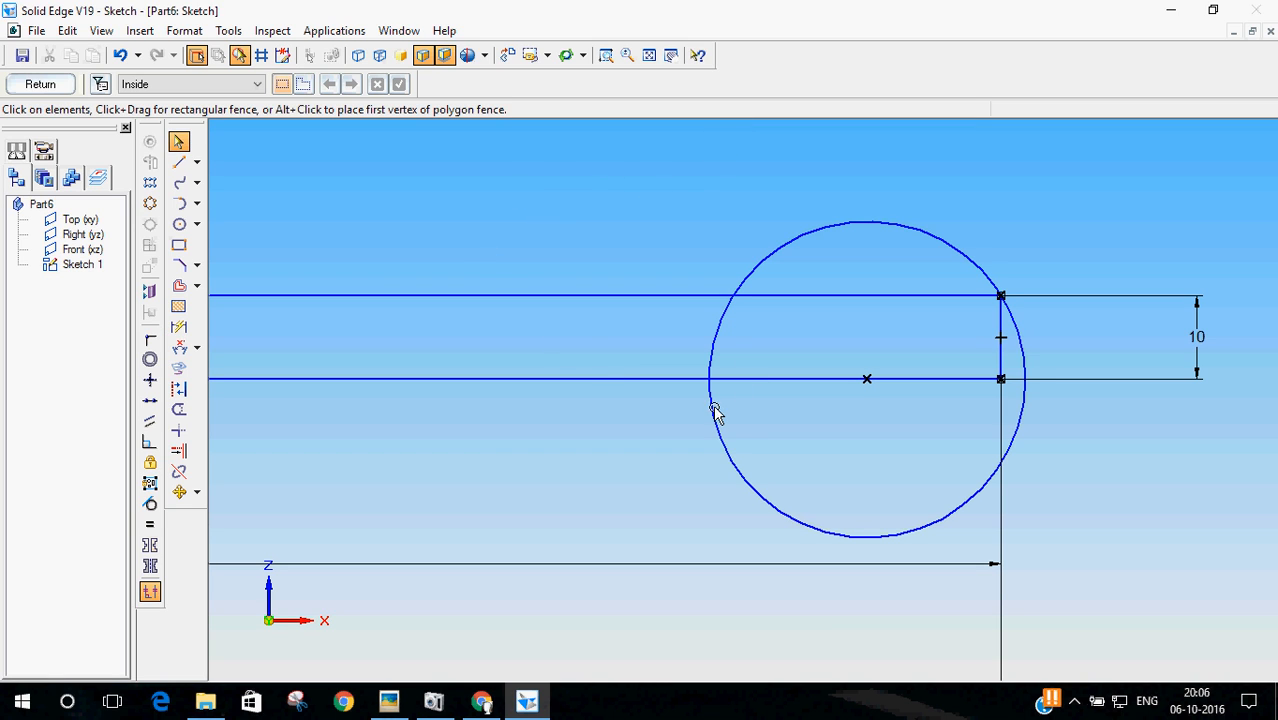
pyautogui.moveTo(852, 395)
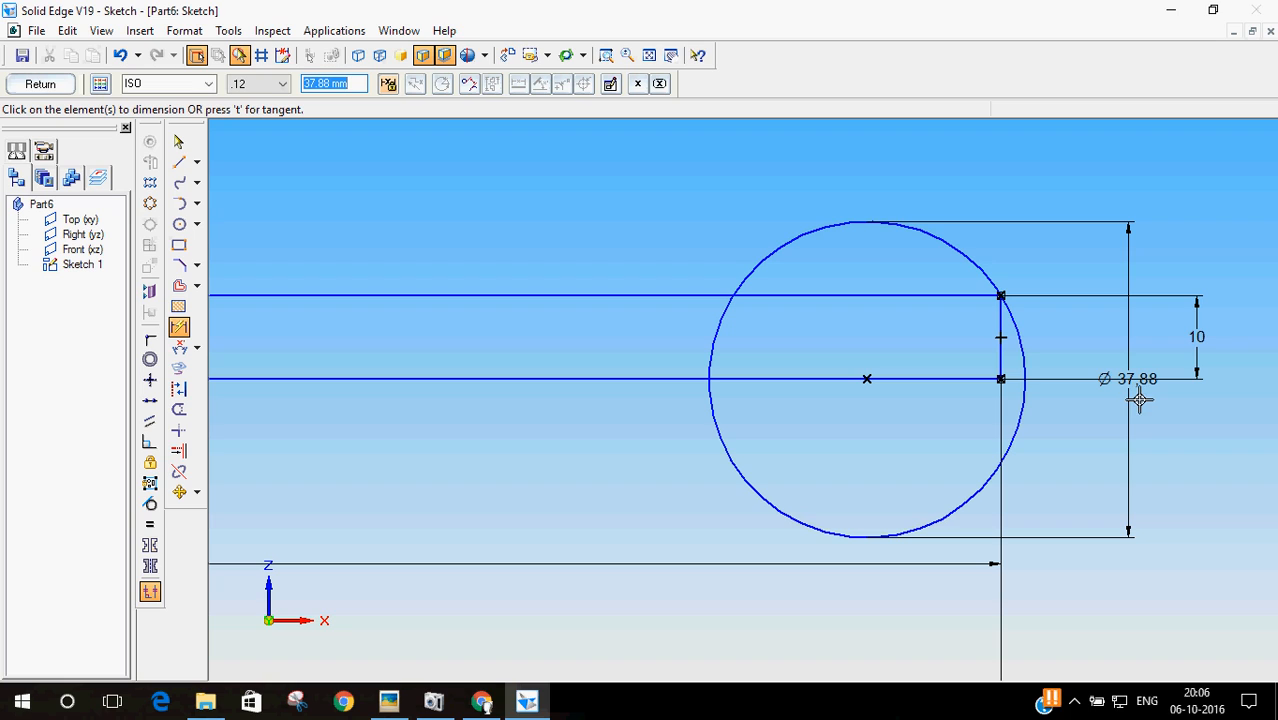
pyautogui.moveTo(1174, 411)
pyautogui.write('40')
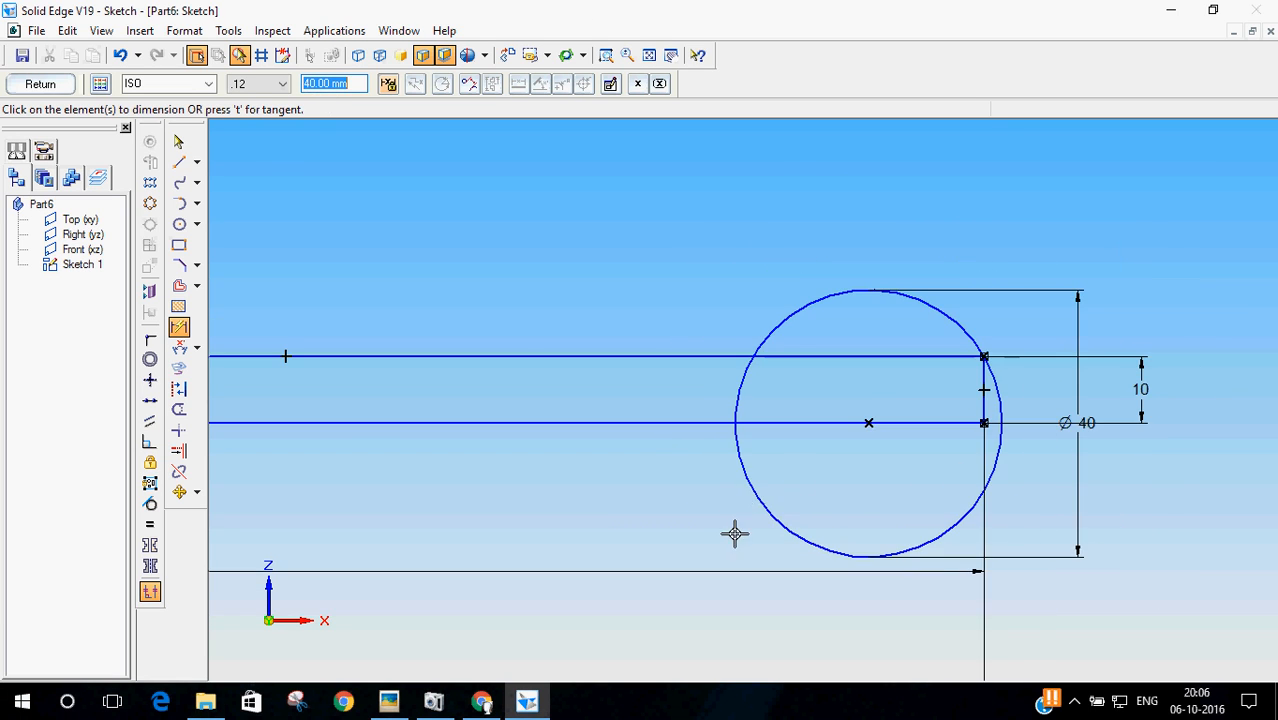
# Step: Trim the circle's upper half and draw a line from the axis end
pyautogui.click(179, 410)
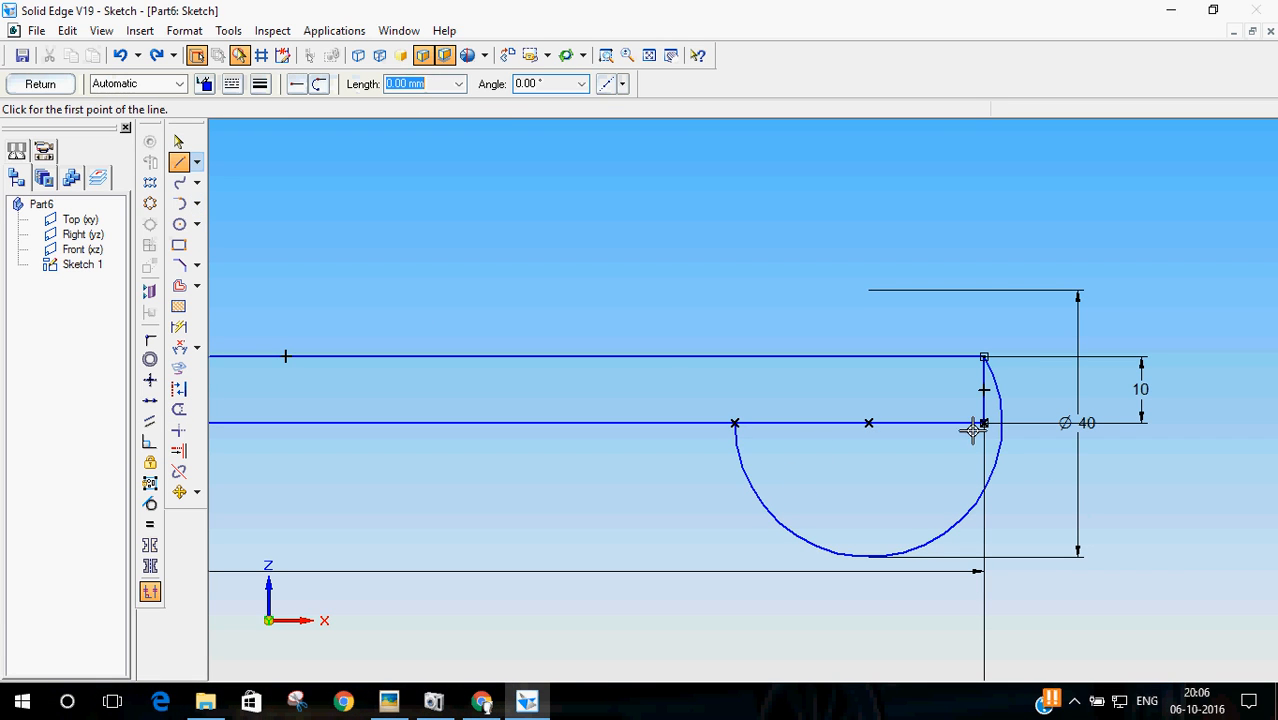
pyautogui.moveTo(150, 260)
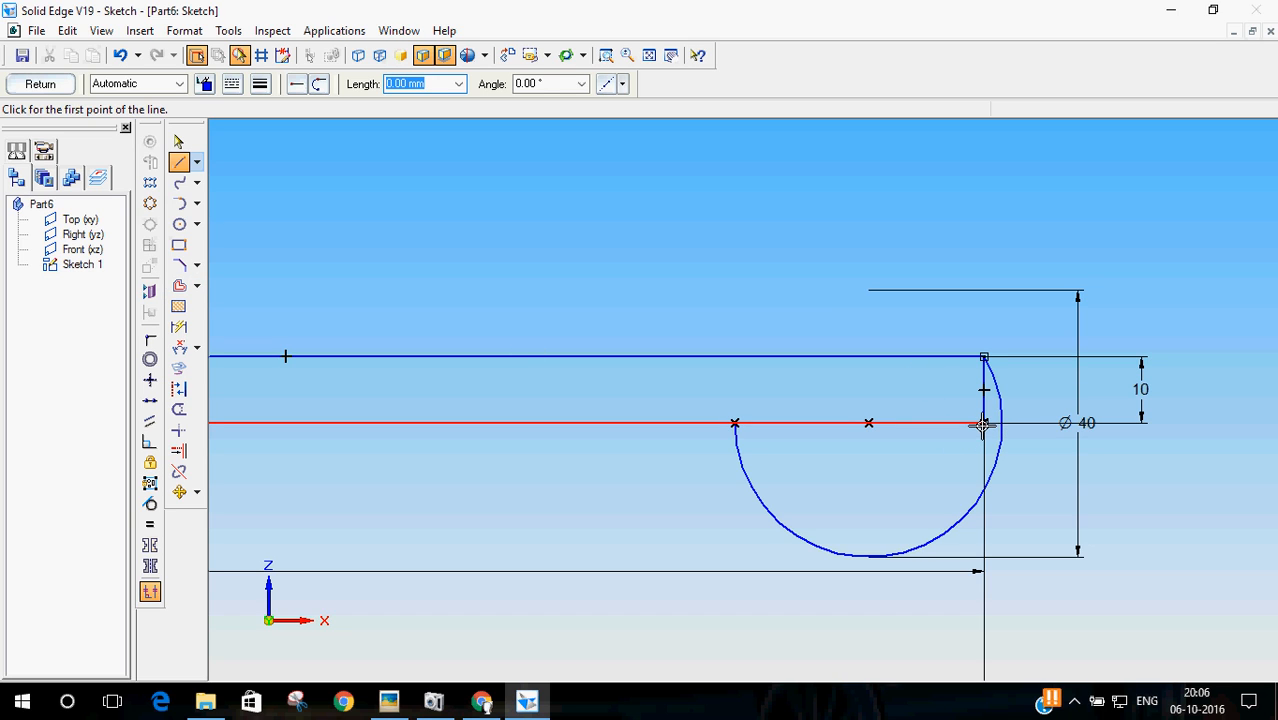
pyautogui.click(984, 422)
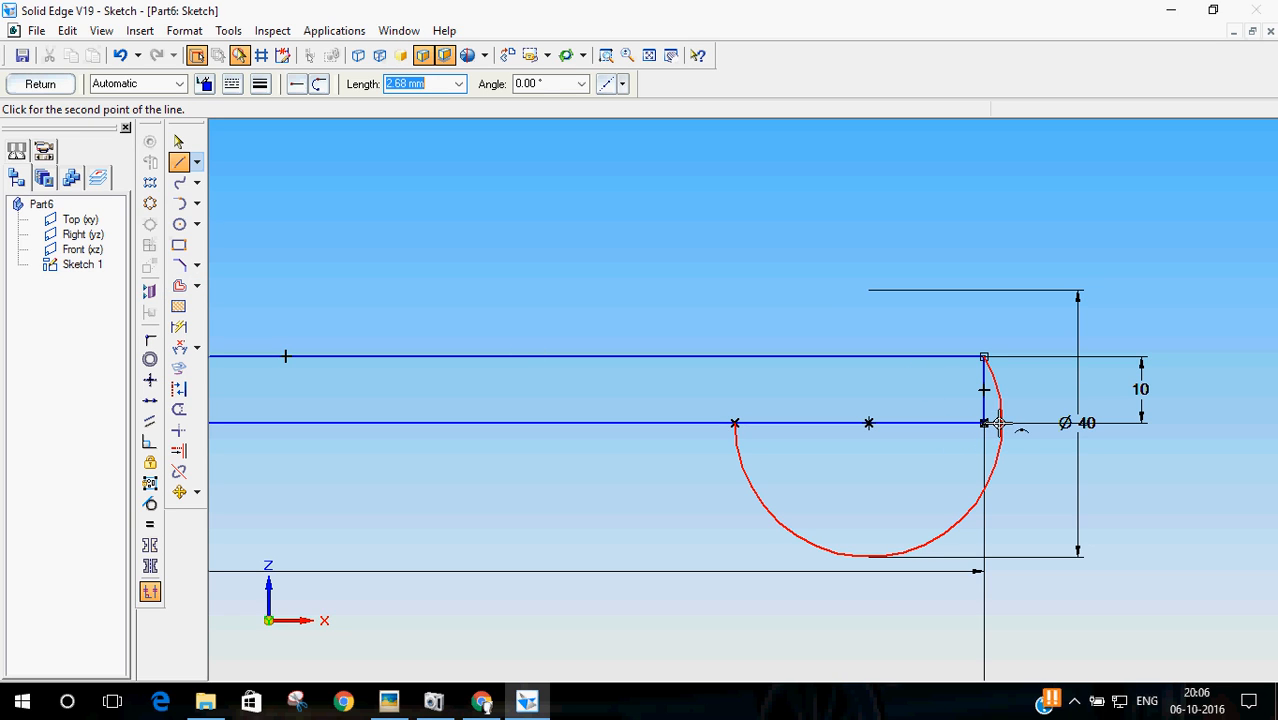
pyautogui.click(985, 422)
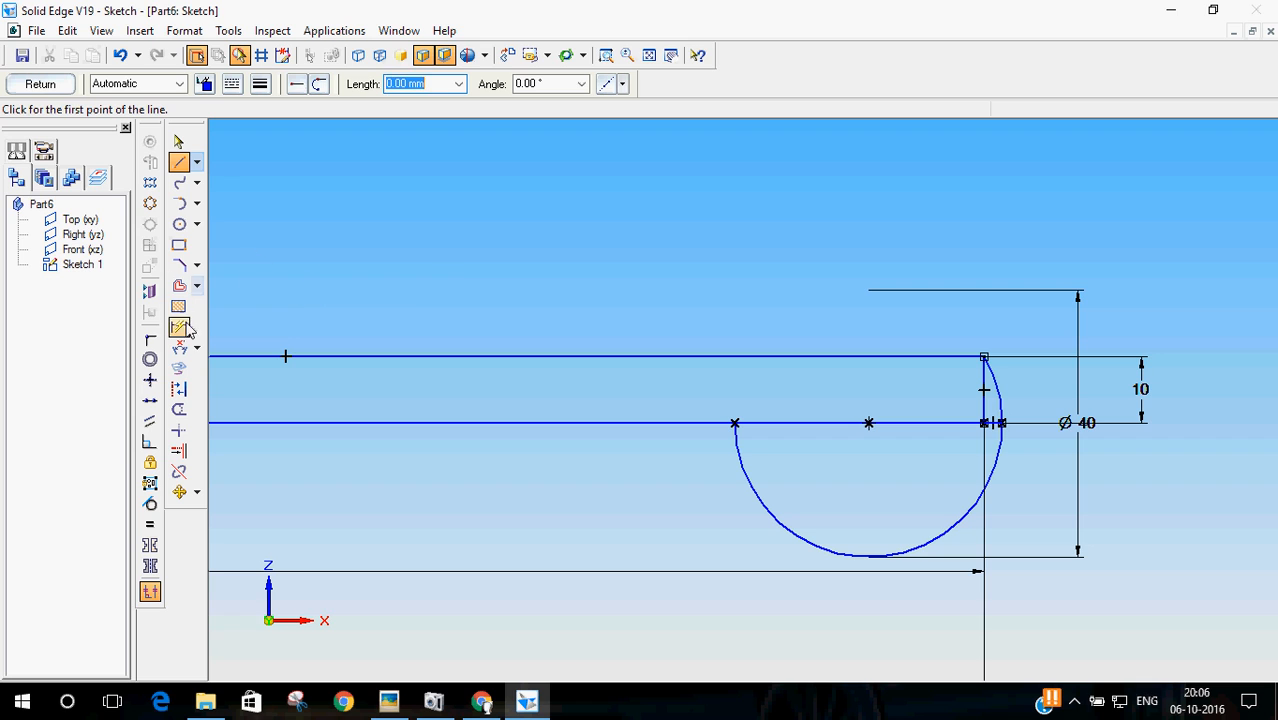
pyautogui.click(179, 409)
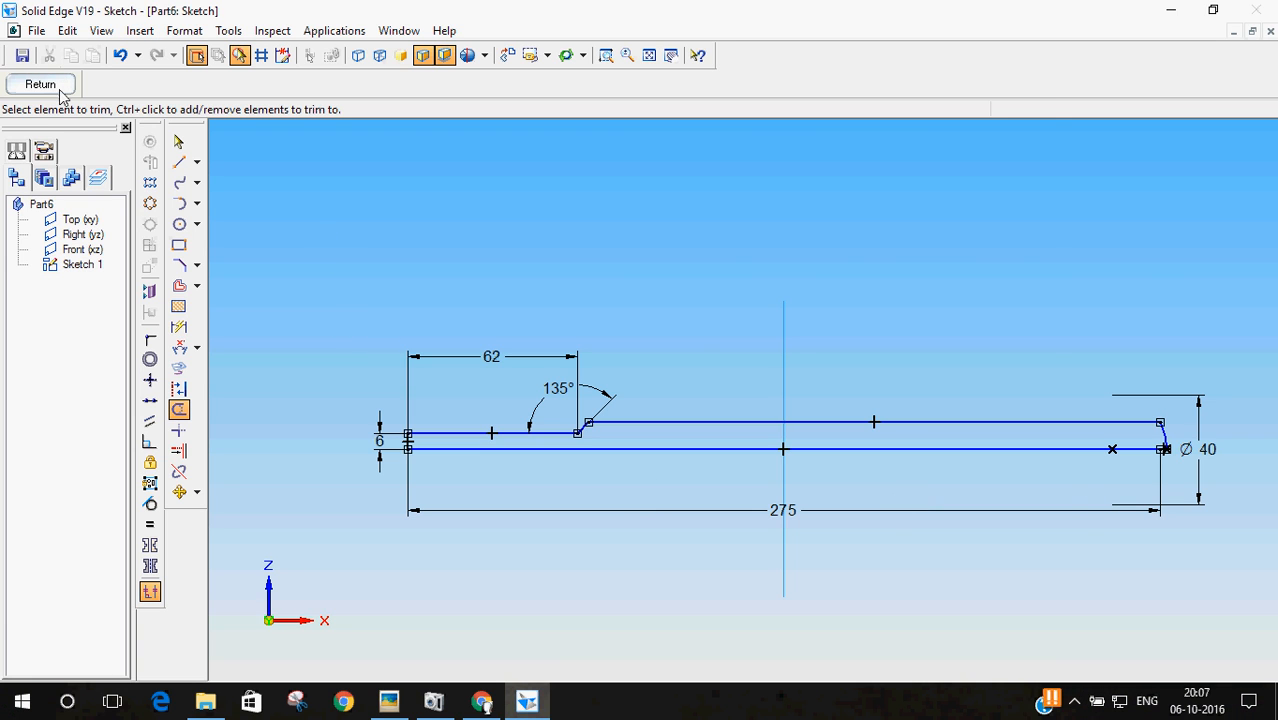
# Step: Revolve the profile chain 360° about its bottom line, creating Protrusion 1
pyautogui.click(40, 83)
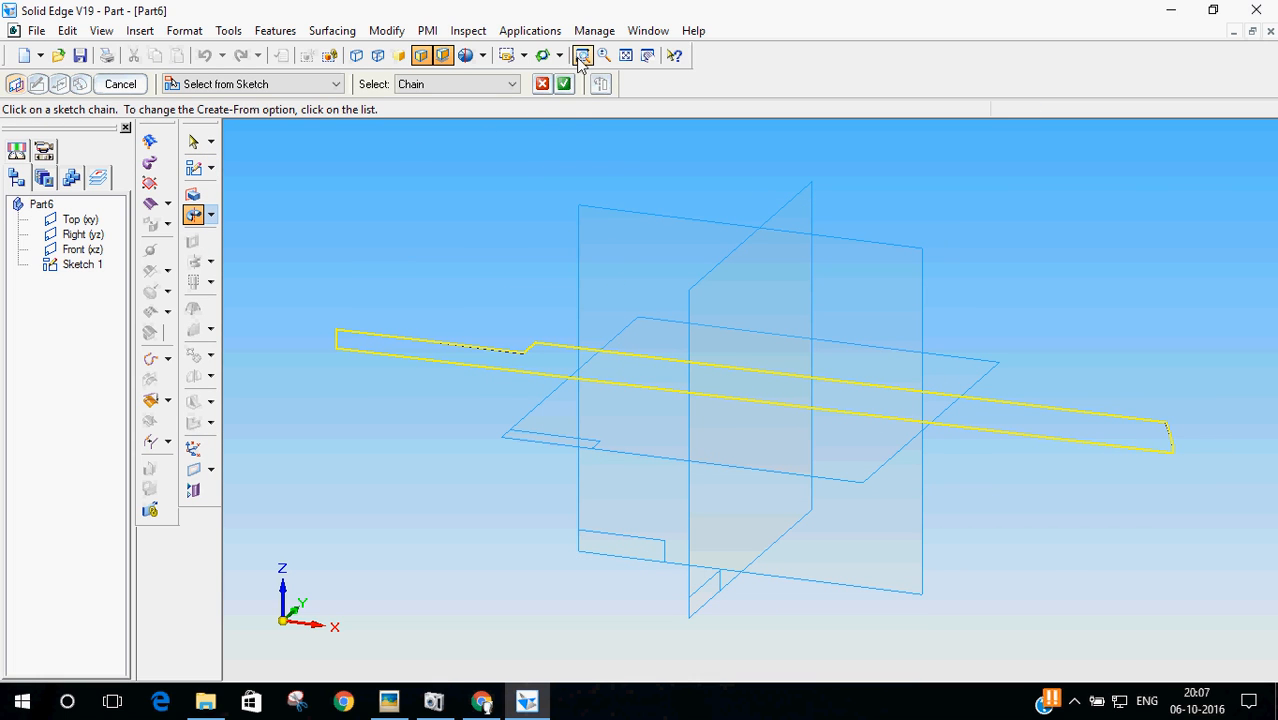
pyautogui.click(583, 55)
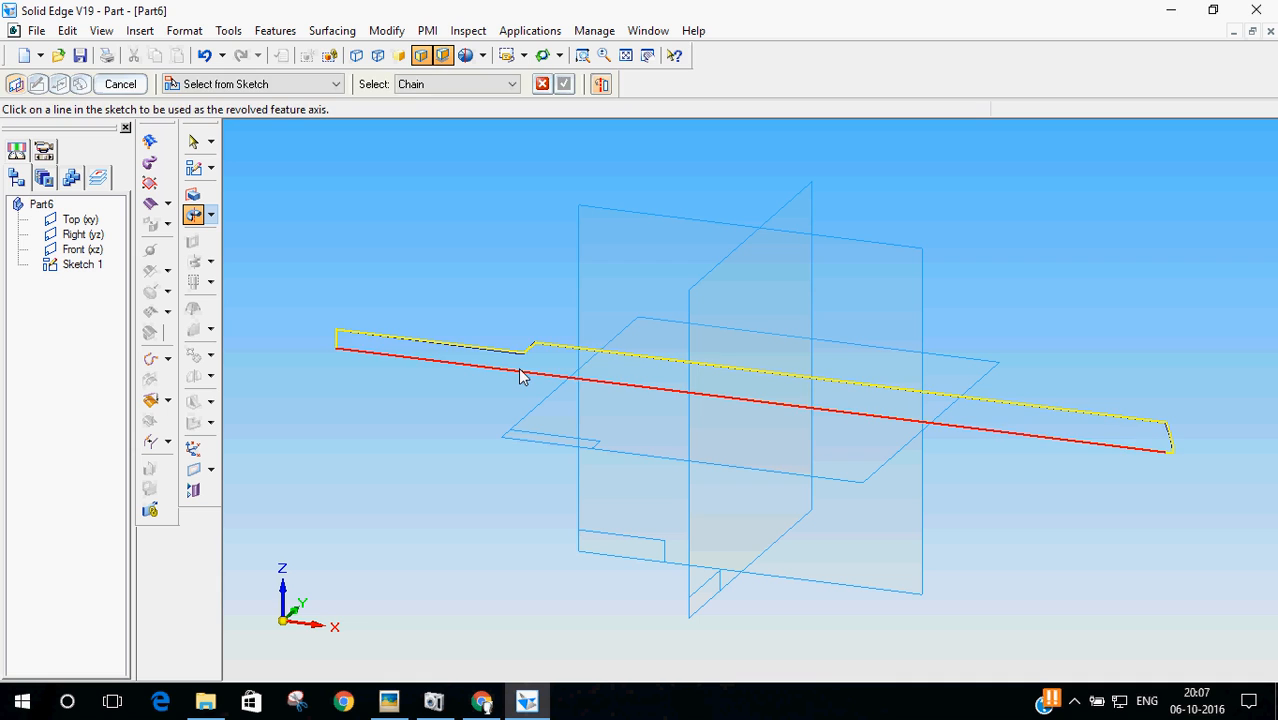
pyautogui.click(520, 376)
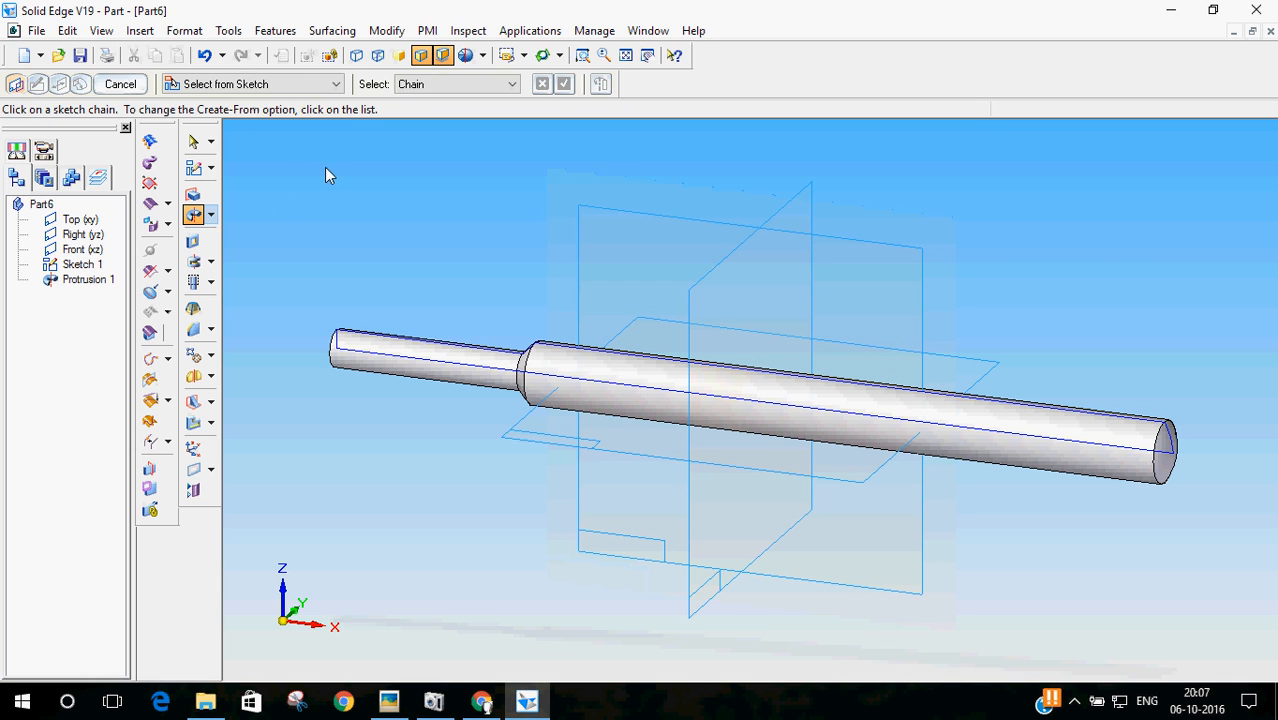
pyautogui.click(120, 84)
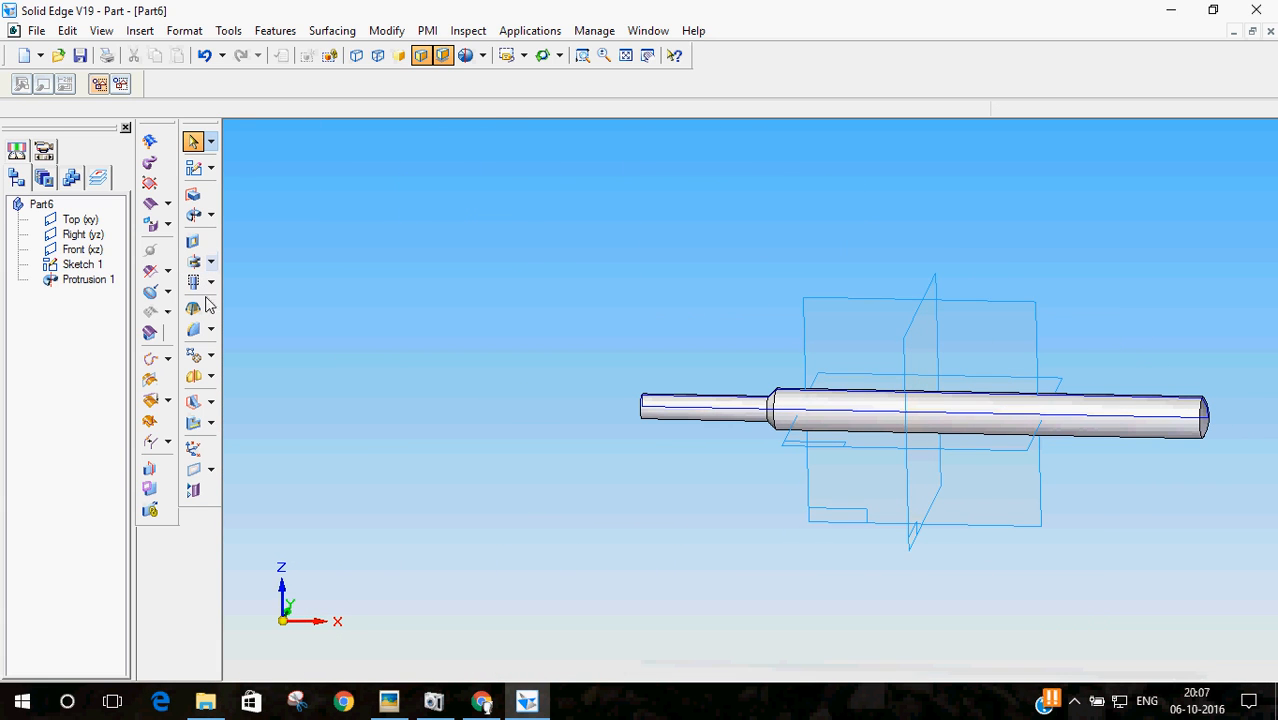
# Step: Hide Sketch 1 from PathFinder's right-click menu, then review the parts drawing
pyautogui.click(83, 249)
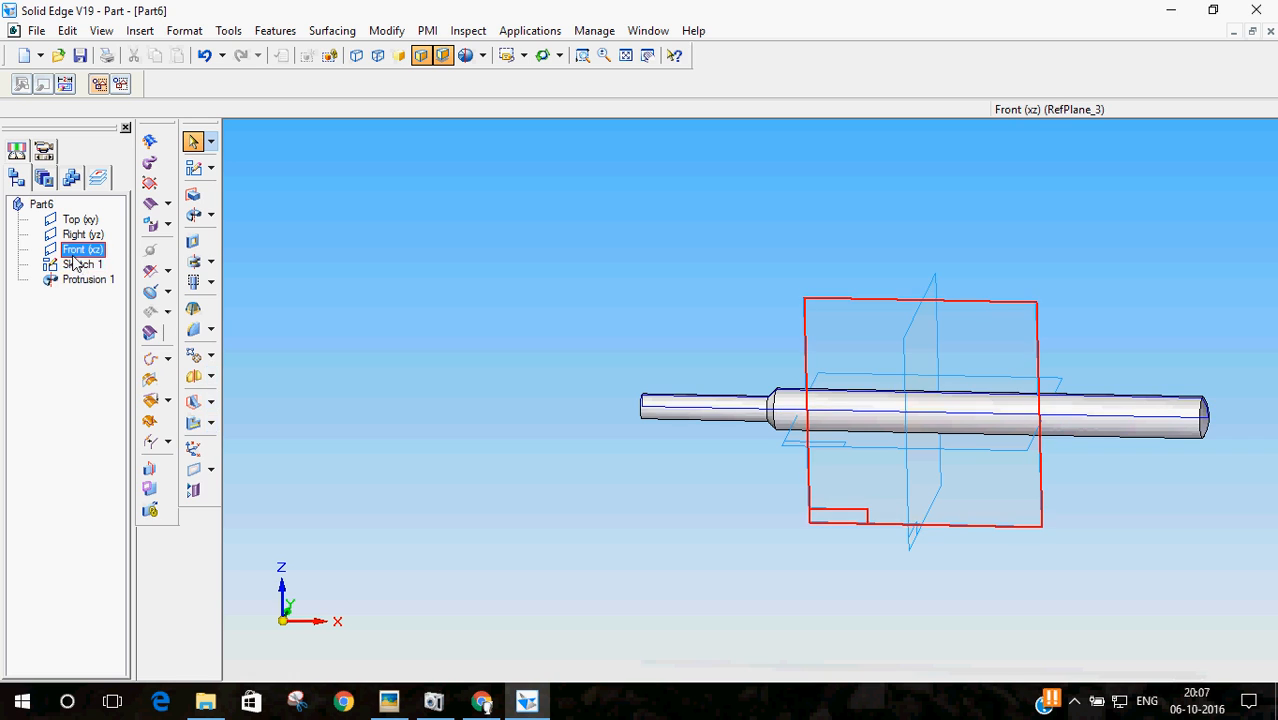
pyautogui.rightClick(83, 264)
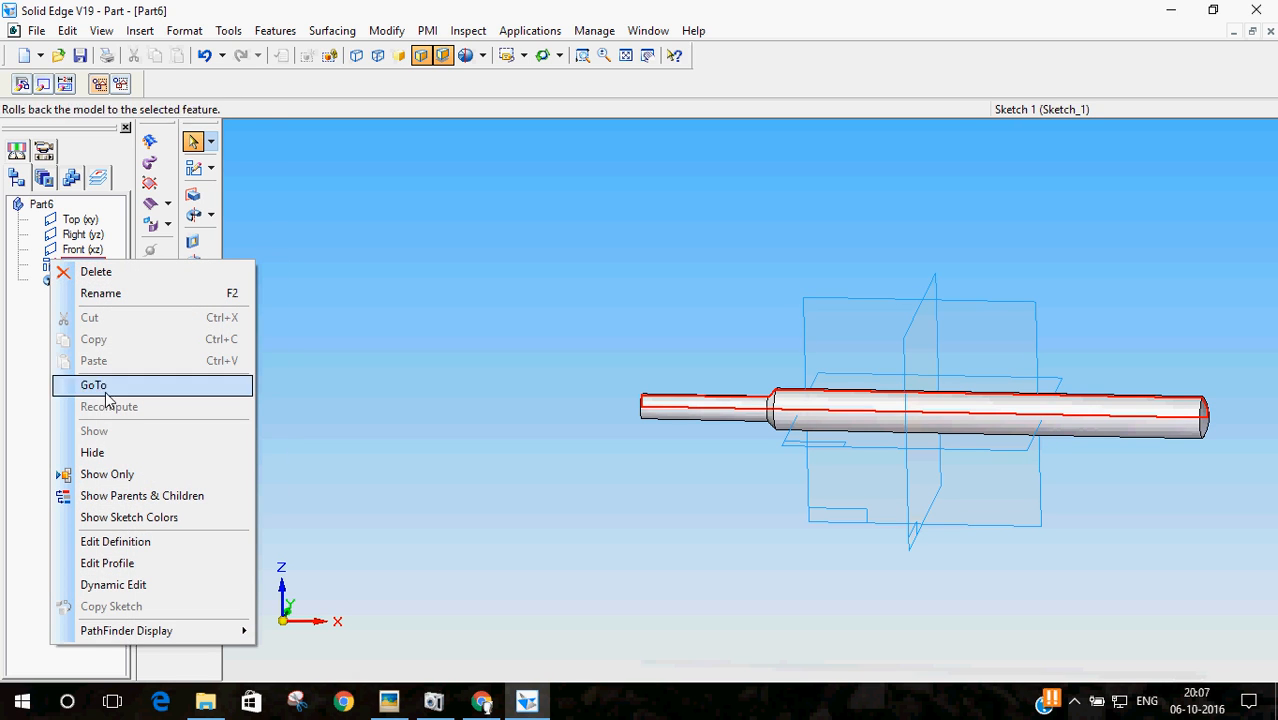
pyautogui.click(93, 385)
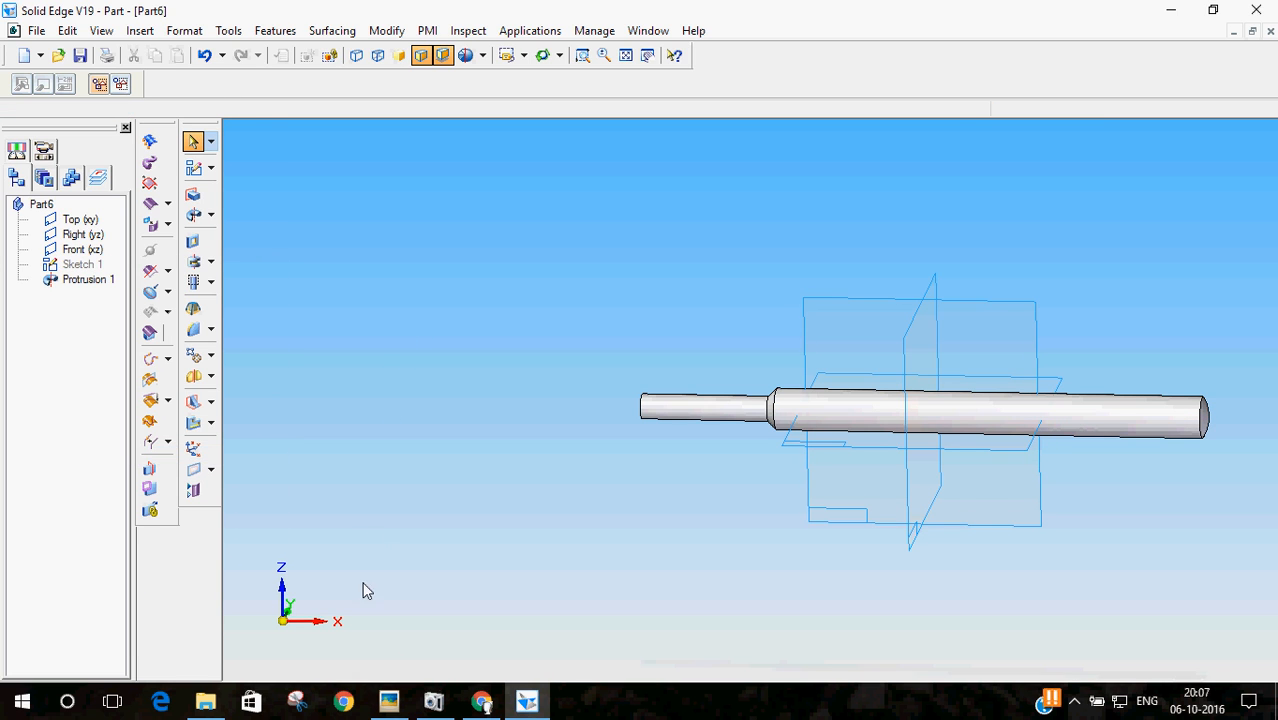
pyautogui.click(388, 700)
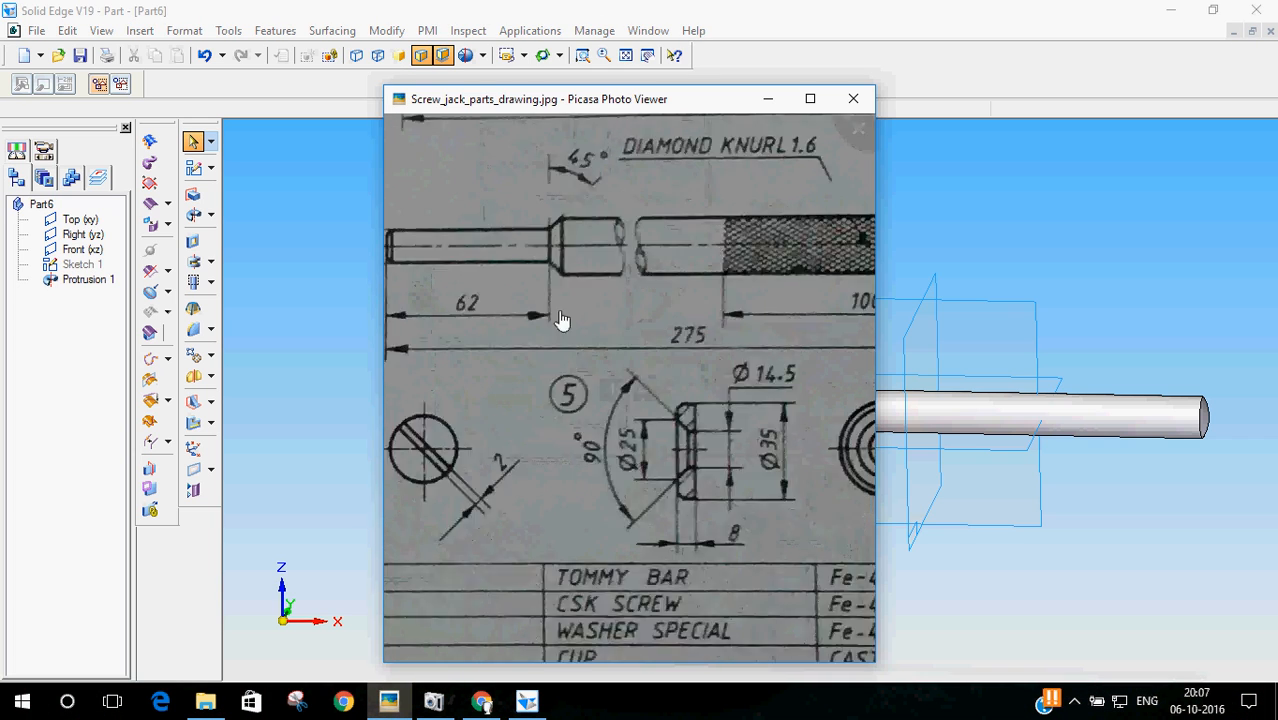
pyautogui.scroll(-3)
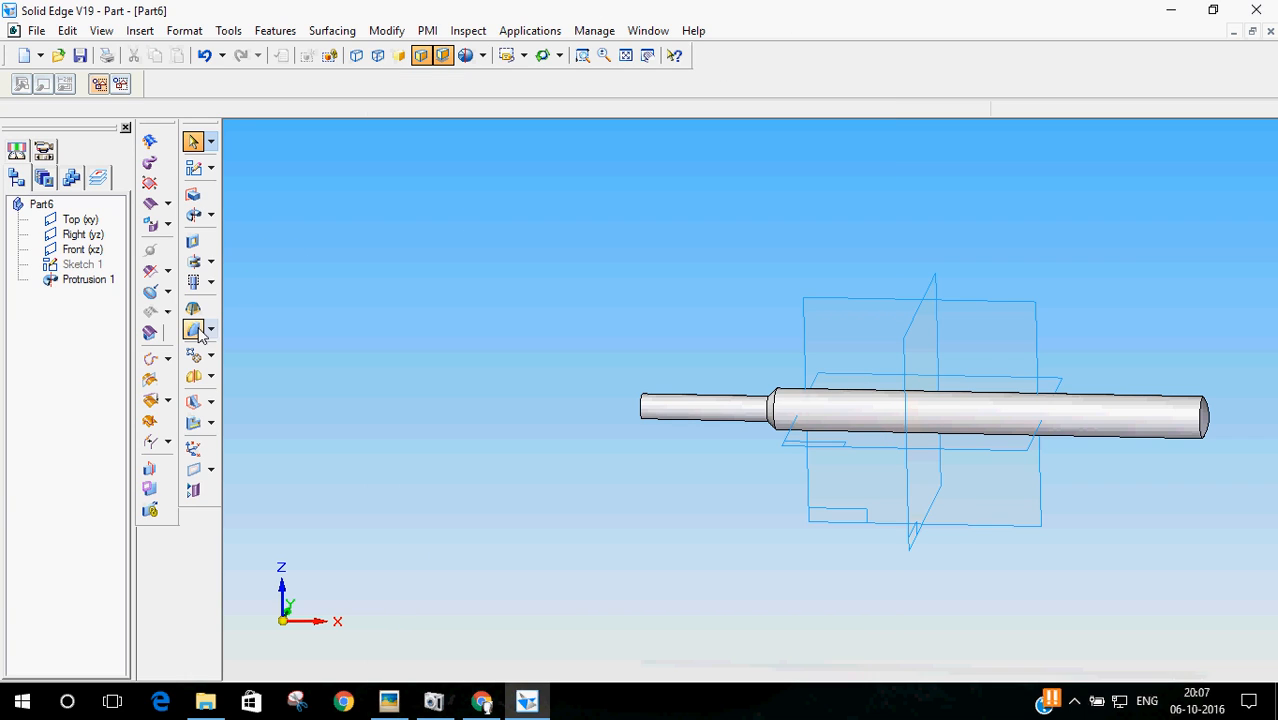
pyautogui.moveTo(193, 330)
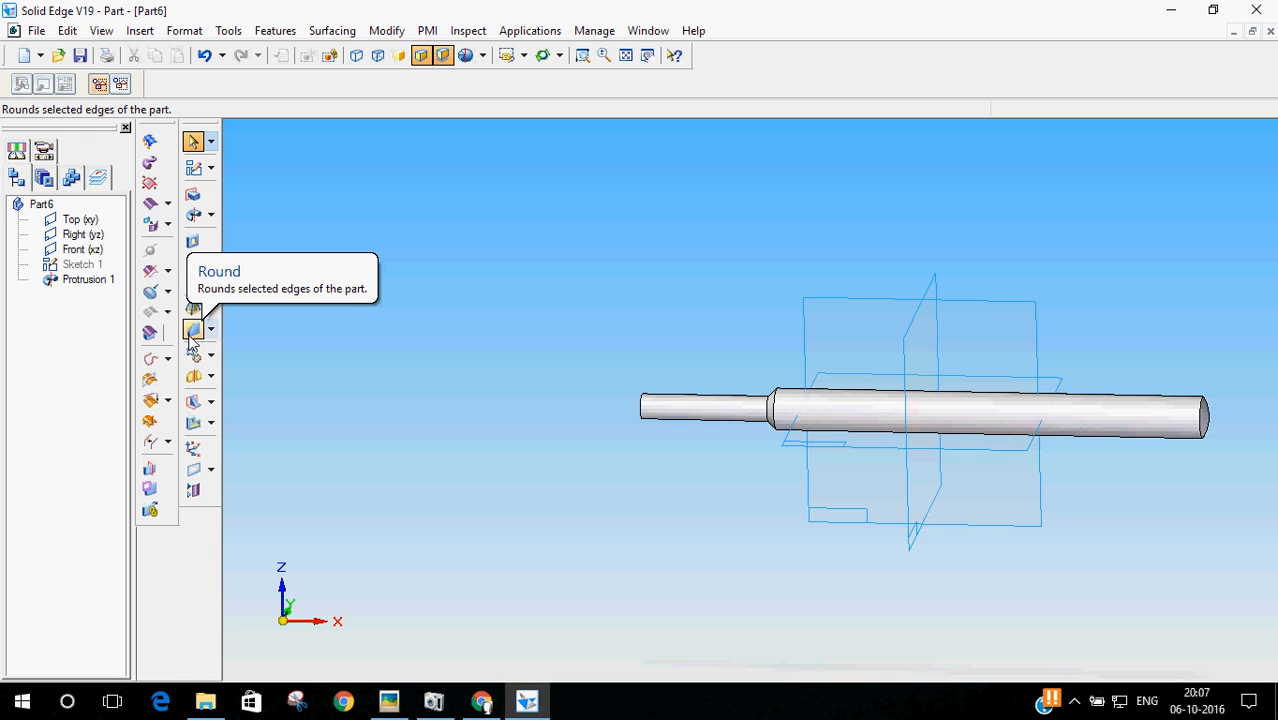
# Step: Chamfer the circular edge at the rod's narrow end with a 1.00 mm setback
pyautogui.click(211, 329)
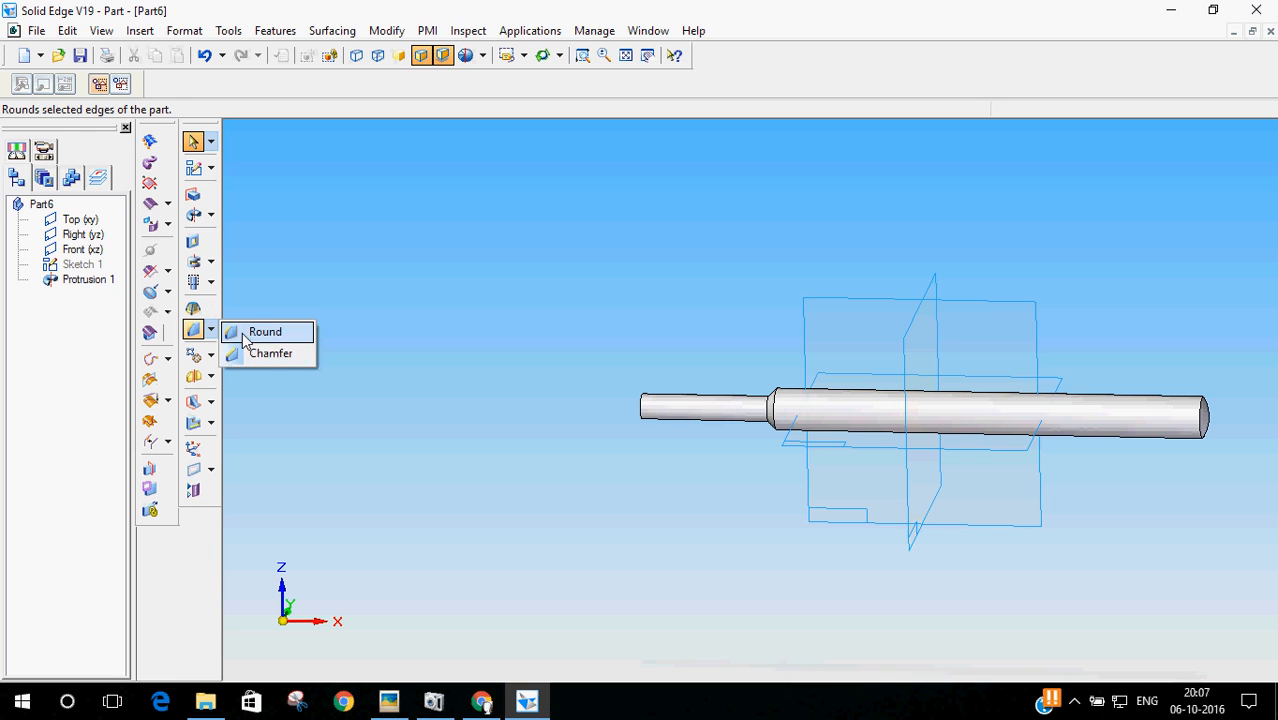
pyautogui.click(264, 331)
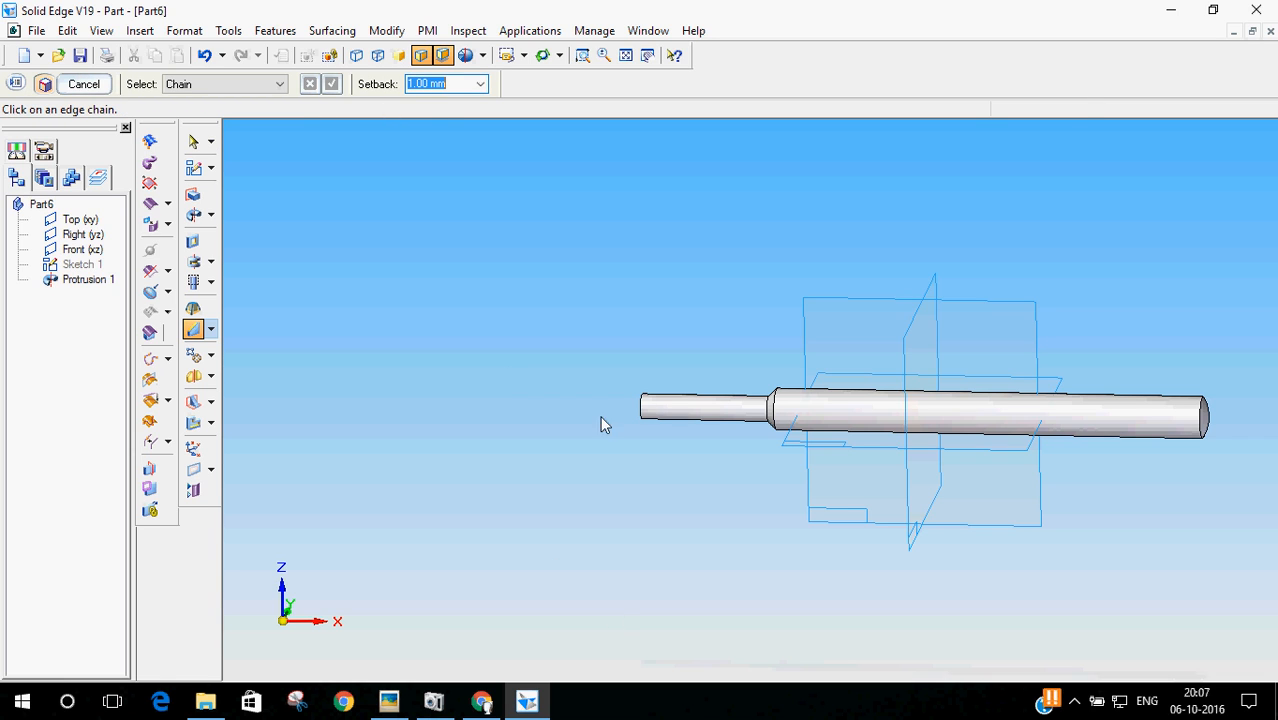
pyautogui.moveTo(900, 400); pyautogui.dragTo(670, 390)
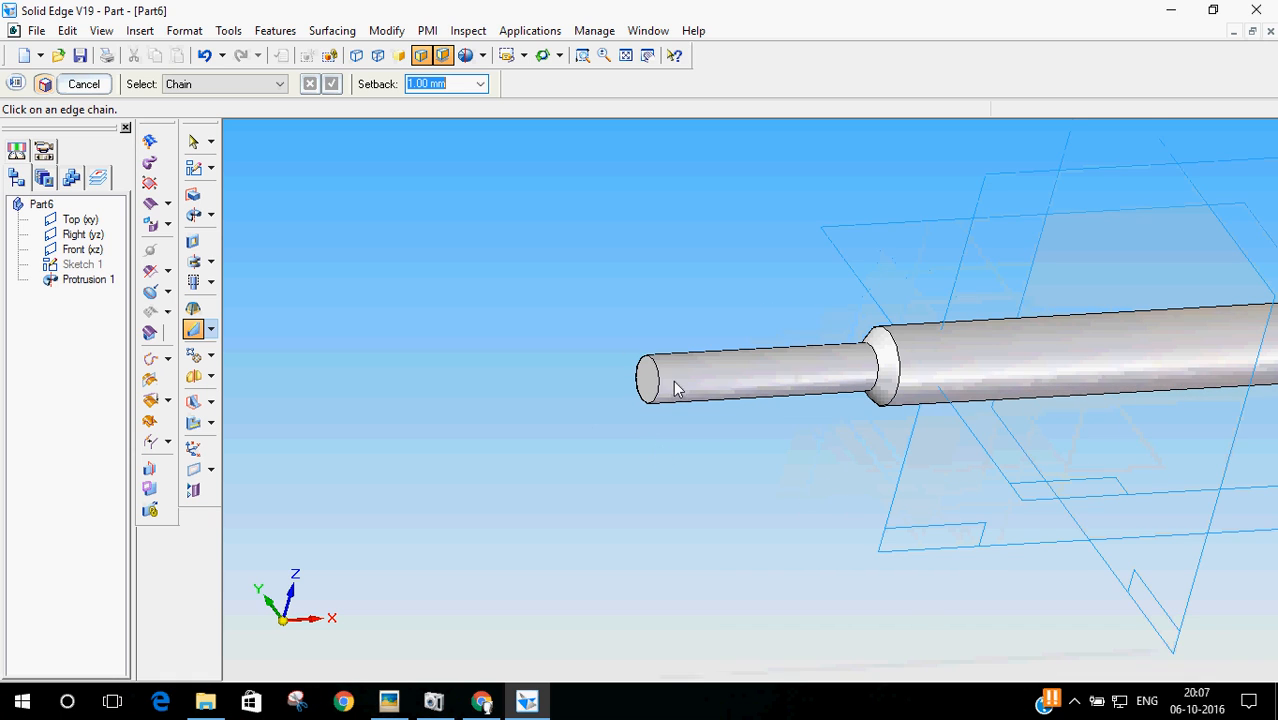
pyautogui.click(650, 378)
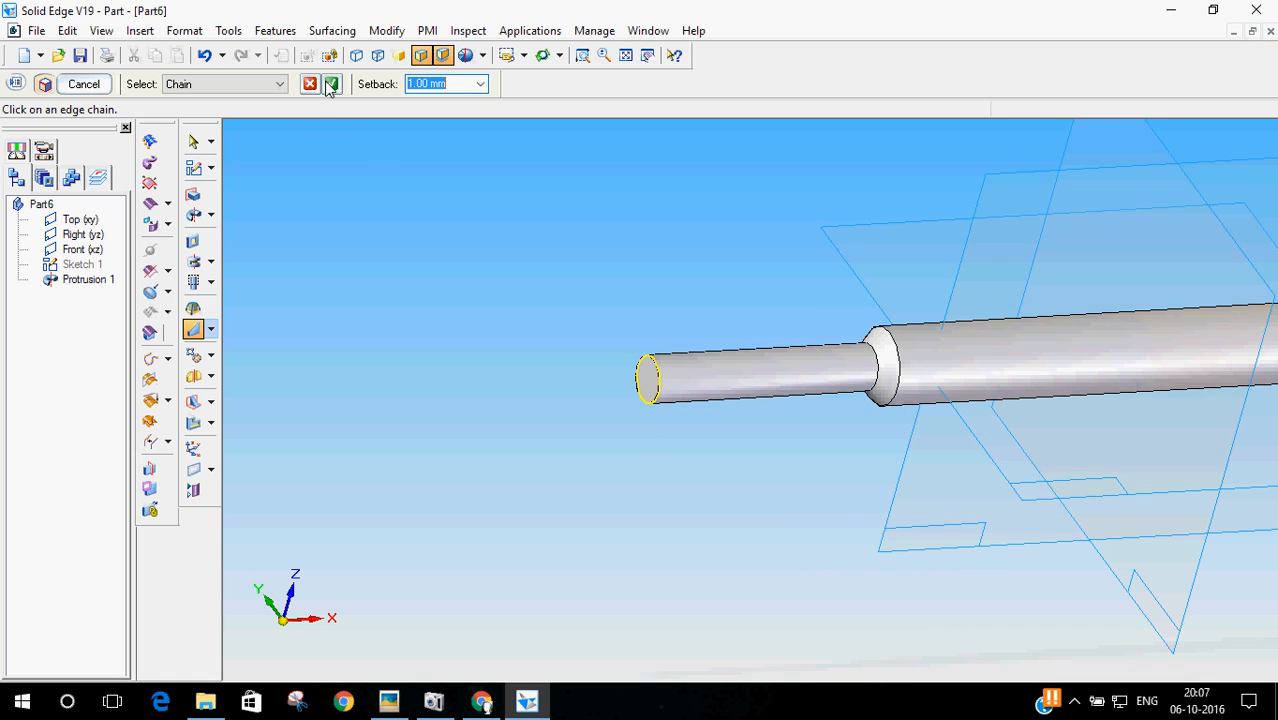
pyautogui.click(331, 83)
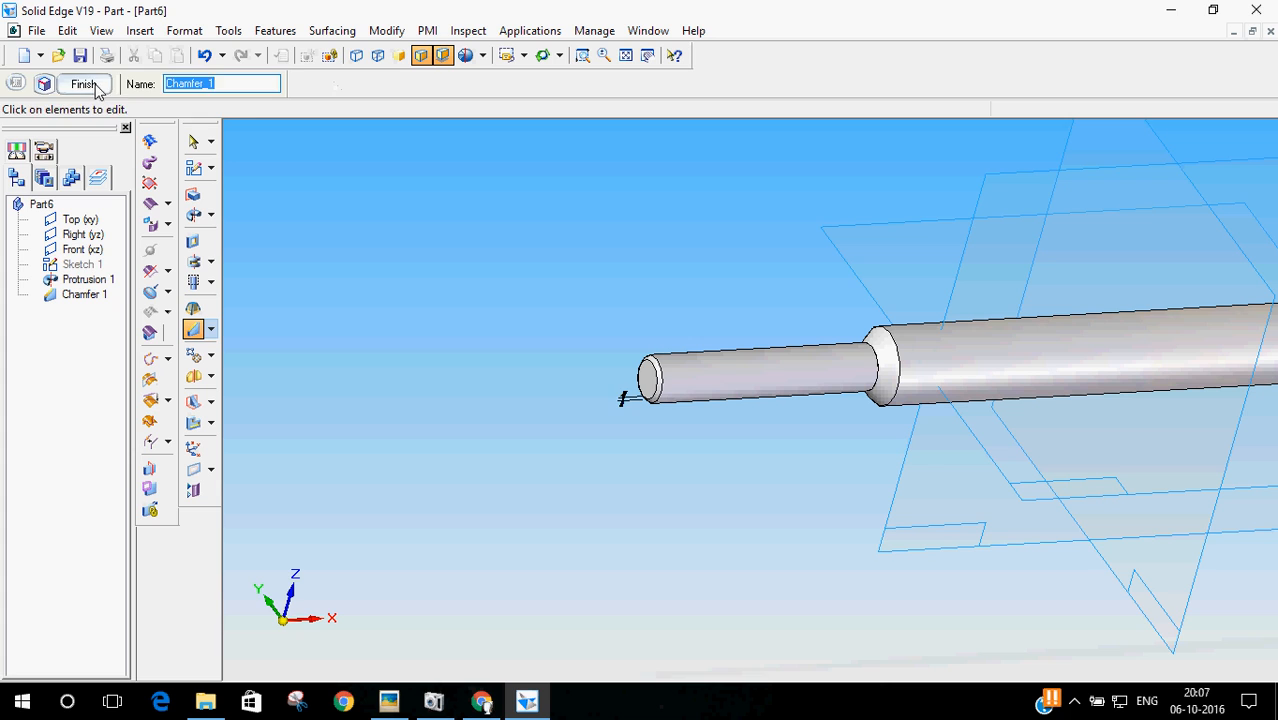
pyautogui.click(84, 83)
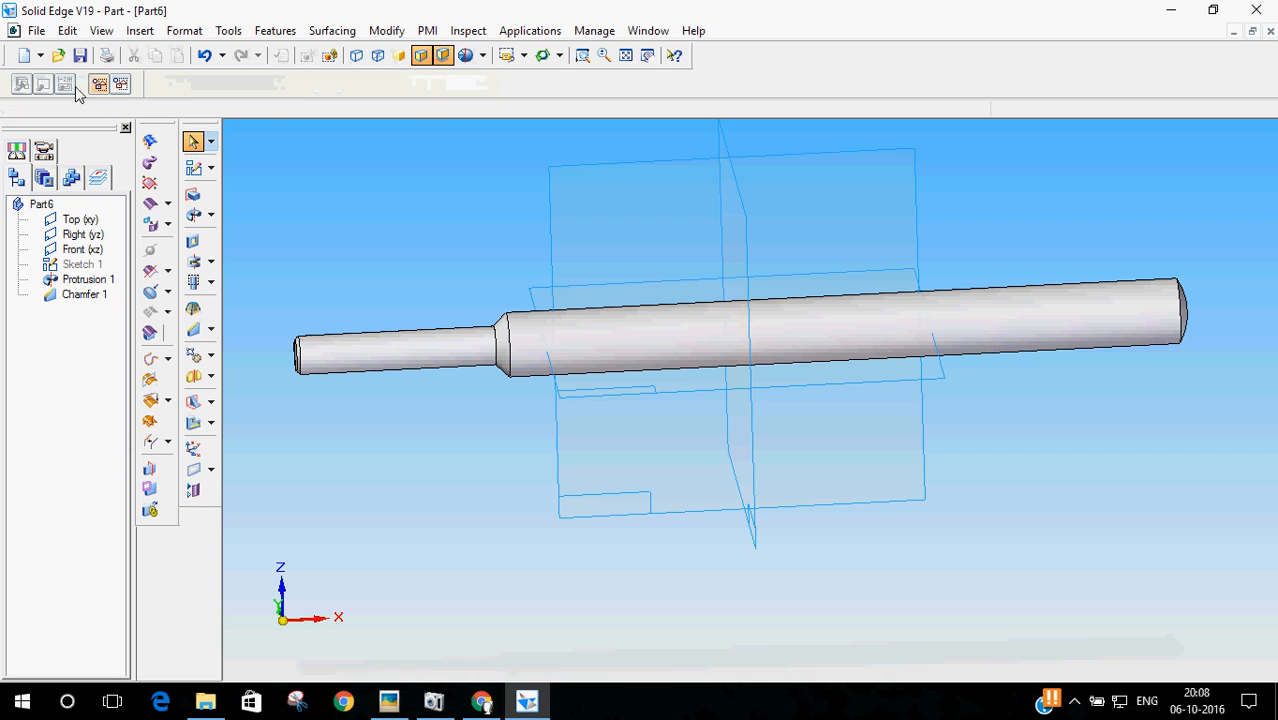
# Step: Save the part as 7_Tommy_Bar.par beside 6_CSK_Screw.par in the Video tut folder
pyautogui.click(36, 30)
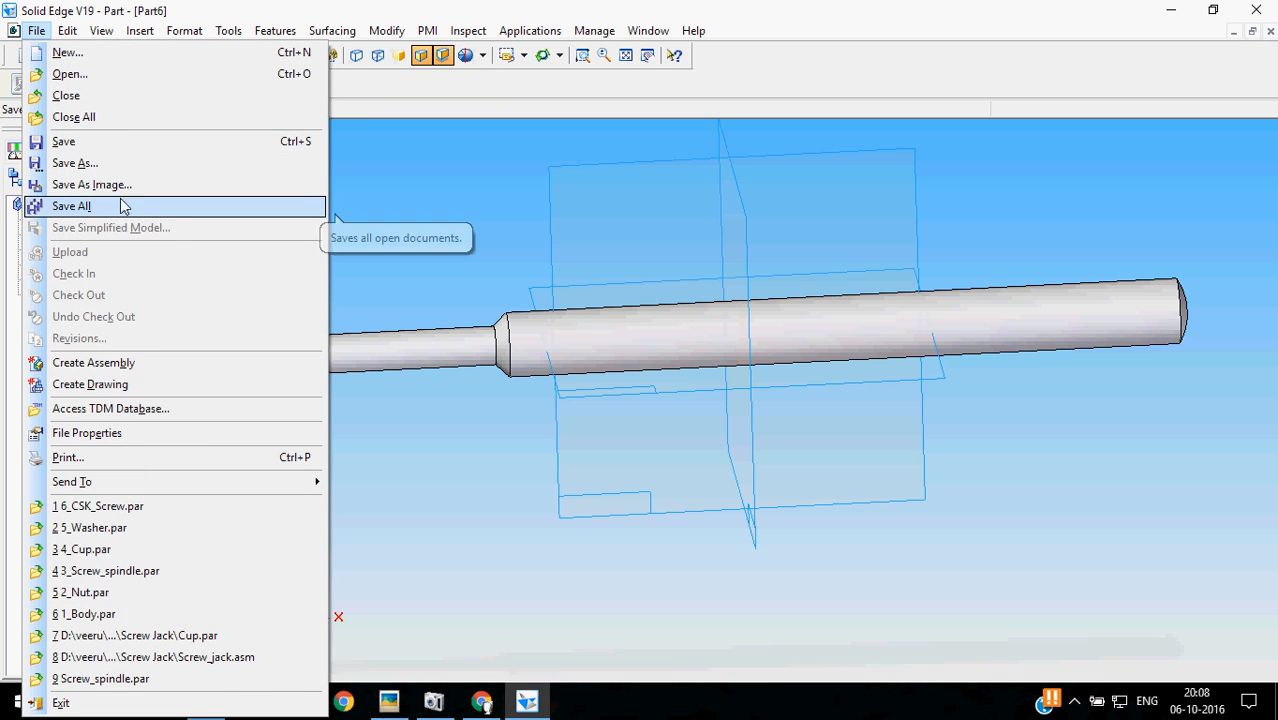
pyautogui.moveTo(100, 163)
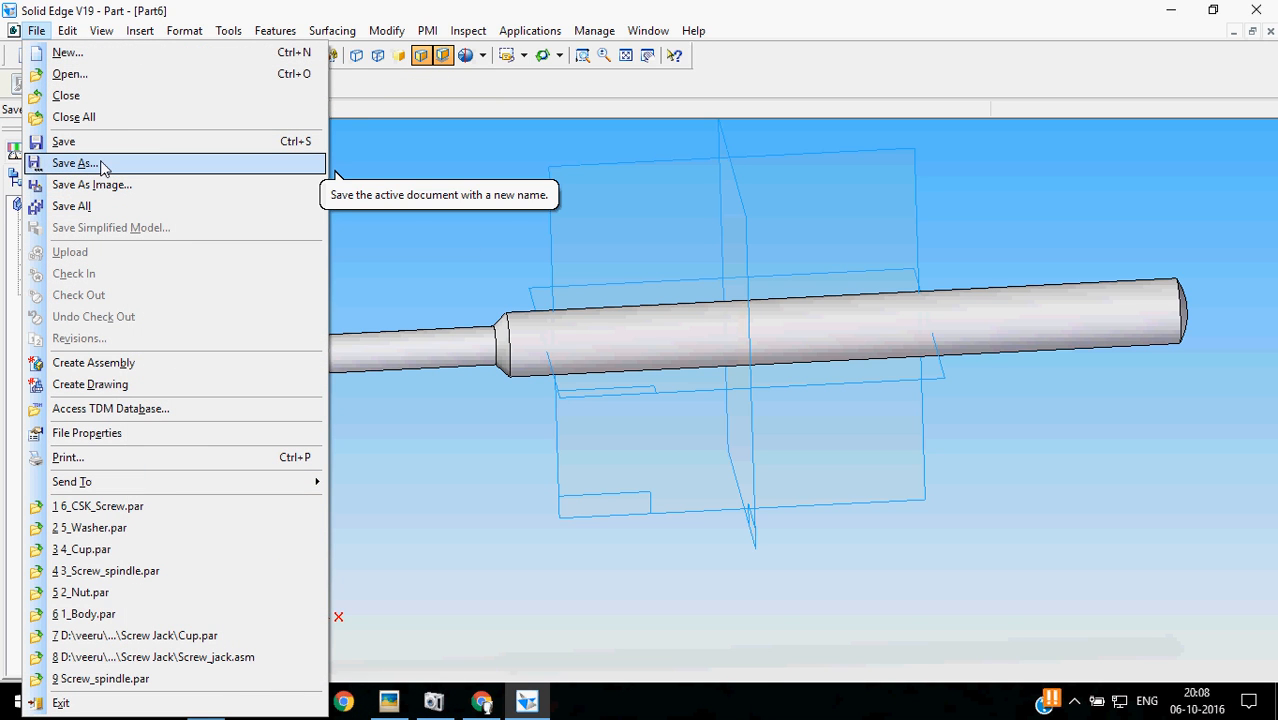
pyautogui.click(75, 162)
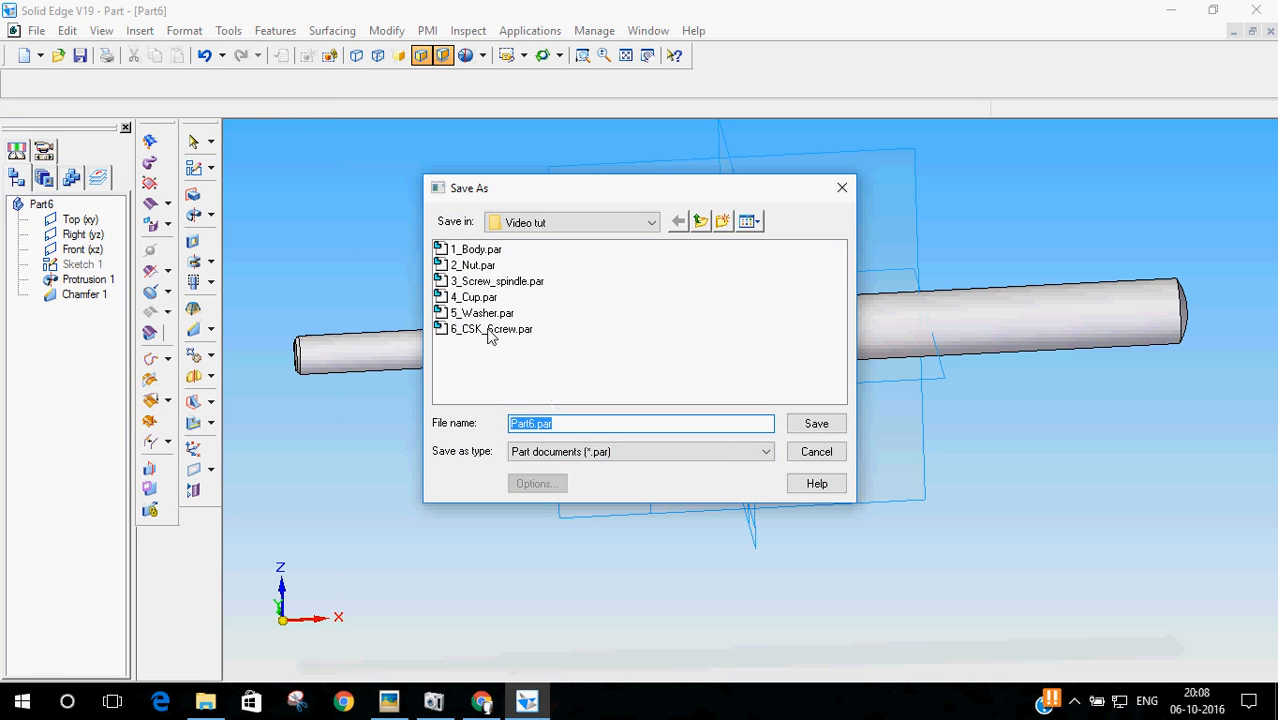
pyautogui.click(491, 329)
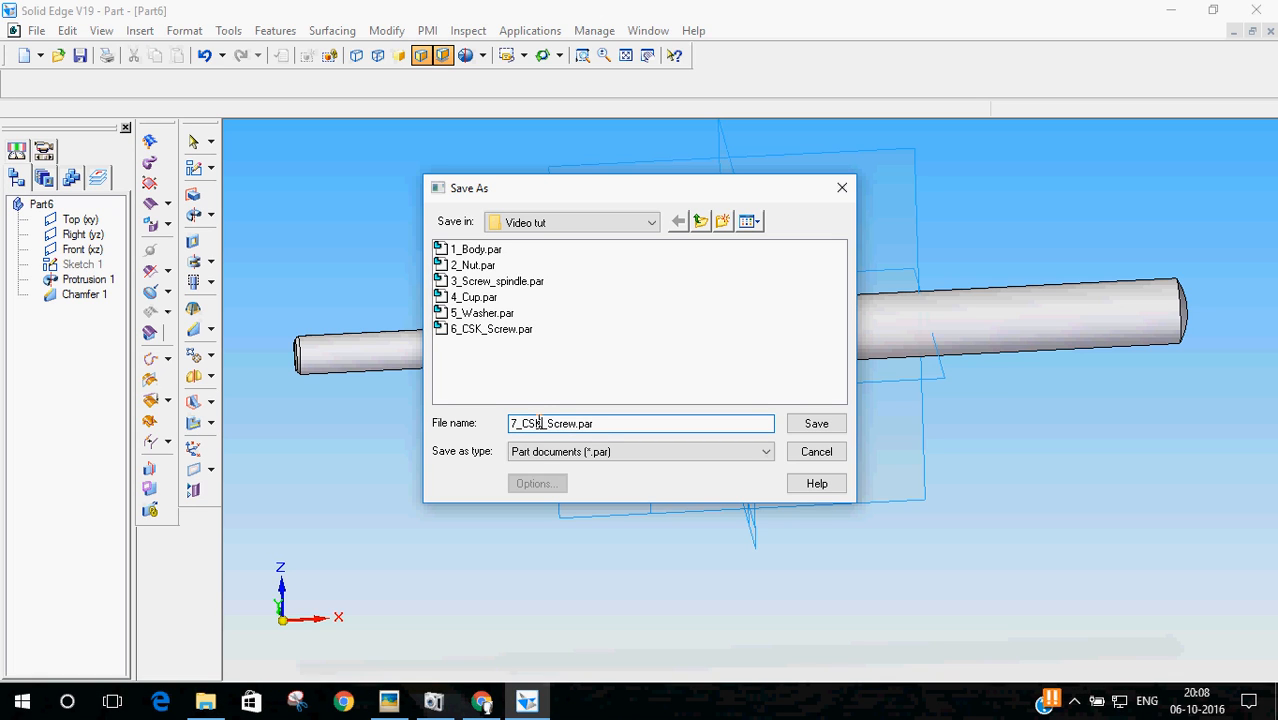
pyautogui.write('To')
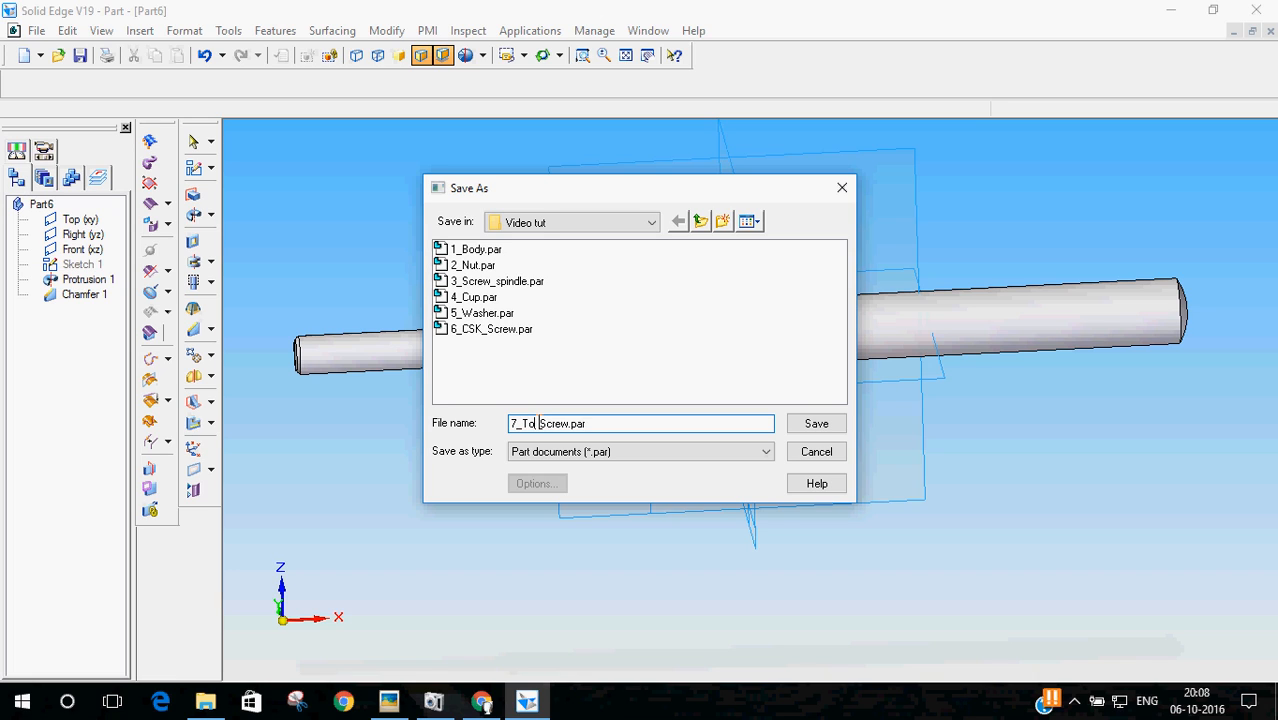
pyautogui.write('mmy_')
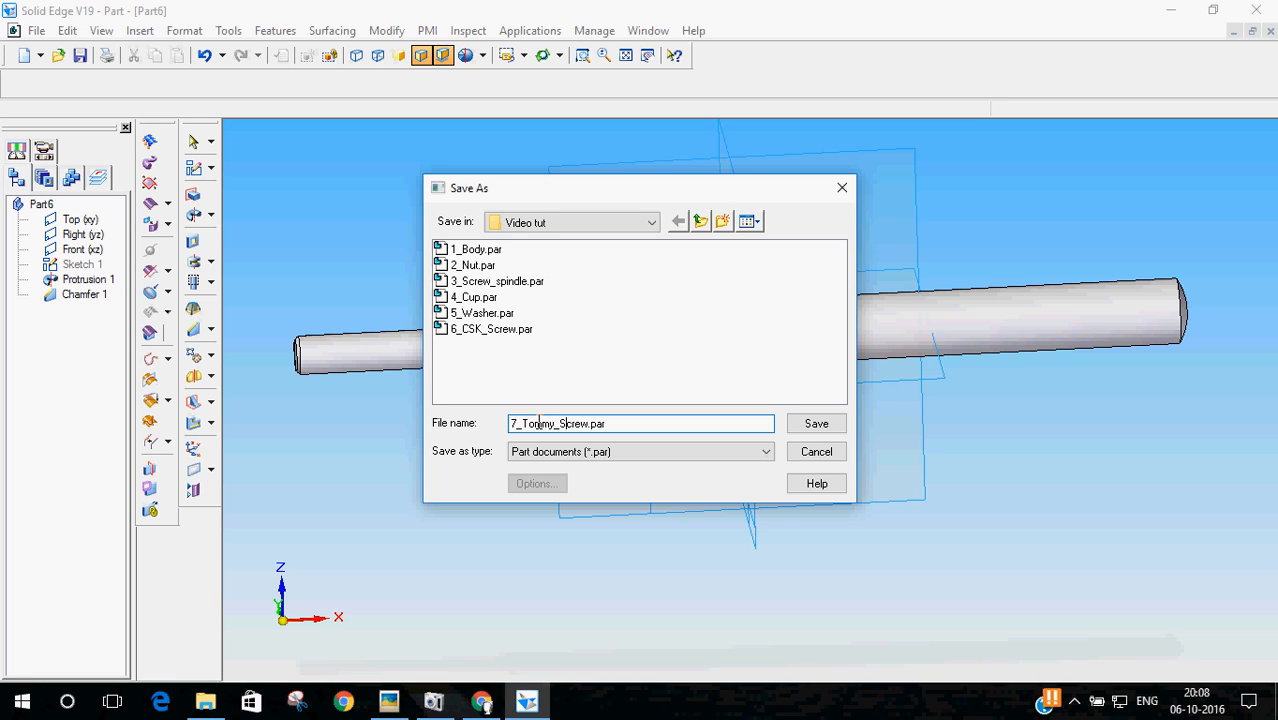
pyautogui.press('BackSpace')
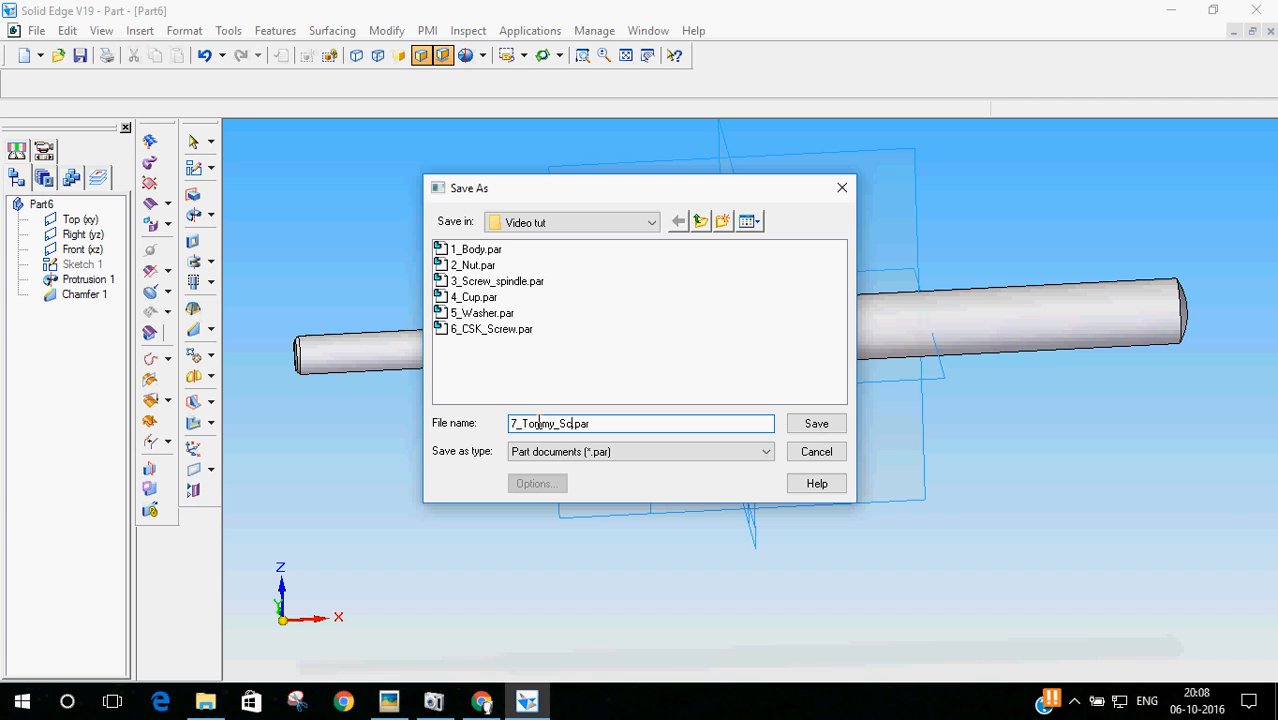
pyautogui.write('Bar')
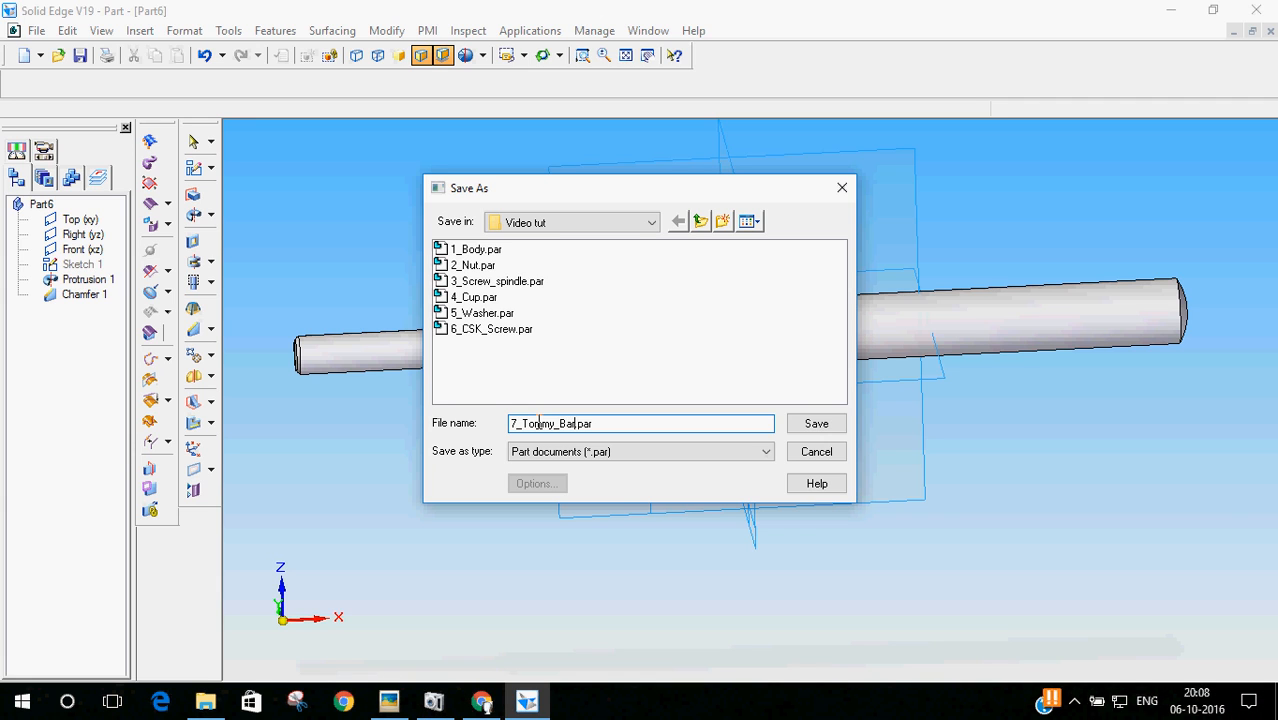
pyautogui.click(816, 423)
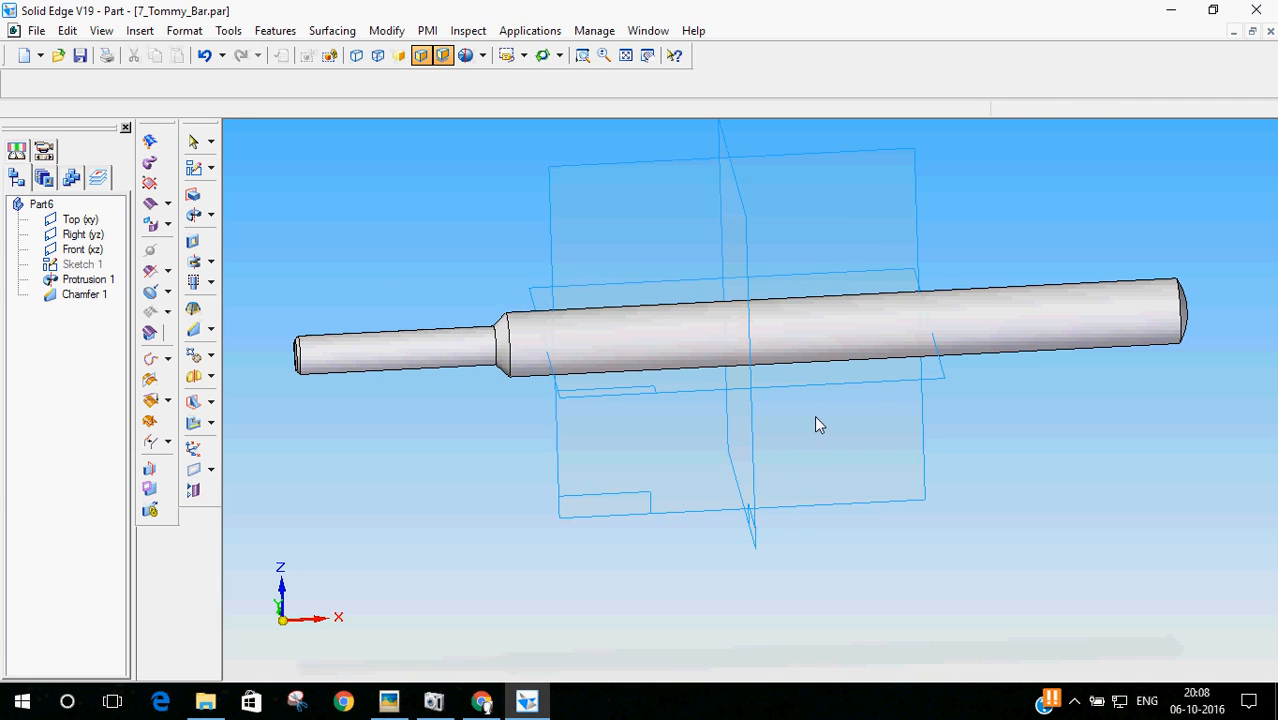